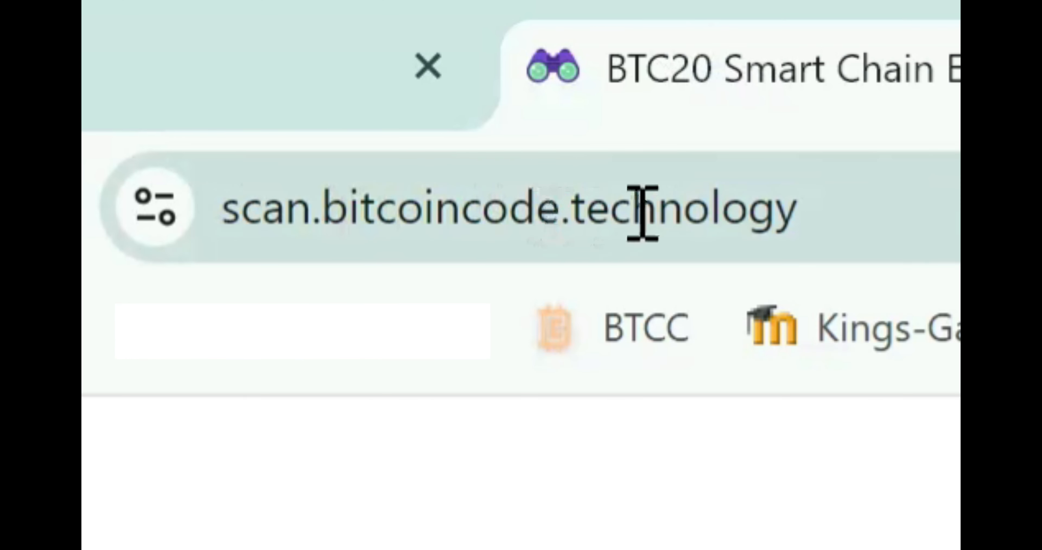
pyautogui.moveTo(897, 226)
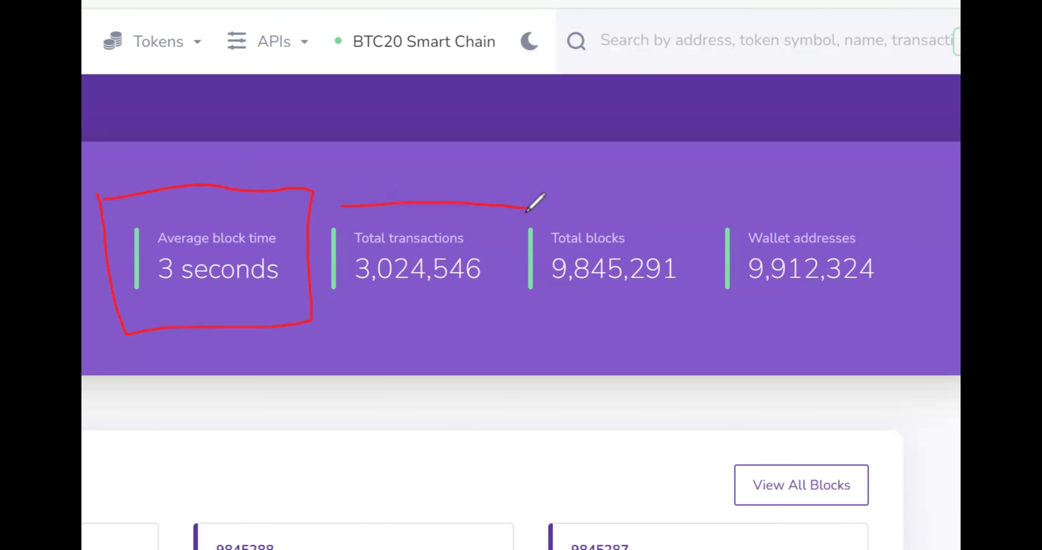
pyautogui.moveTo(338, 203); pyautogui.dragTo(532, 313)
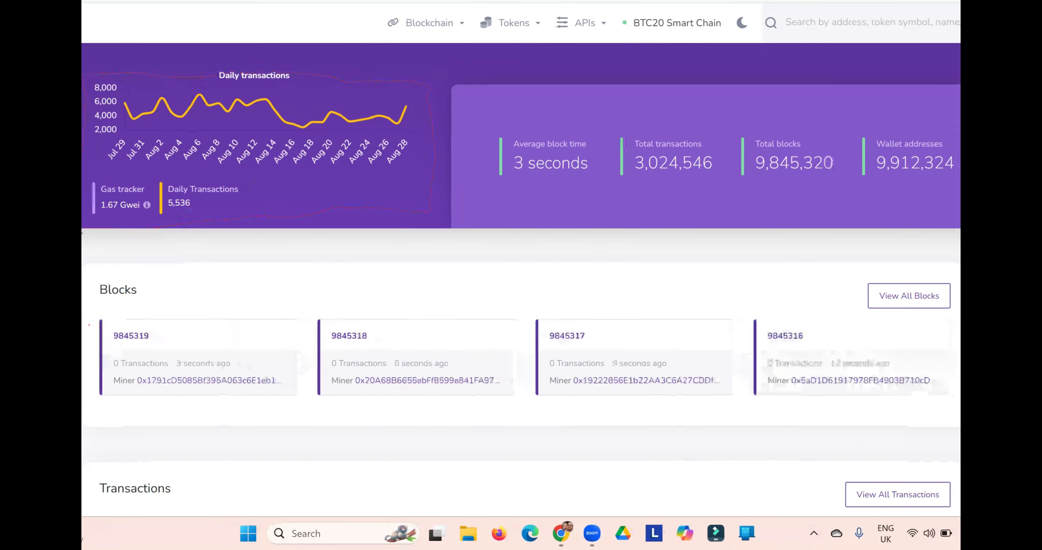
# Show the Blocks list from the Blockchain menu and look through recent blocks down to #9845325
pyautogui.click(429, 22)
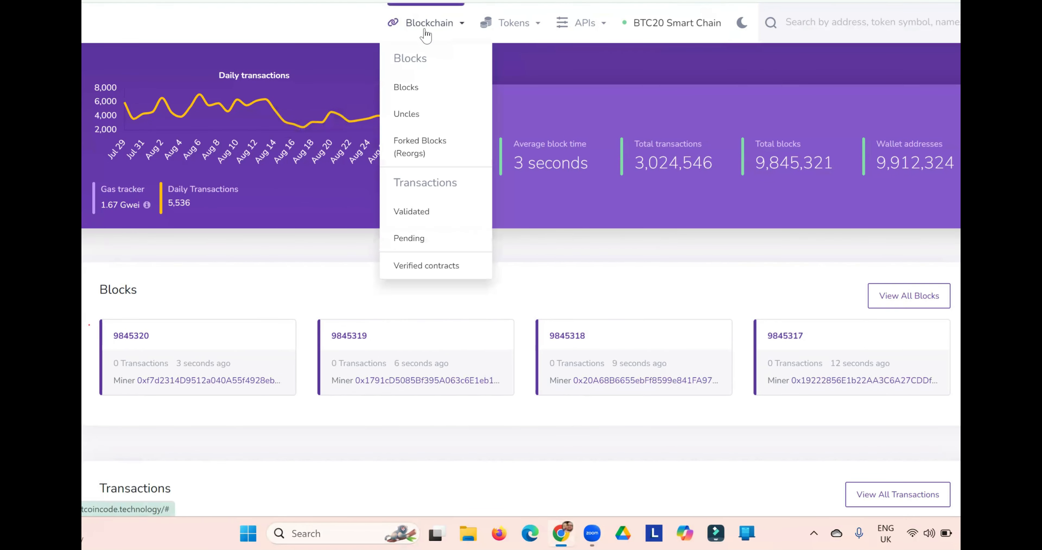
pyautogui.click(406, 86)
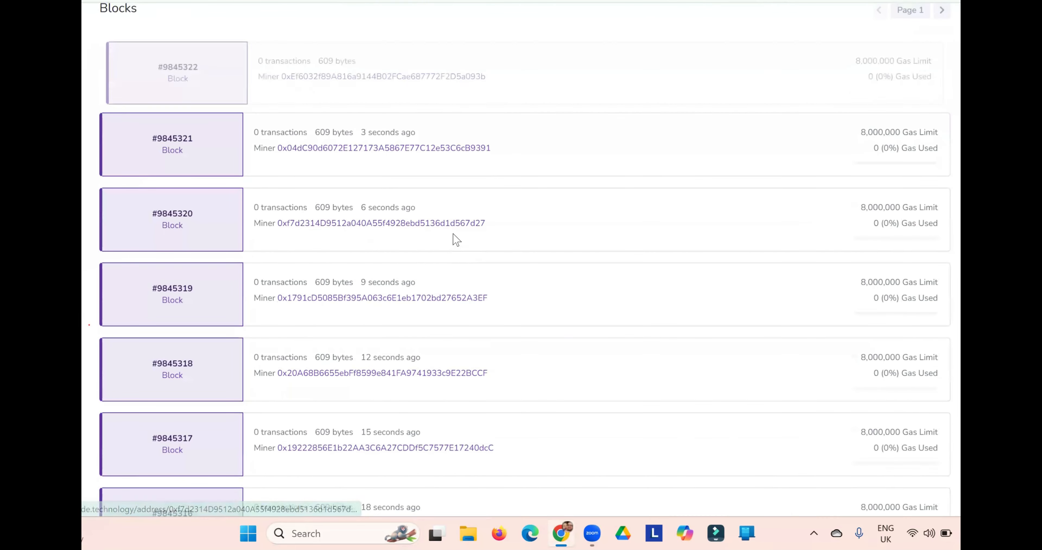
pyautogui.scroll(-3)
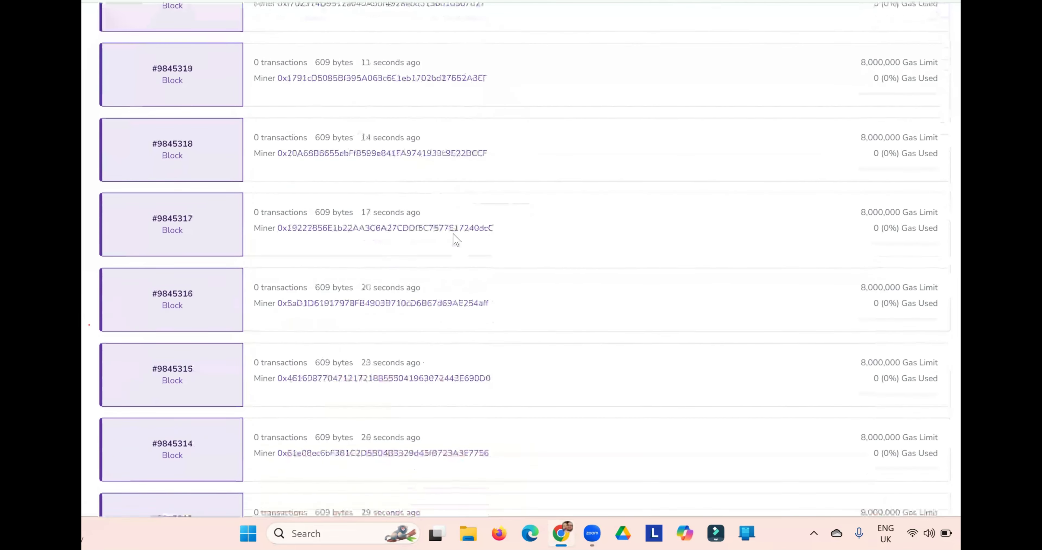
pyautogui.scroll(3)
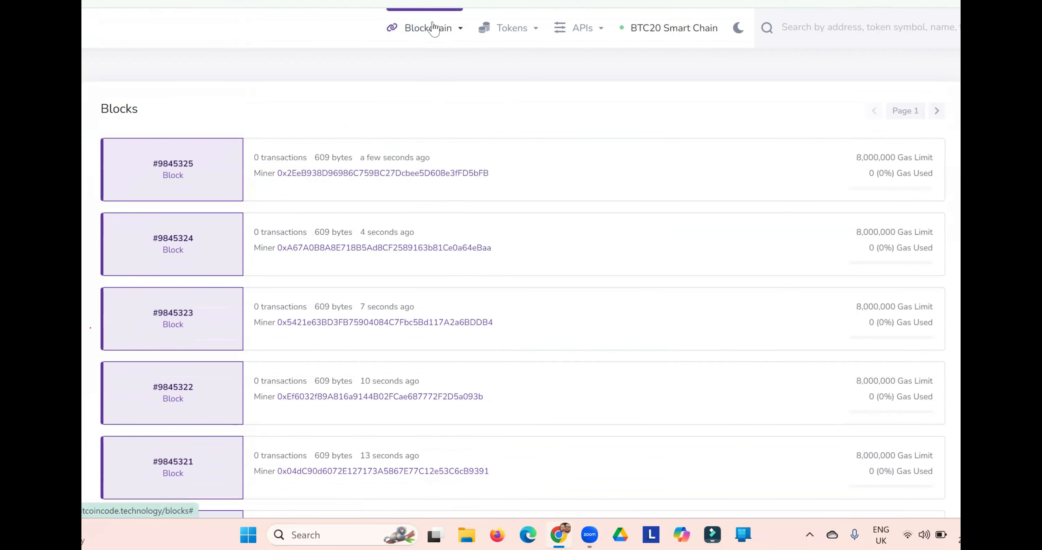
# Bring up the Validated transactions list from the Blockchain menu and look it over
pyautogui.click(428, 27)
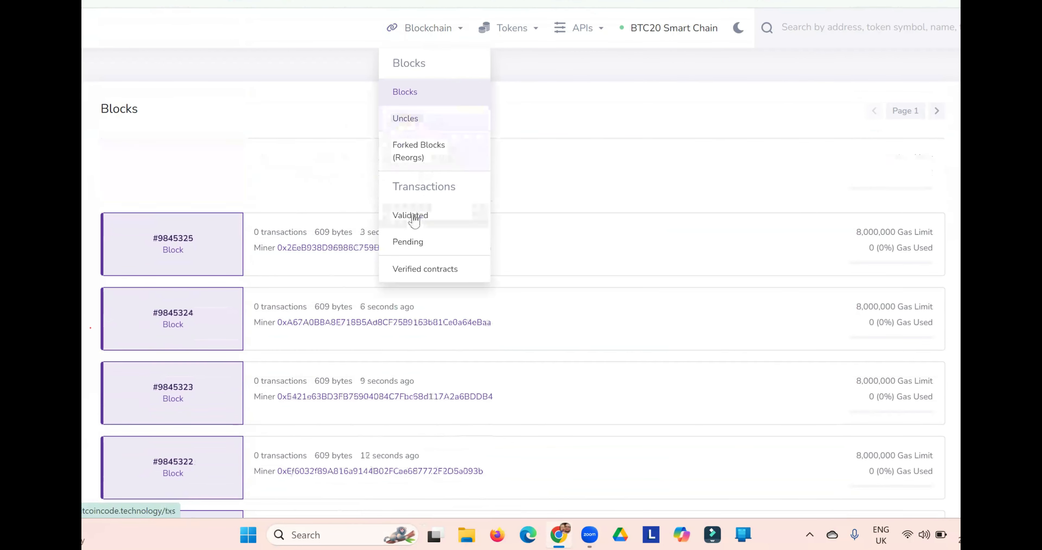
pyautogui.click(410, 215)
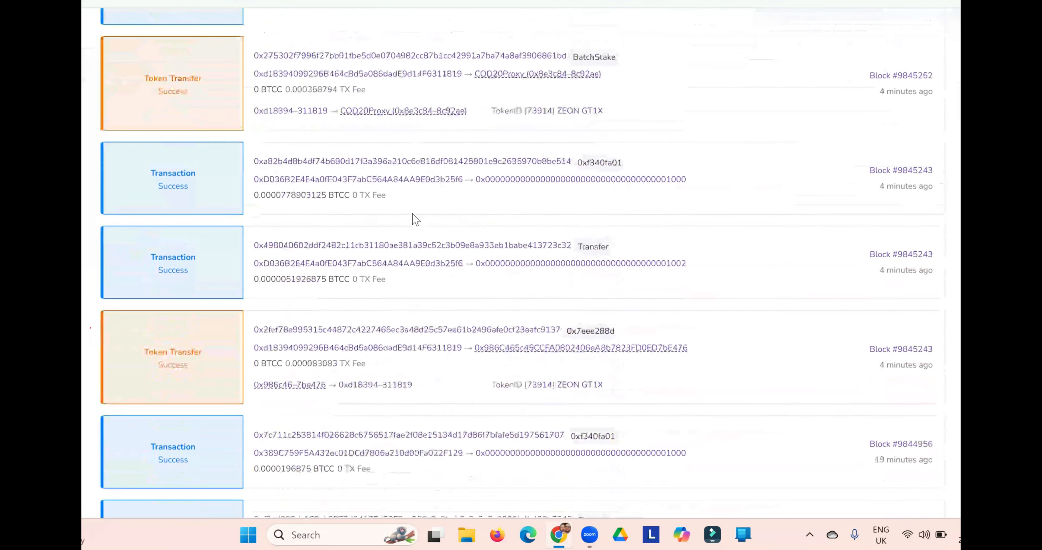
pyautogui.scroll(-3)
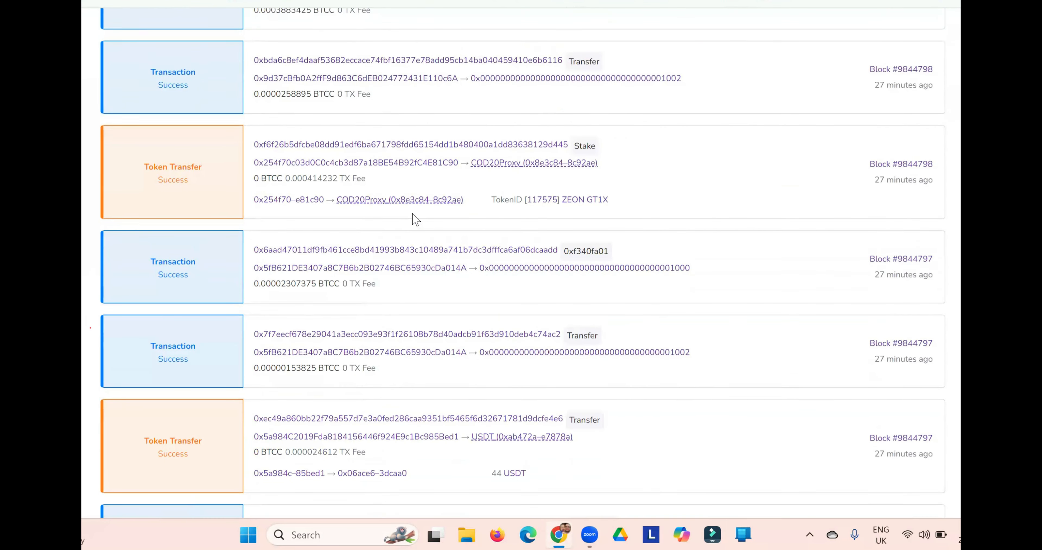
pyautogui.scroll(3)
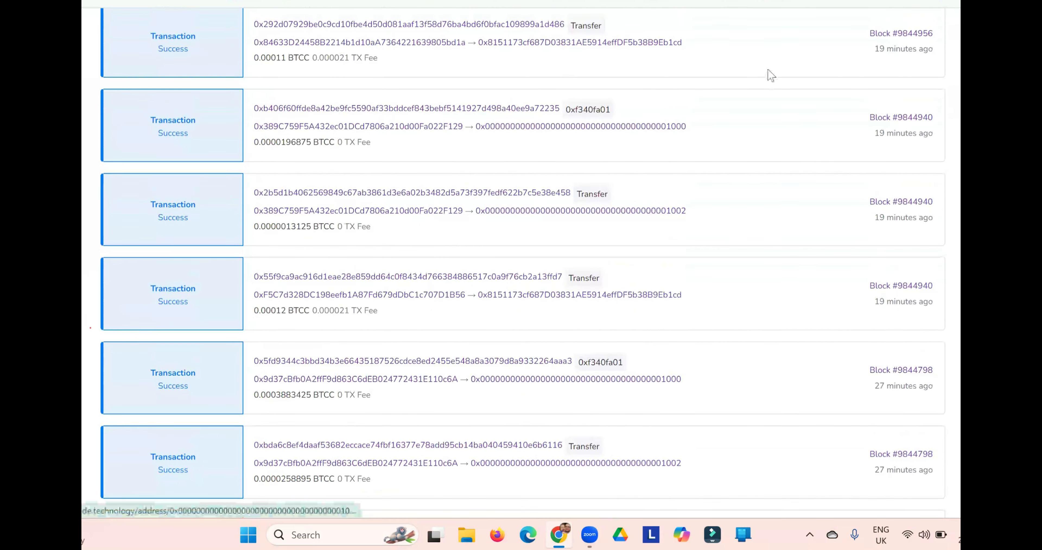
pyautogui.moveTo(825, 245)
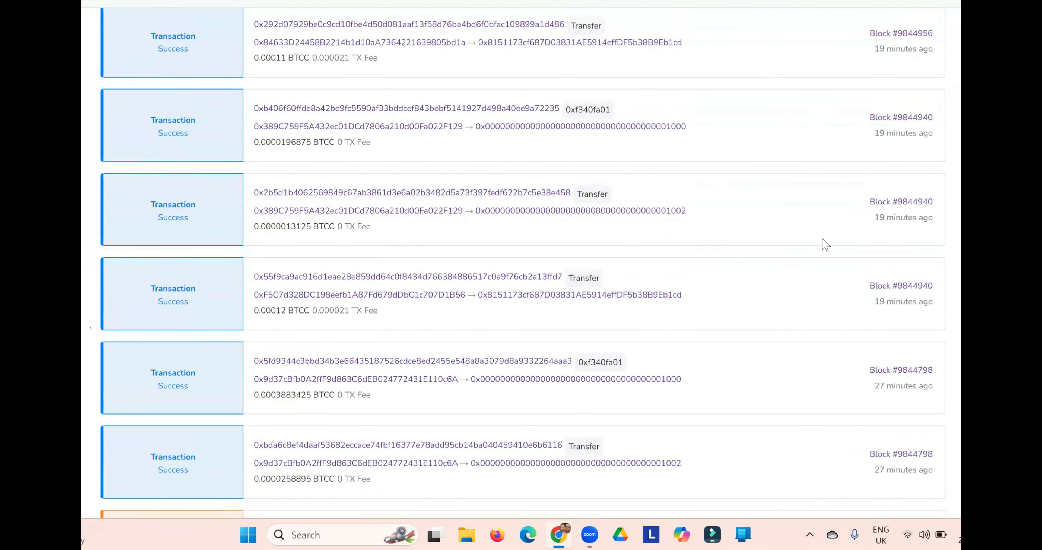
# Look further through the pending transactions, then reach for the Tokens menu
pyautogui.scroll(-3)
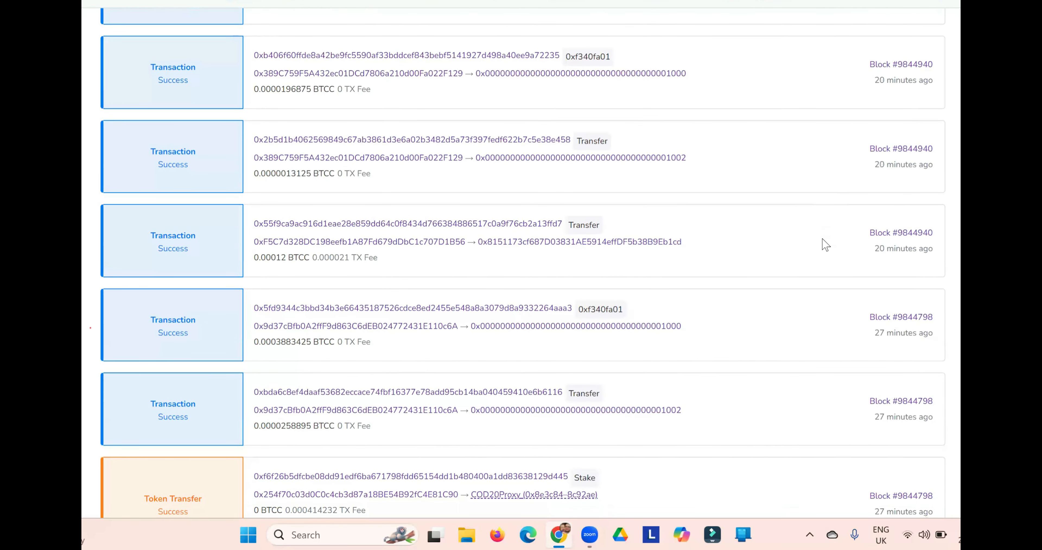
pyautogui.scroll(-3)
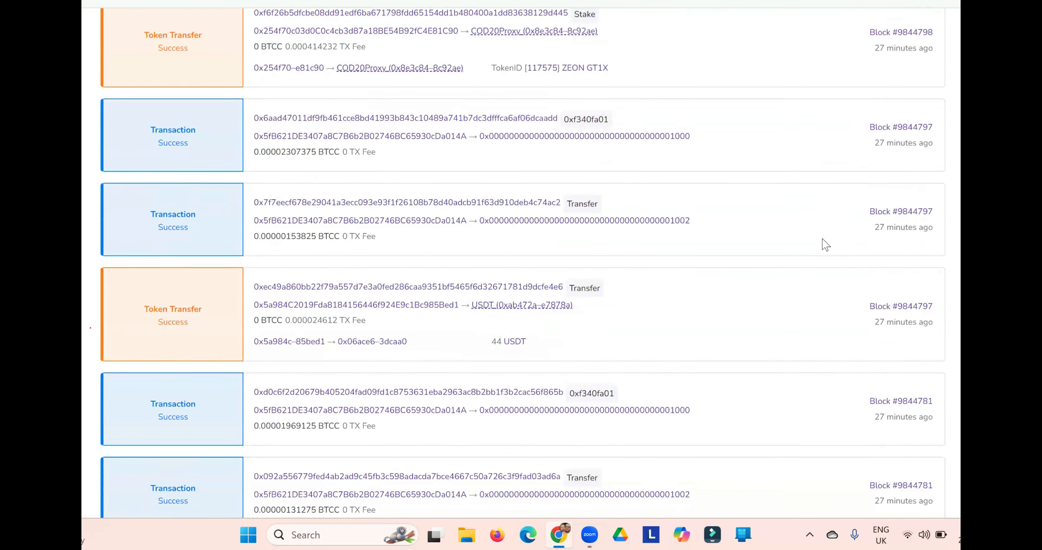
pyautogui.scroll(-3)
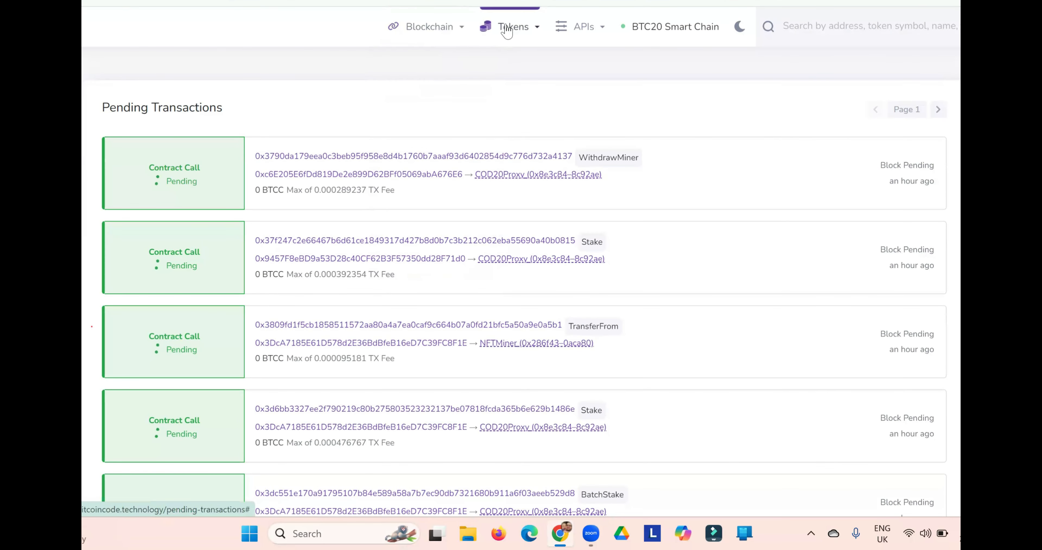
pyautogui.click(513, 26)
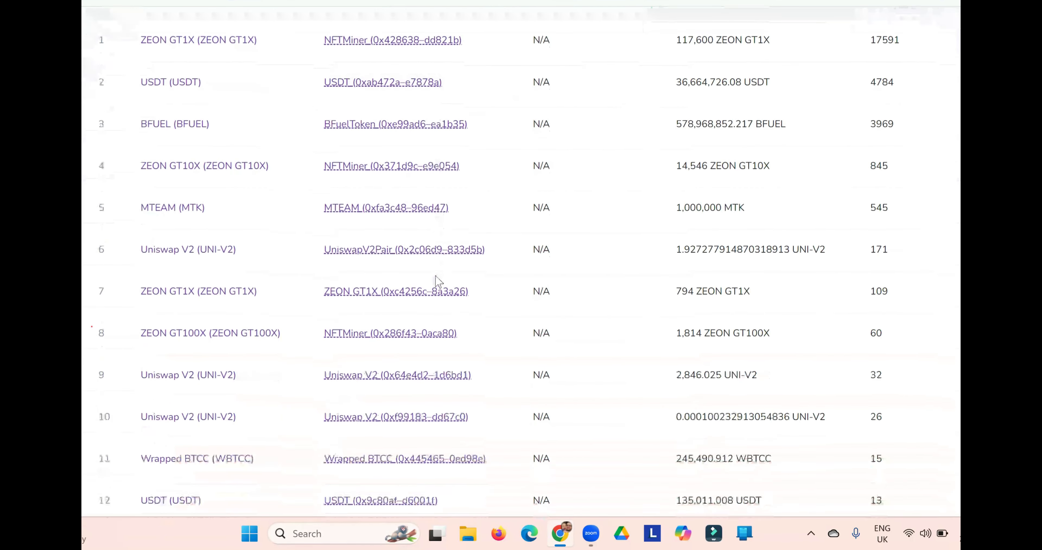
pyautogui.scroll(-3)
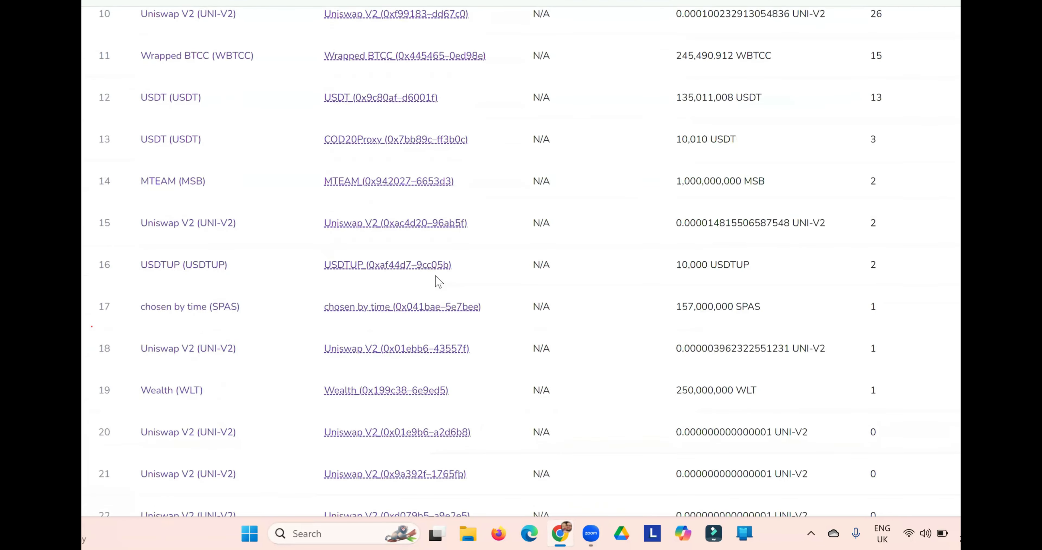
pyautogui.scroll(3)
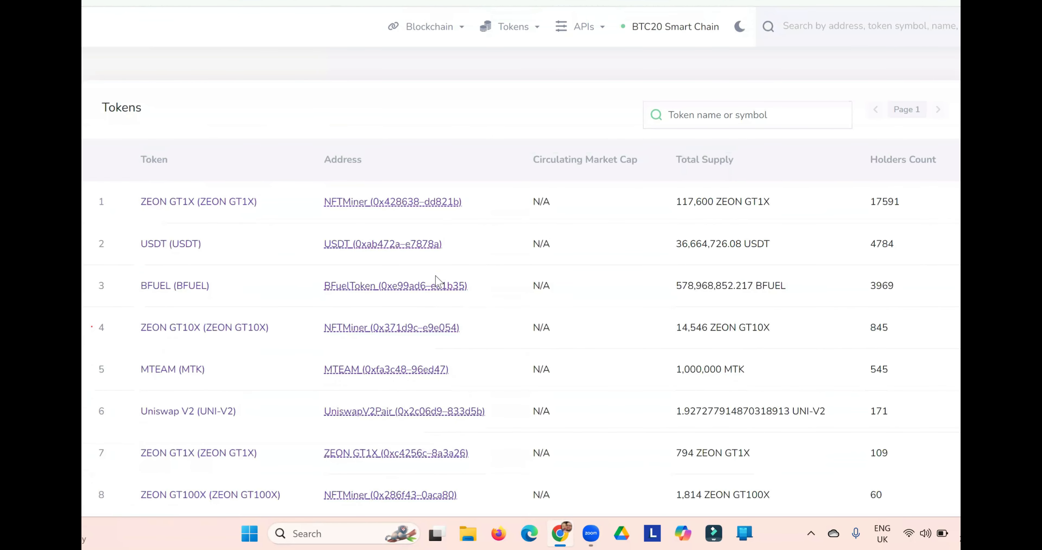
pyautogui.moveTo(639, 445)
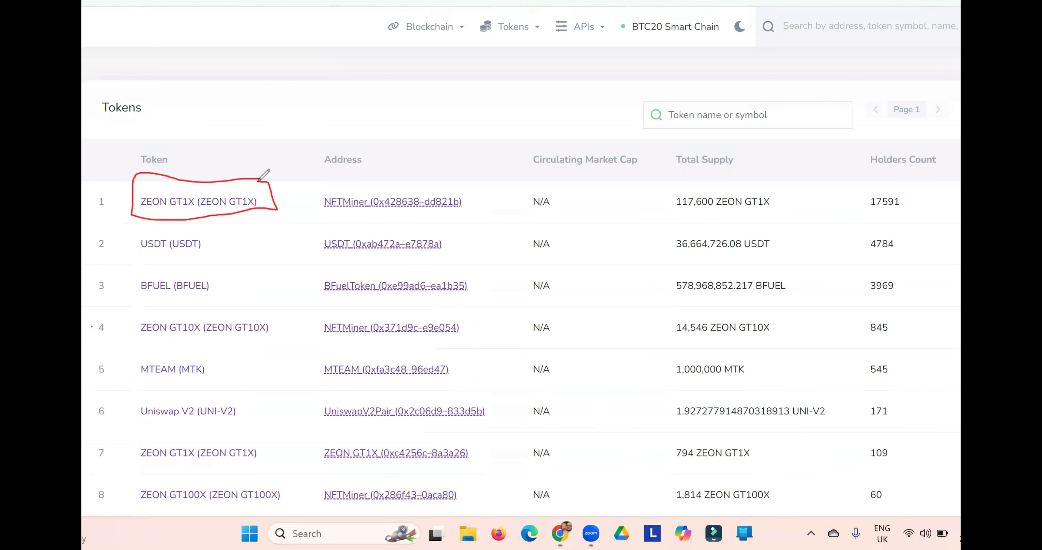
pyautogui.moveTo(661, 181)
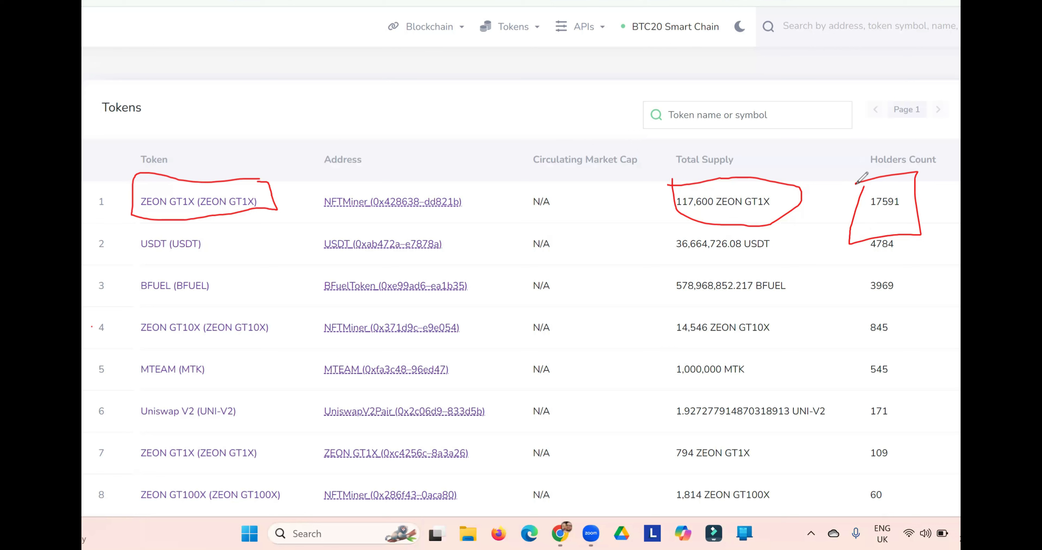
pyautogui.moveTo(810, 255)
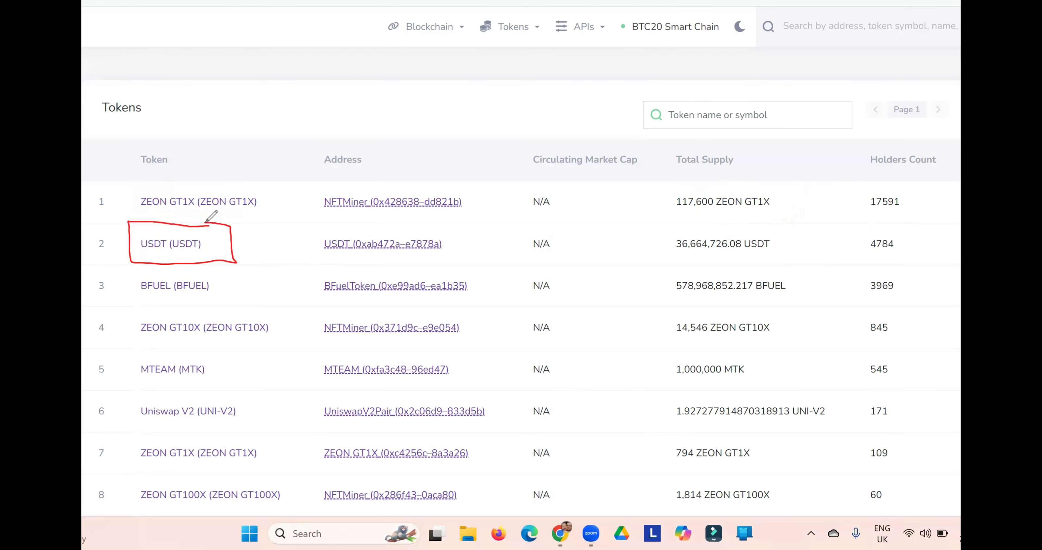
pyautogui.moveTo(680, 219)
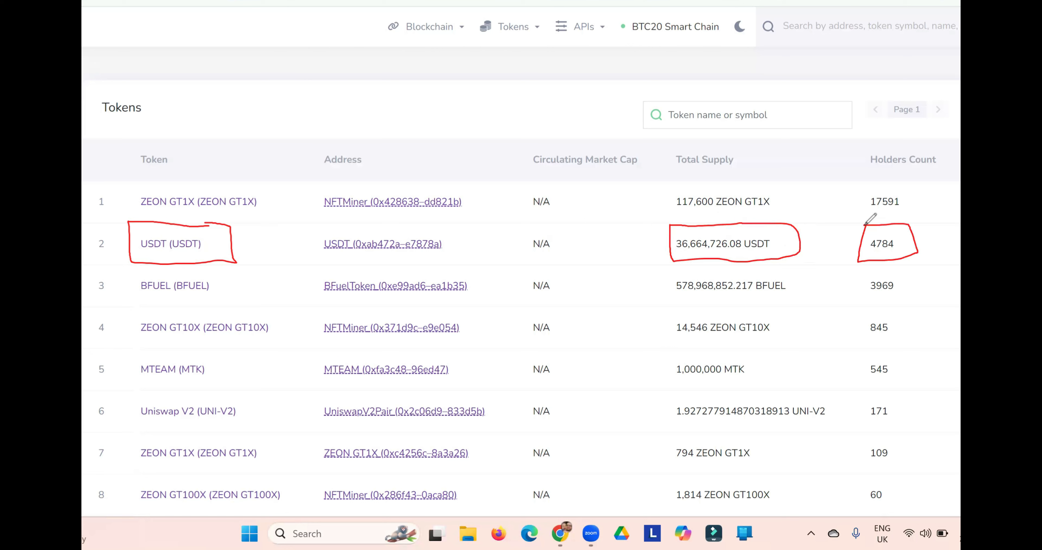
pyautogui.moveTo(278, 309)
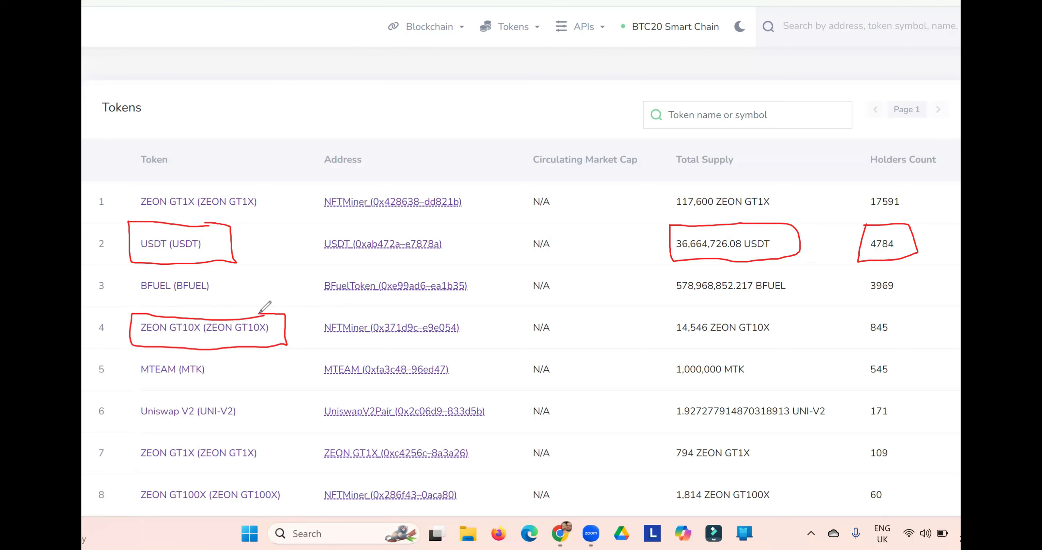
pyautogui.moveTo(673, 302)
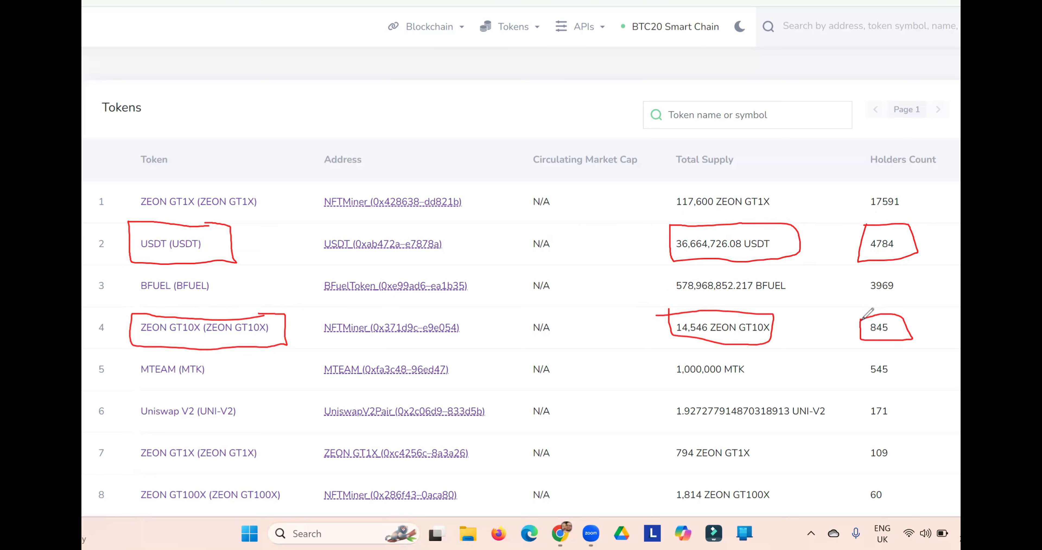
pyautogui.scroll(-3)
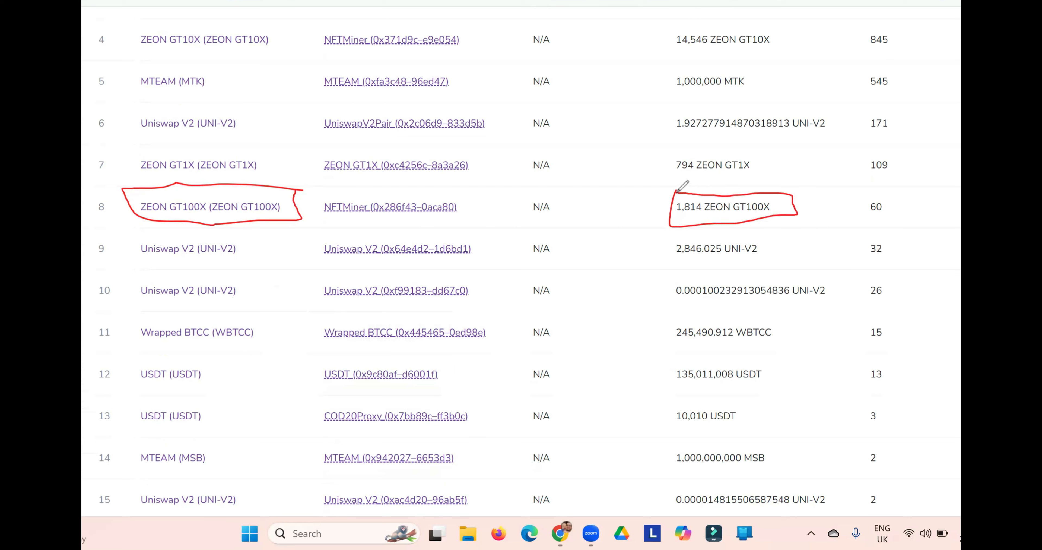
pyautogui.moveTo(873, 187)
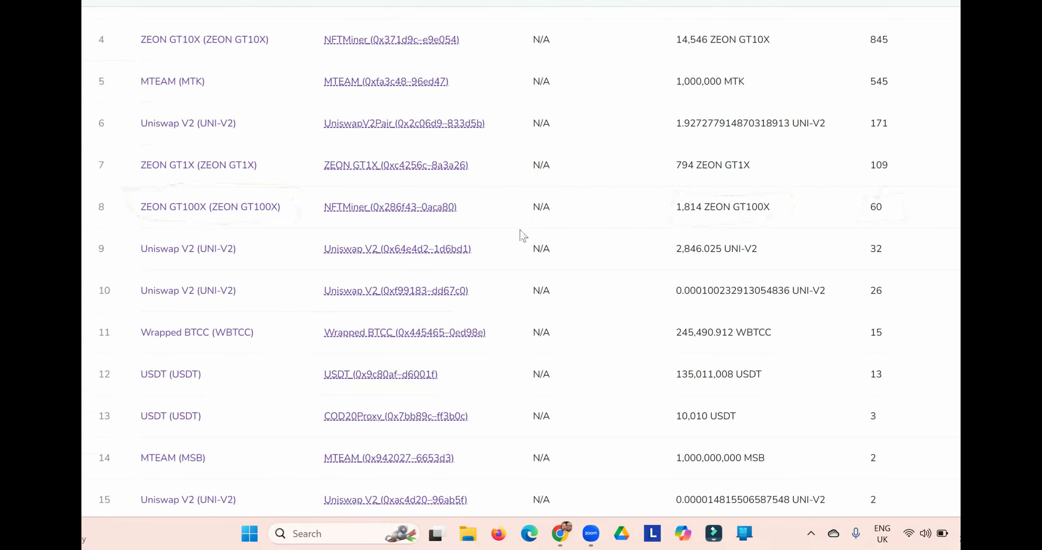
pyautogui.scroll(-3)
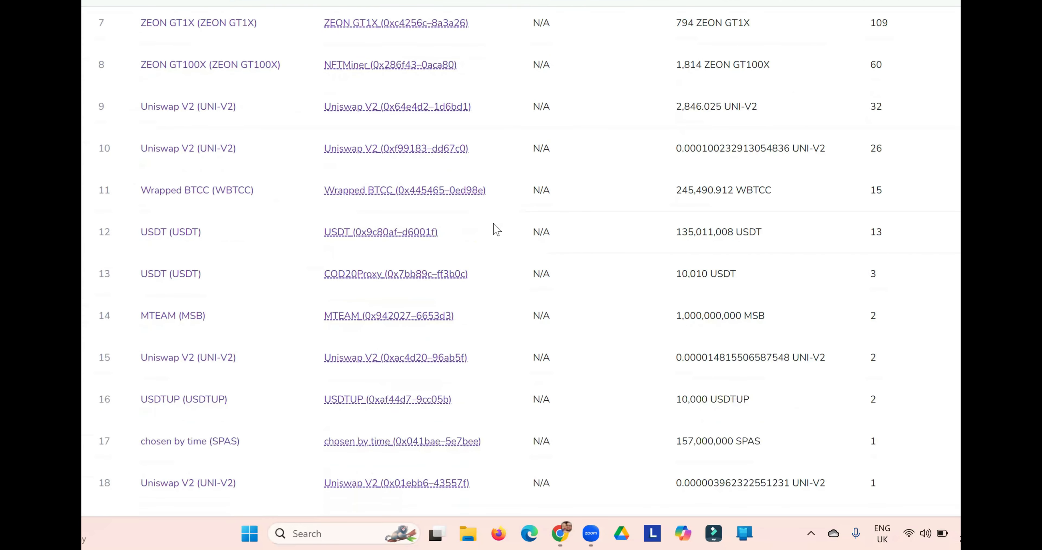
pyautogui.moveTo(396, 107)
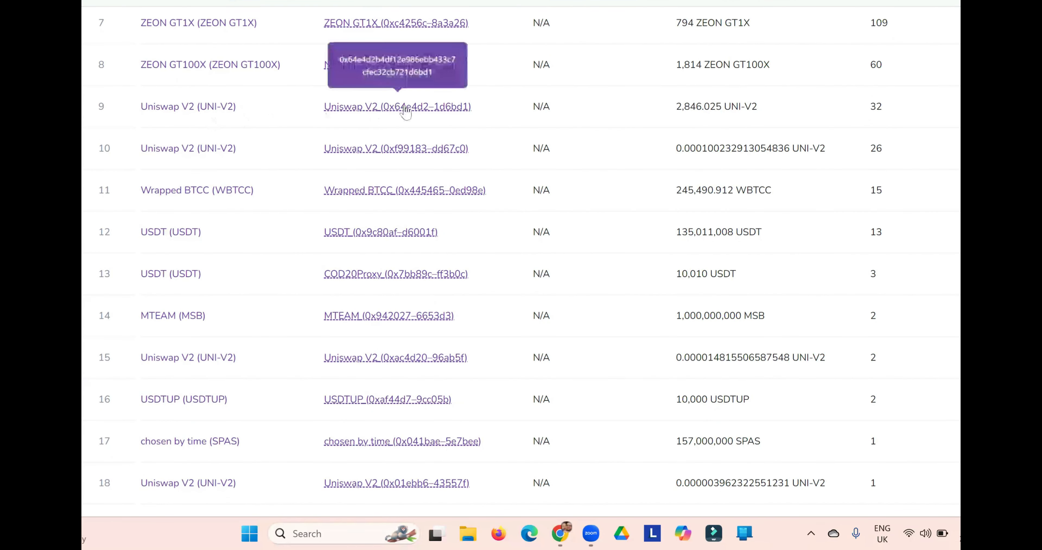
pyautogui.moveTo(160, 225)
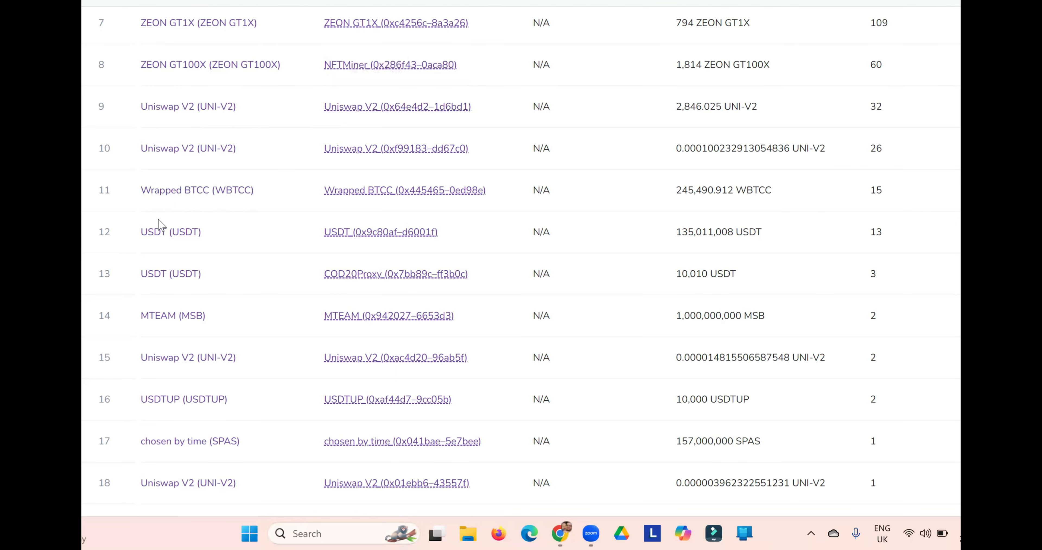
pyautogui.scroll(-3)
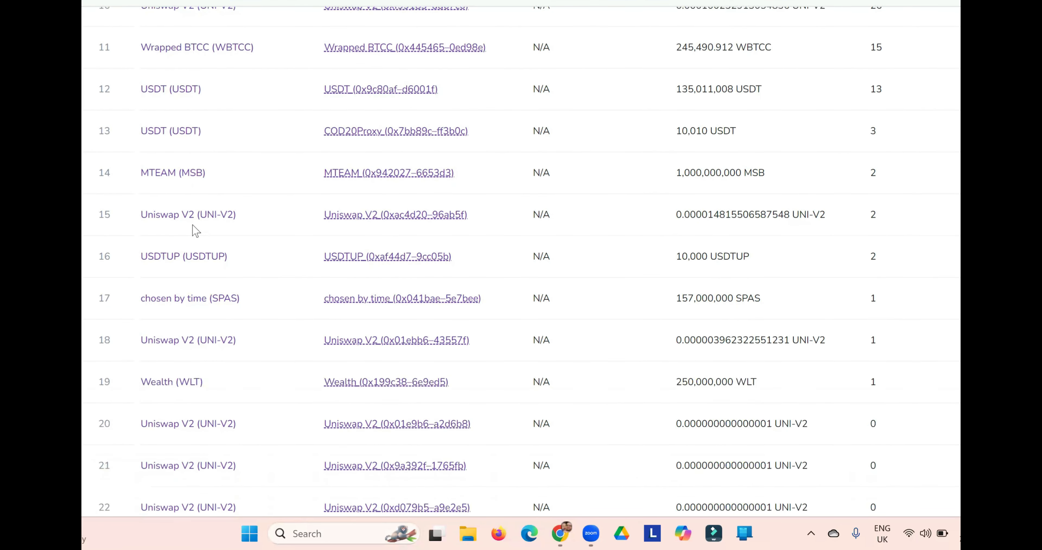
pyautogui.moveTo(163, 176)
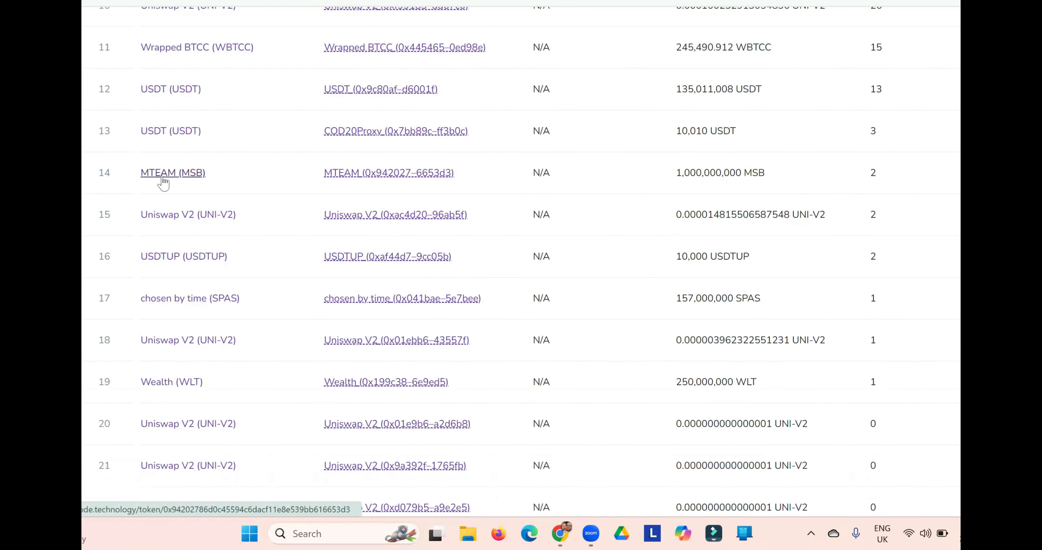
pyautogui.scroll(-3)
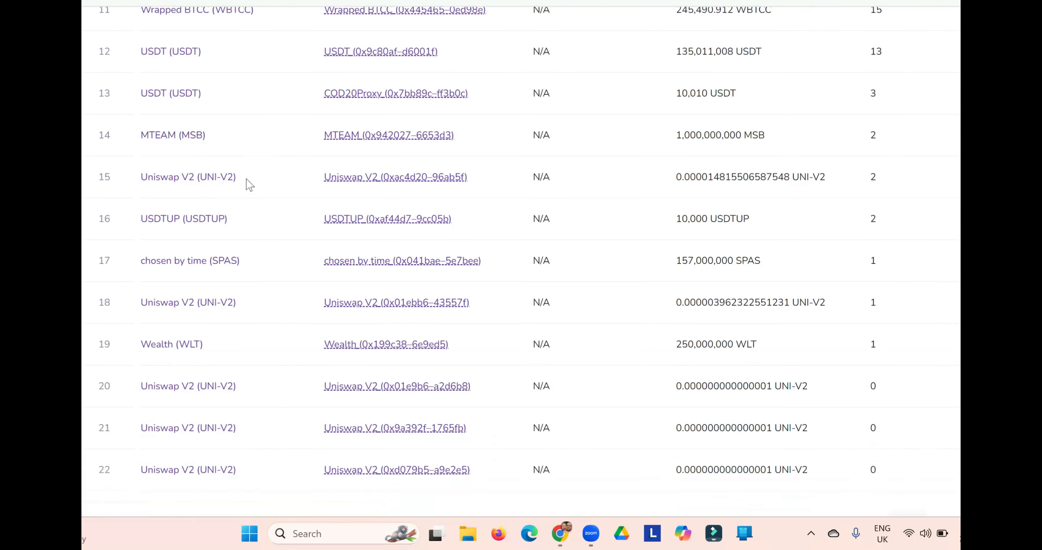
pyautogui.scroll(-3)
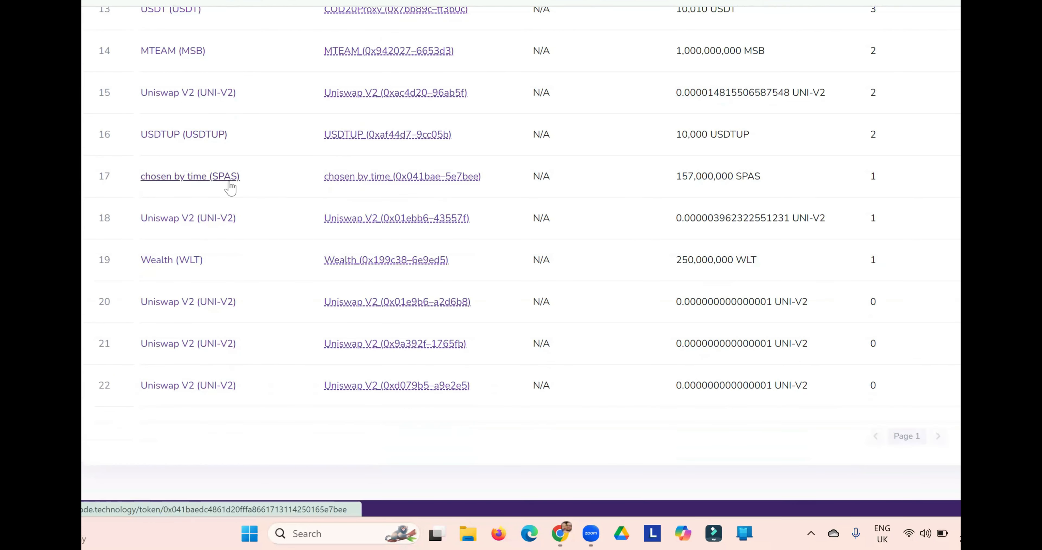
pyautogui.scroll(-3)
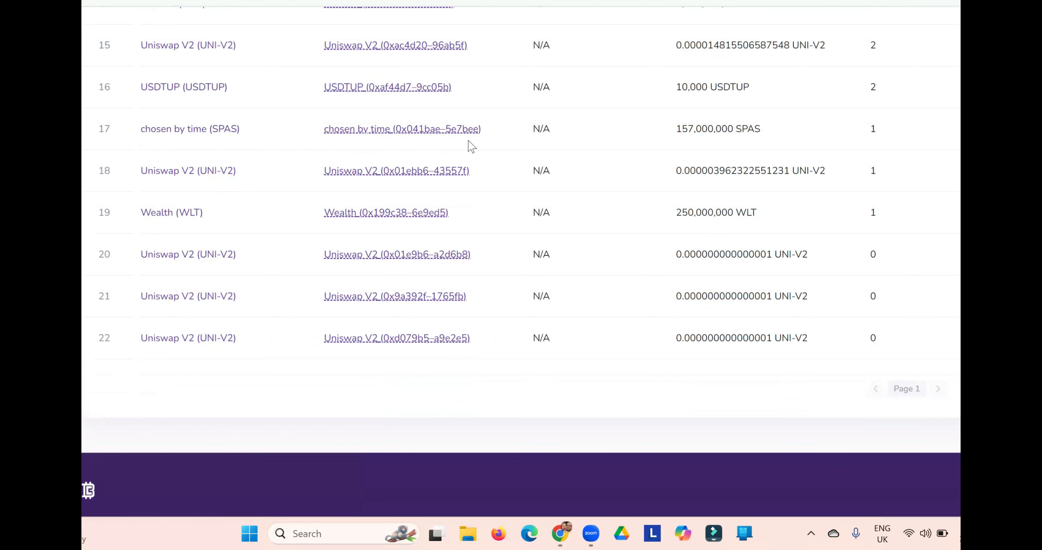
pyautogui.scroll(3)
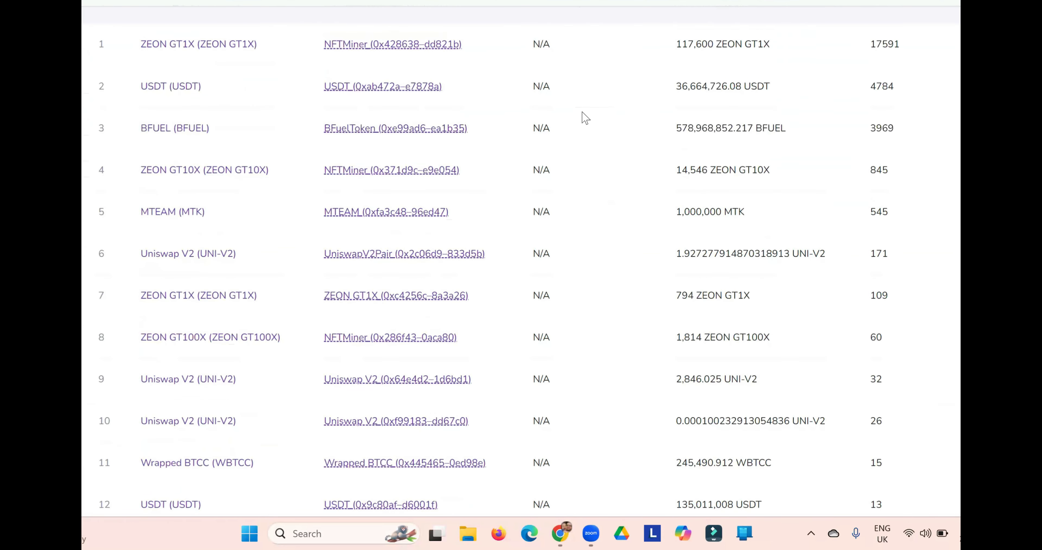
pyautogui.scroll(3)
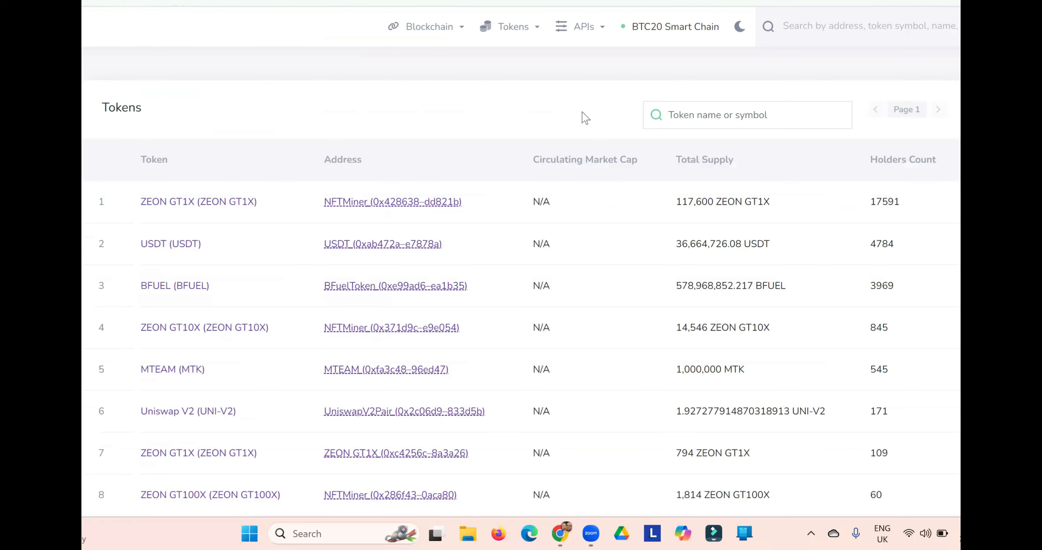
pyautogui.moveTo(570, 59)
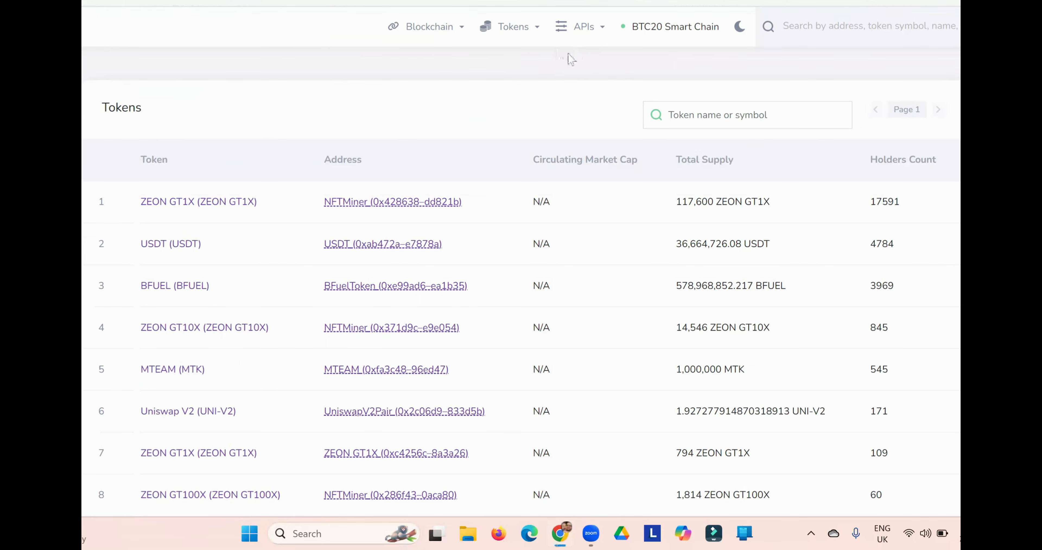
# Show the RPC API documentation from the APIs menu and browse its account, logs and token endpoints
pyautogui.click(583, 26)
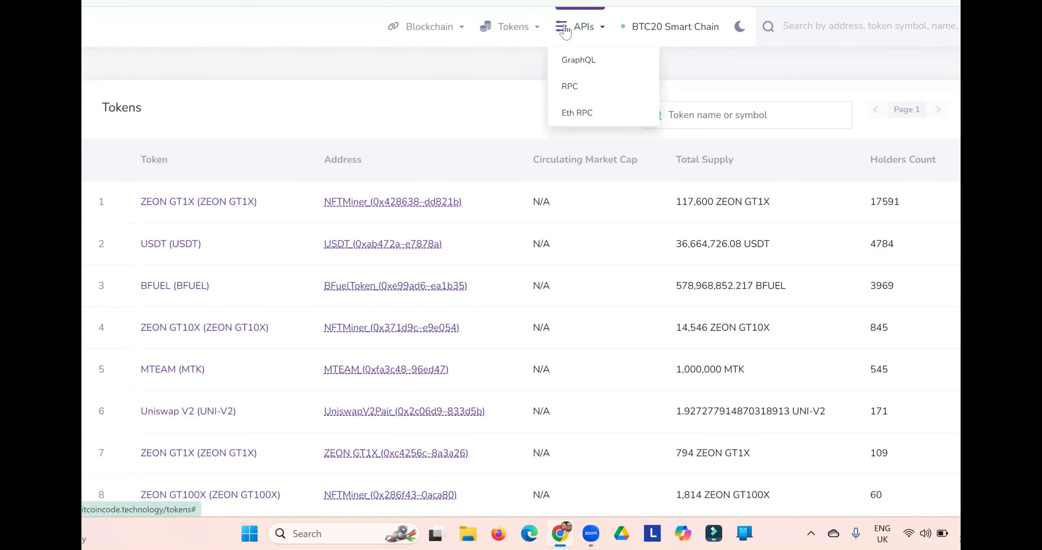
pyautogui.click(578, 60)
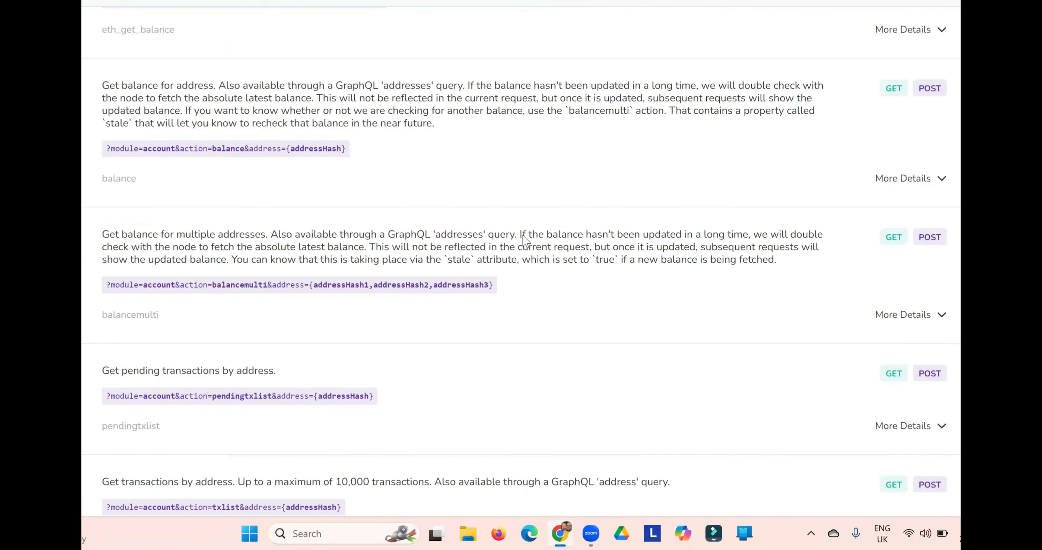
pyautogui.scroll(-3)
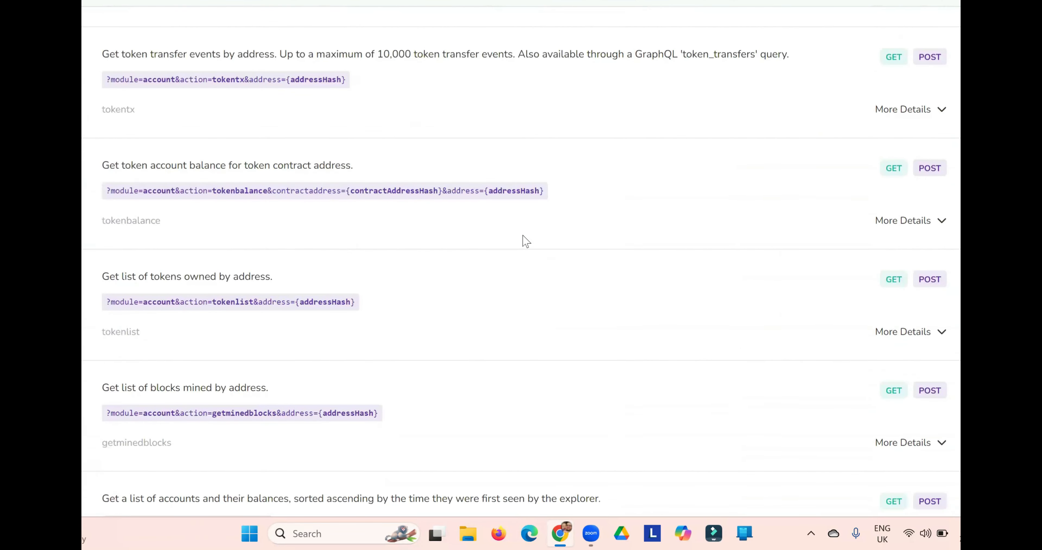
pyautogui.scroll(-3)
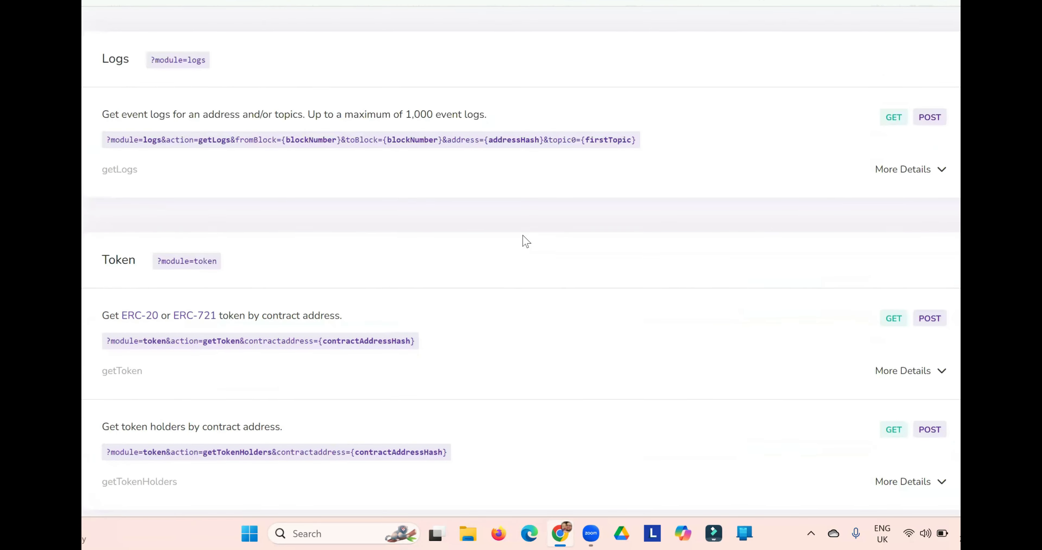
pyautogui.scroll(3)
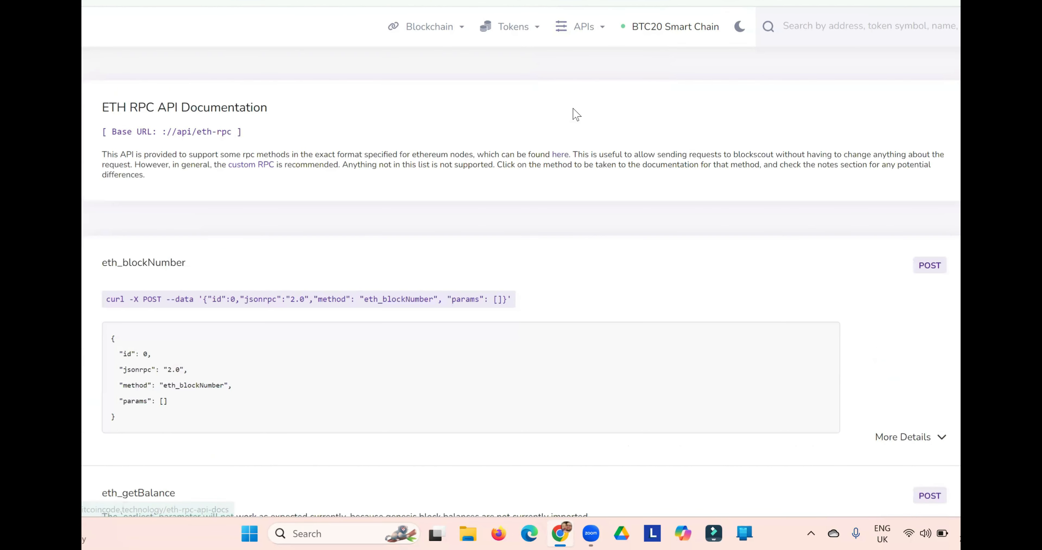
# Browse the ETH RPC API page, then pick an entry from the Blockchain dropdown, landing on the BTC20 homepage
pyautogui.scroll(-3)
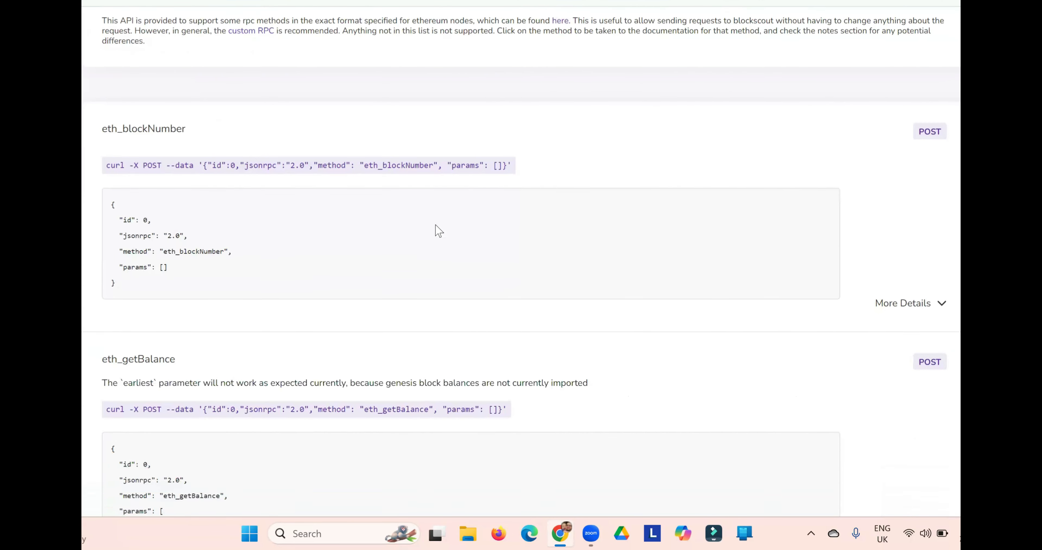
pyautogui.scroll(-3)
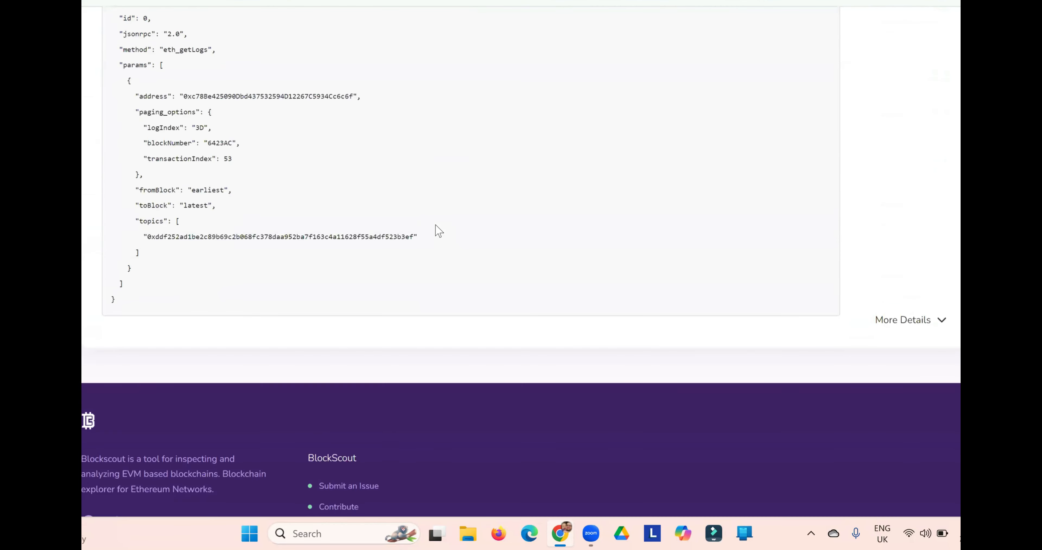
pyautogui.scroll(3)
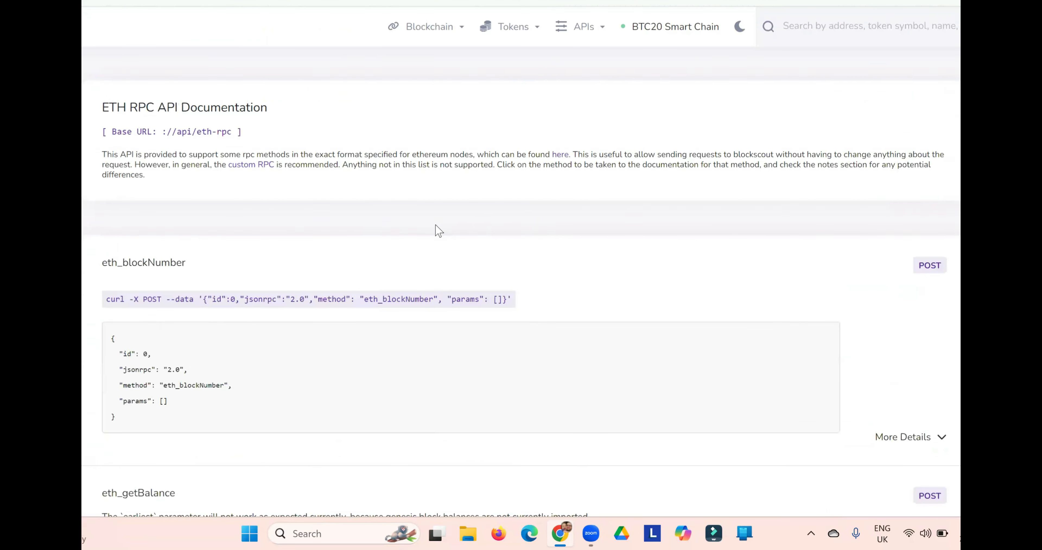
pyautogui.moveTo(655, 142)
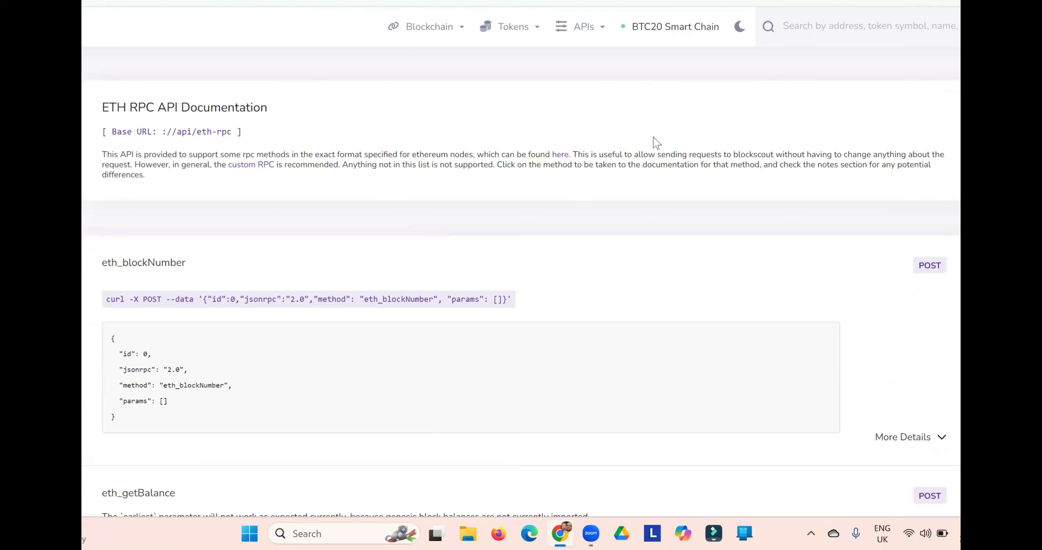
pyautogui.moveTo(468, 103)
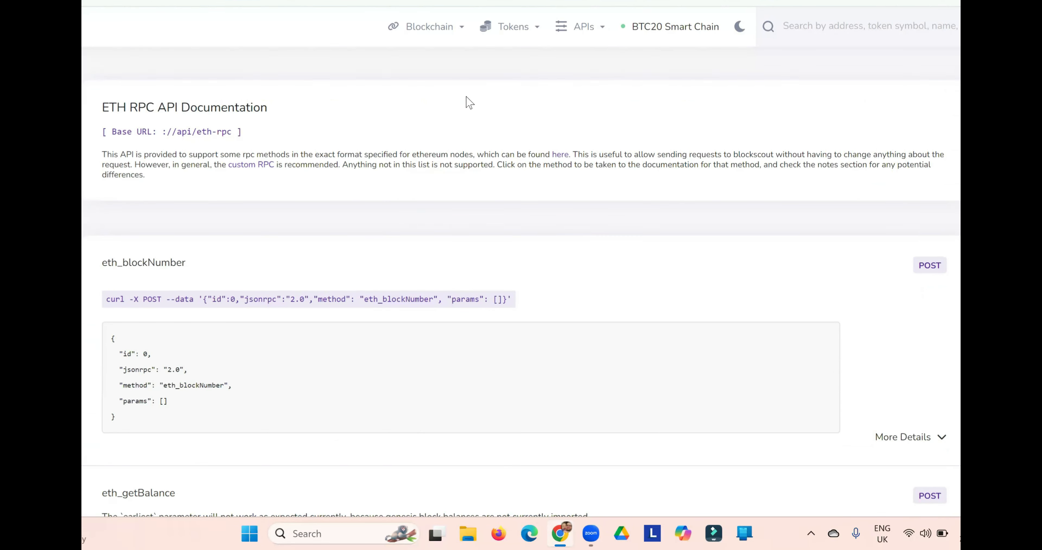
pyautogui.click(429, 26)
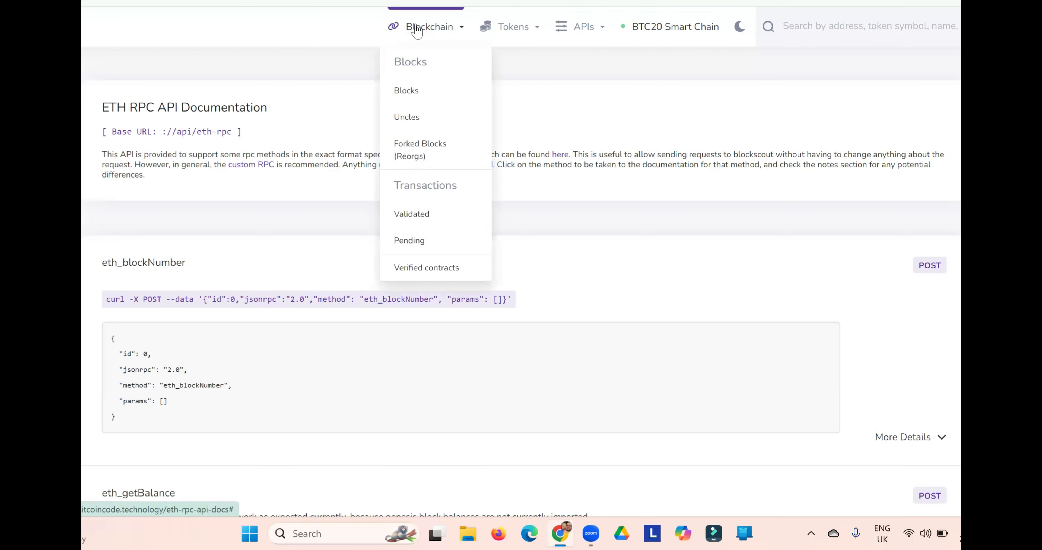
pyautogui.moveTo(401, 39)
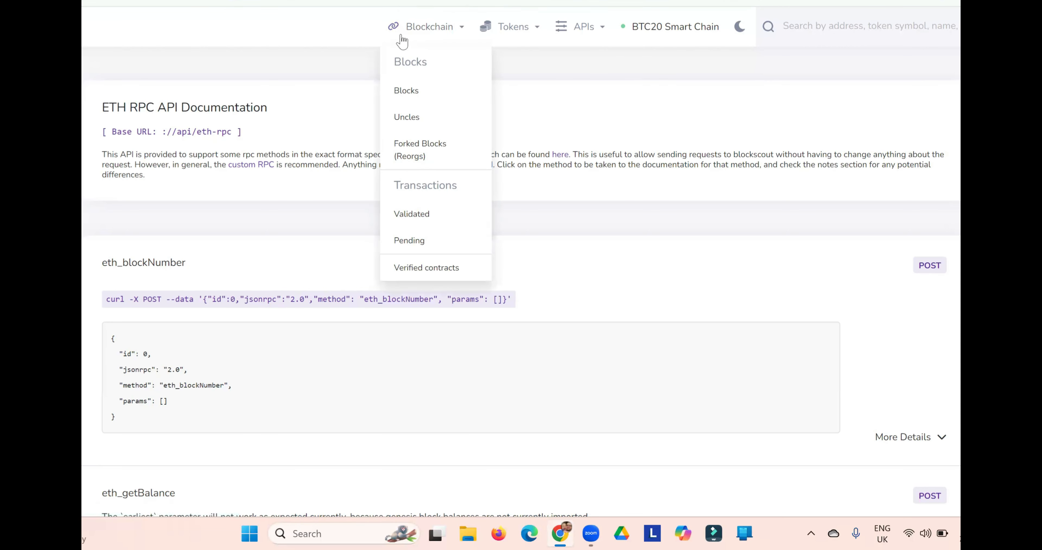
pyautogui.click(406, 90)
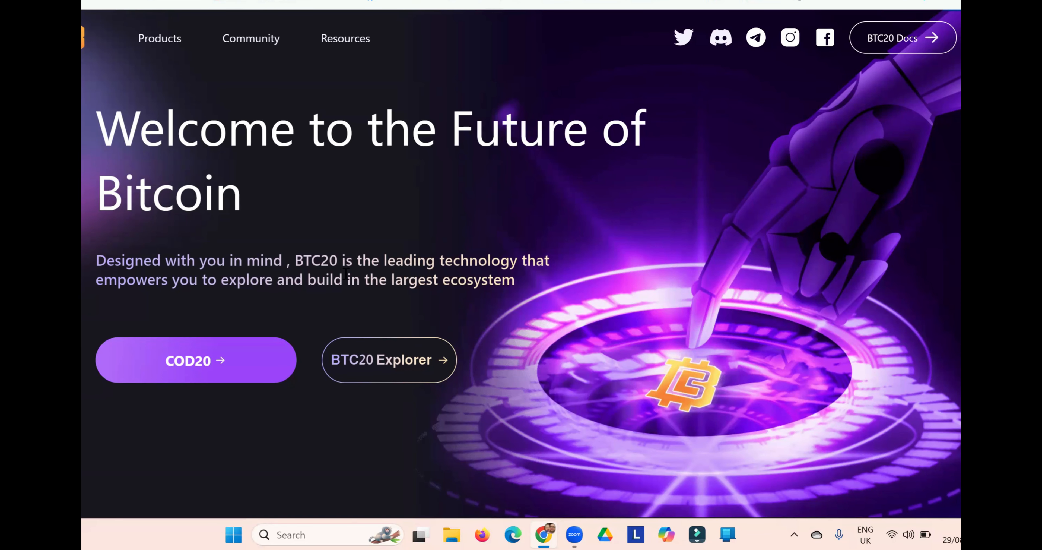
pyautogui.moveTo(247, 364)
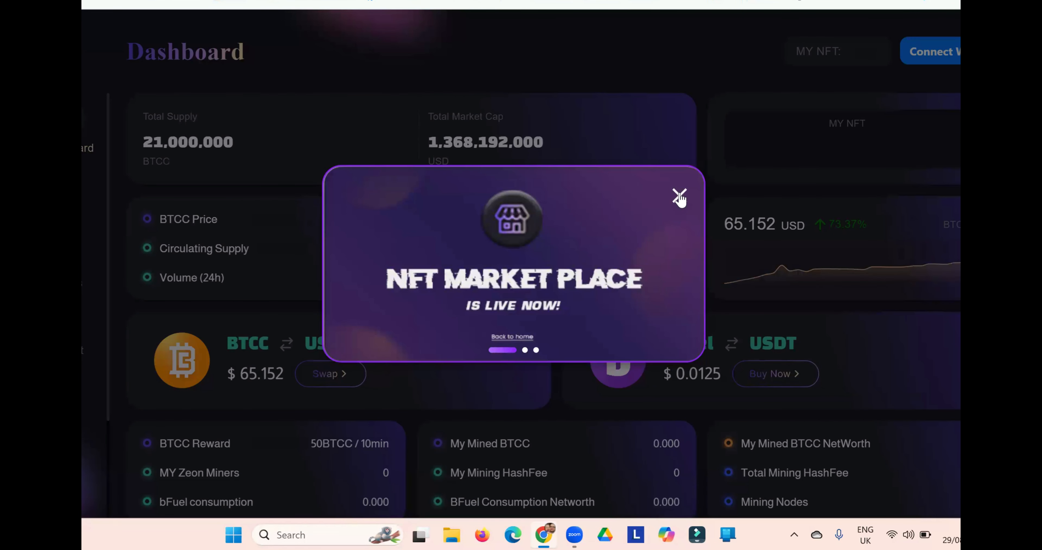
# Dismiss the NFT Market Place announcement to reveal the Bitcoin Code mining dashboard
pyautogui.click(678, 198)
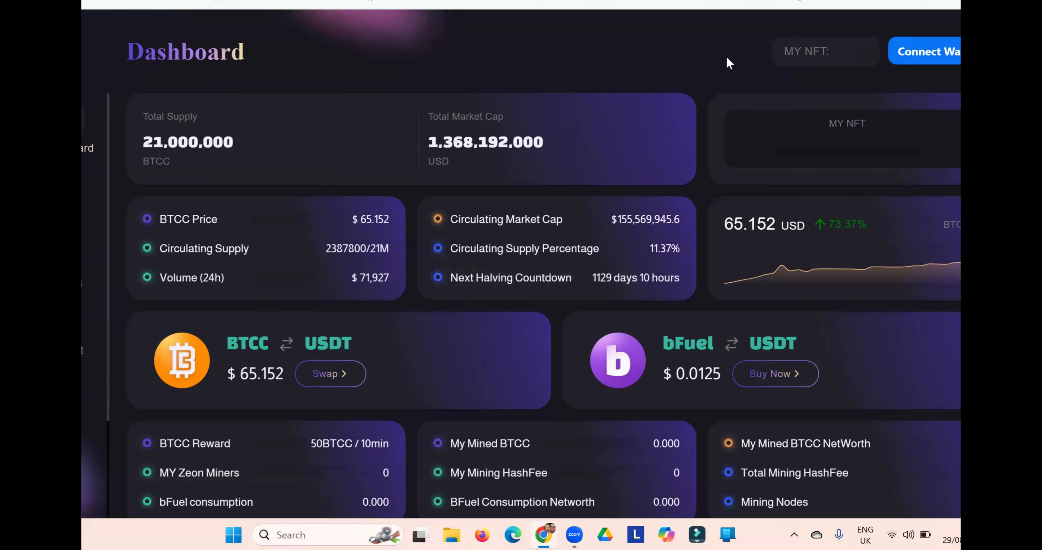
pyautogui.moveTo(648, 65)
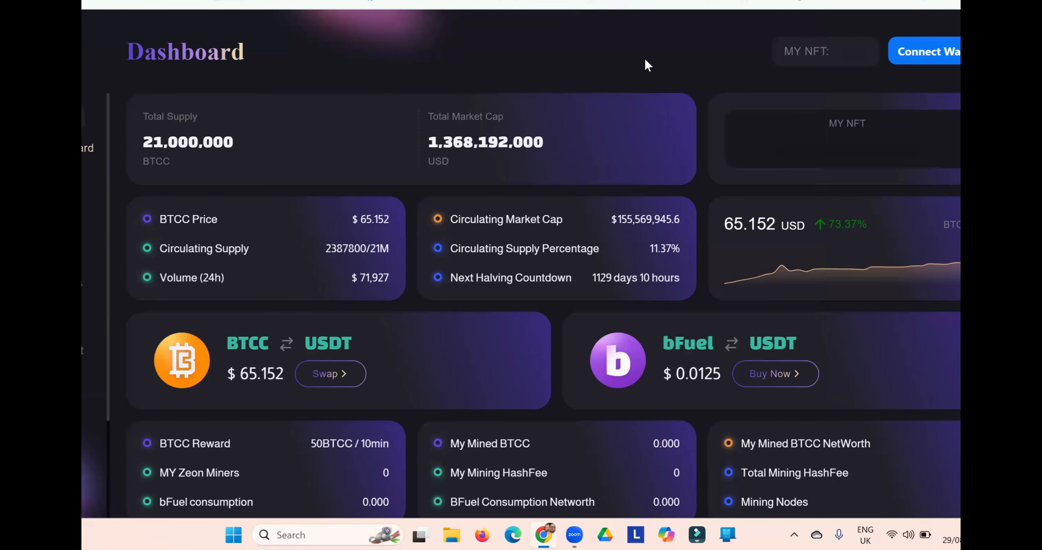
pyautogui.moveTo(937, 53)
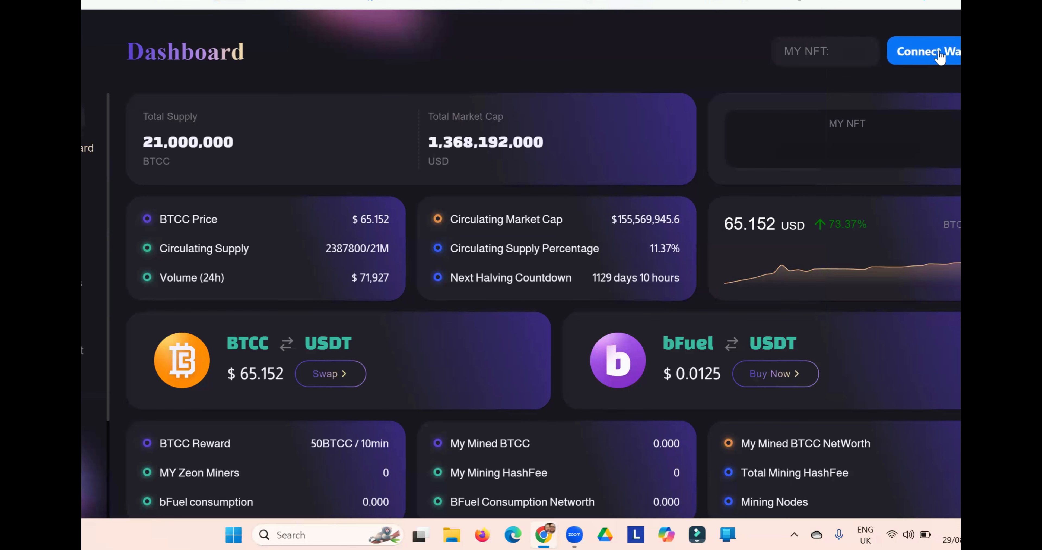
# Connect the MetaMask wallet so the dashboard shows 3.99 BTCC and 54 Zeon miners
pyautogui.click(927, 51)
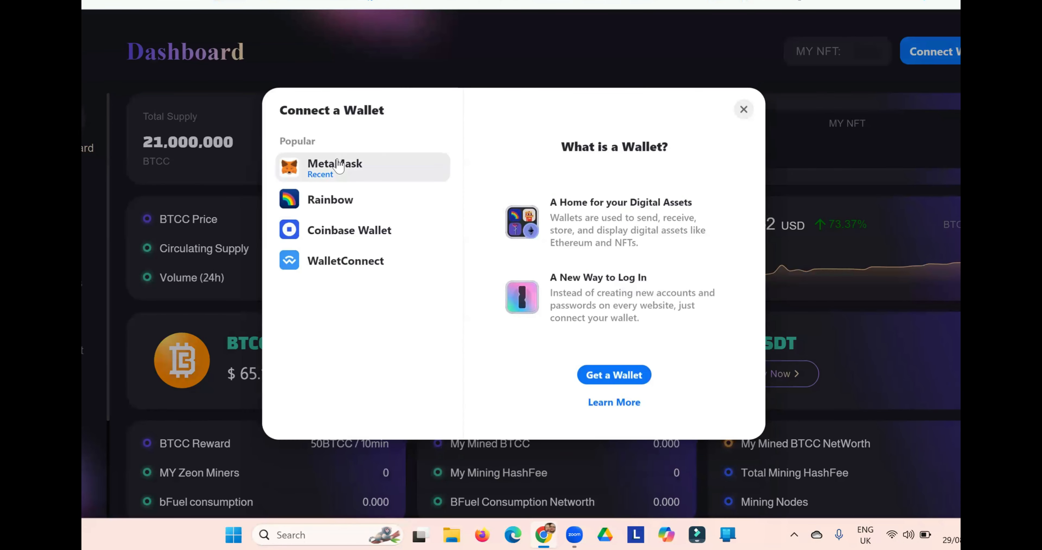
pyautogui.click(334, 168)
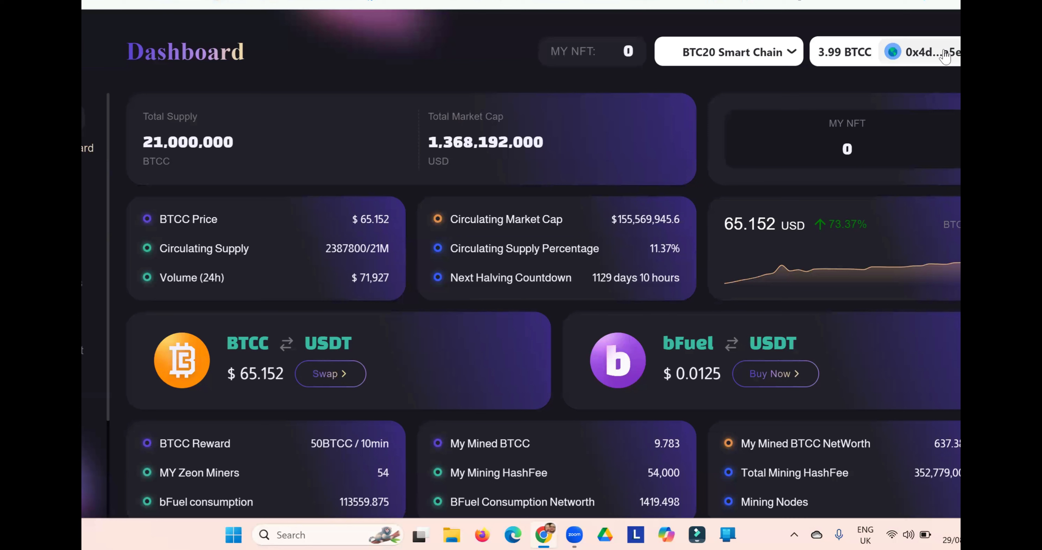
pyautogui.moveTo(264, 326)
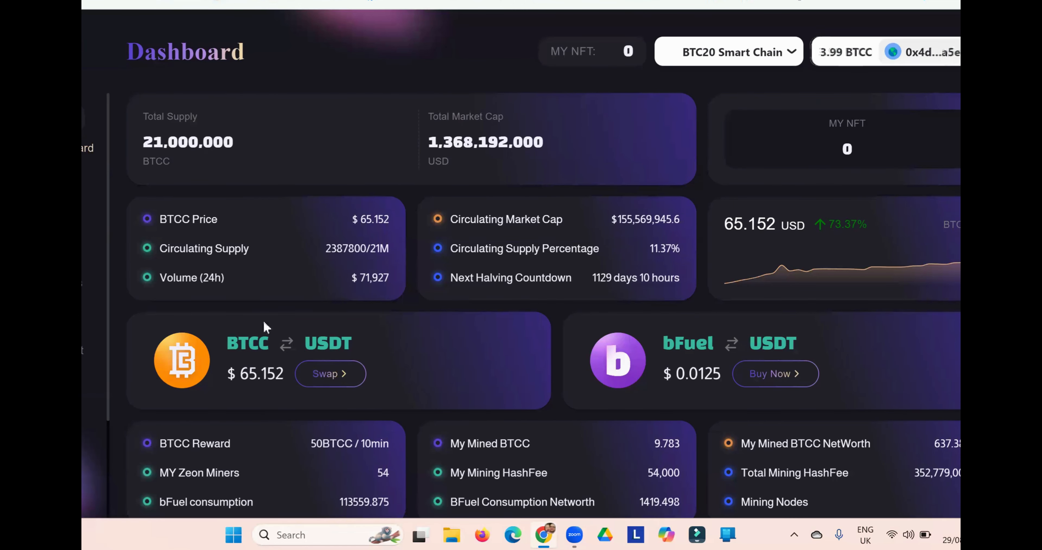
pyautogui.moveTo(606, 458)
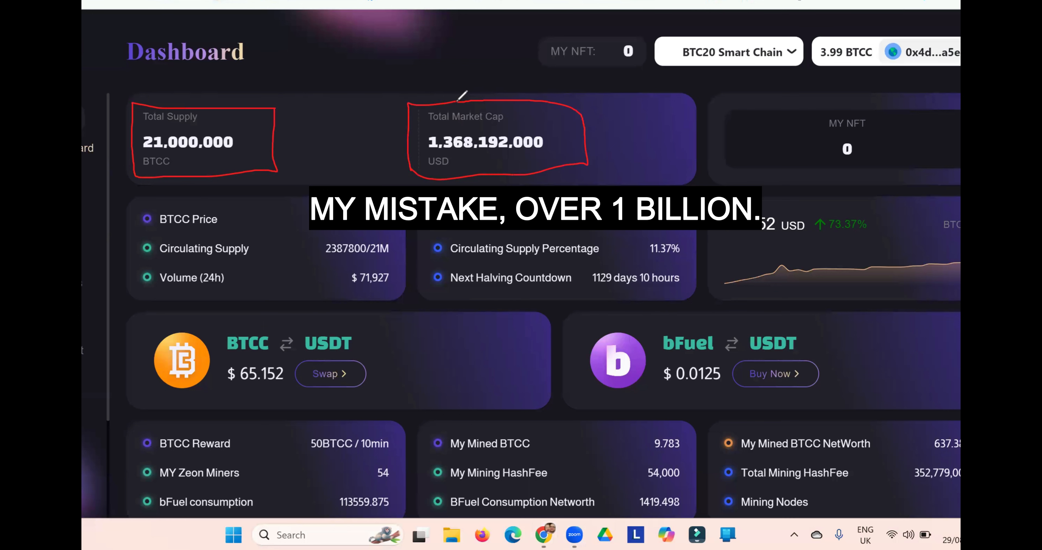
pyautogui.moveTo(299, 172)
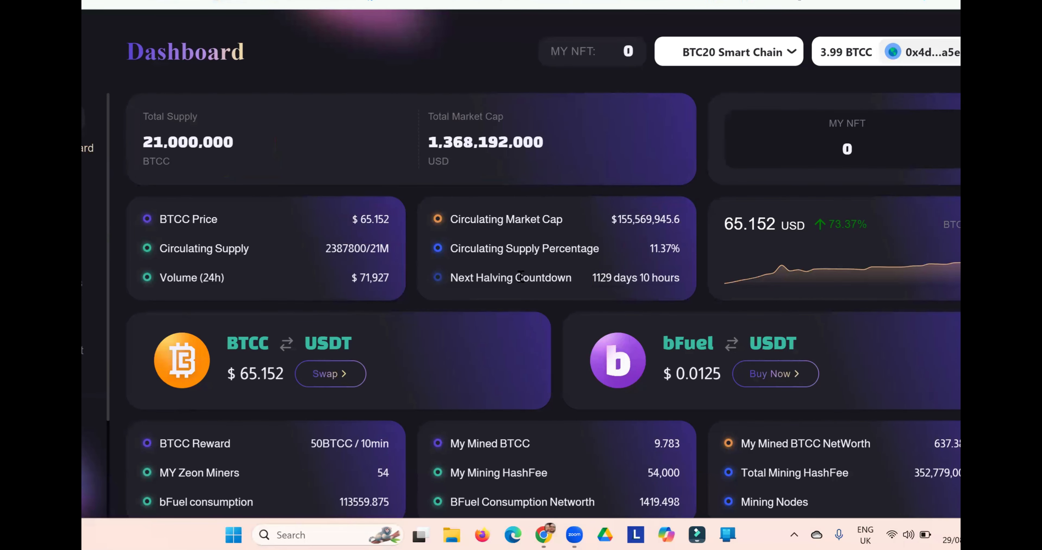
pyautogui.scroll(-3)
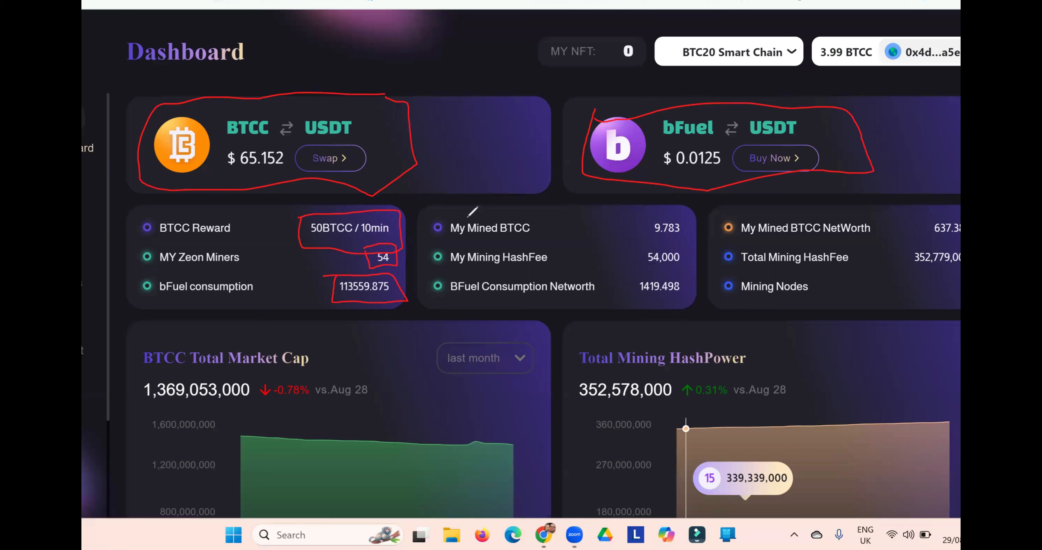
pyautogui.moveTo(728, 207)
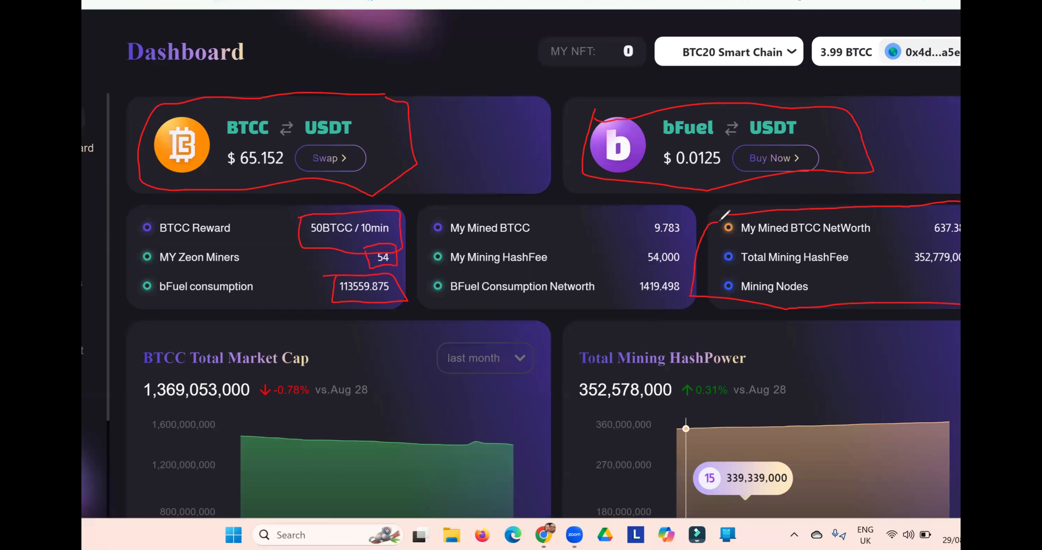
pyautogui.scroll(-3)
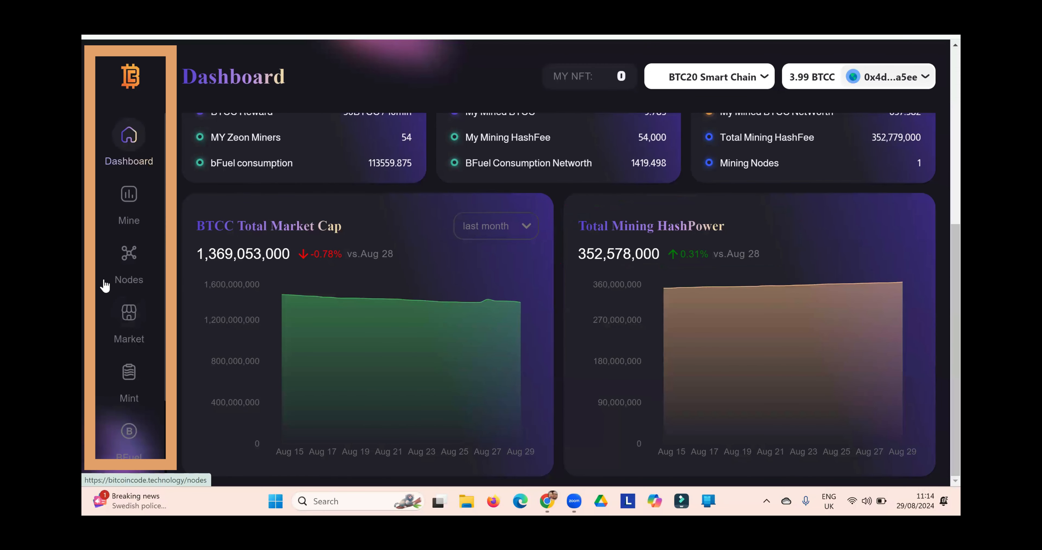
pyautogui.moveTo(128, 199)
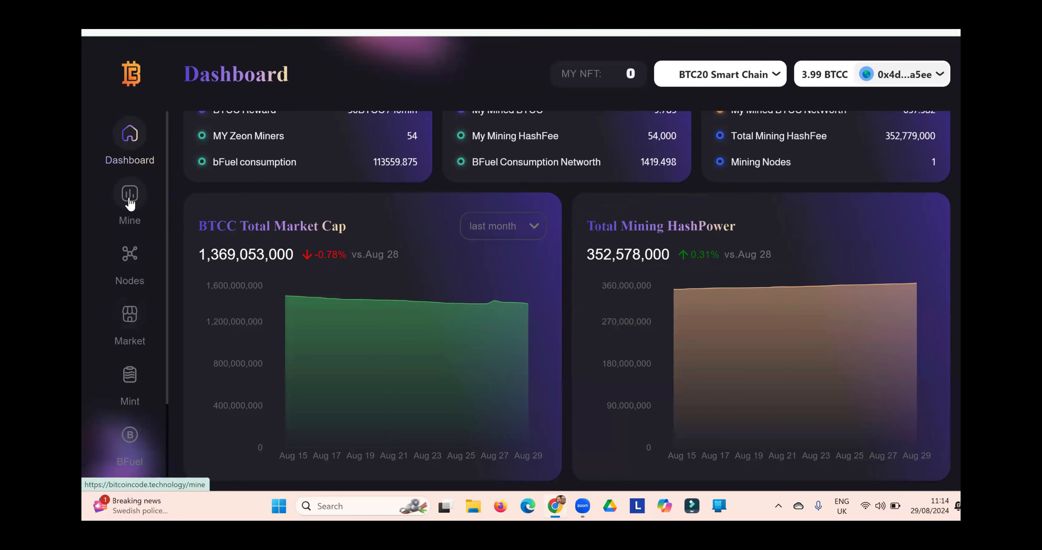
# Go to the Mine page and look through the Miners in Node grid of staked GT-1X miners, returning to top
pyautogui.click(129, 193)
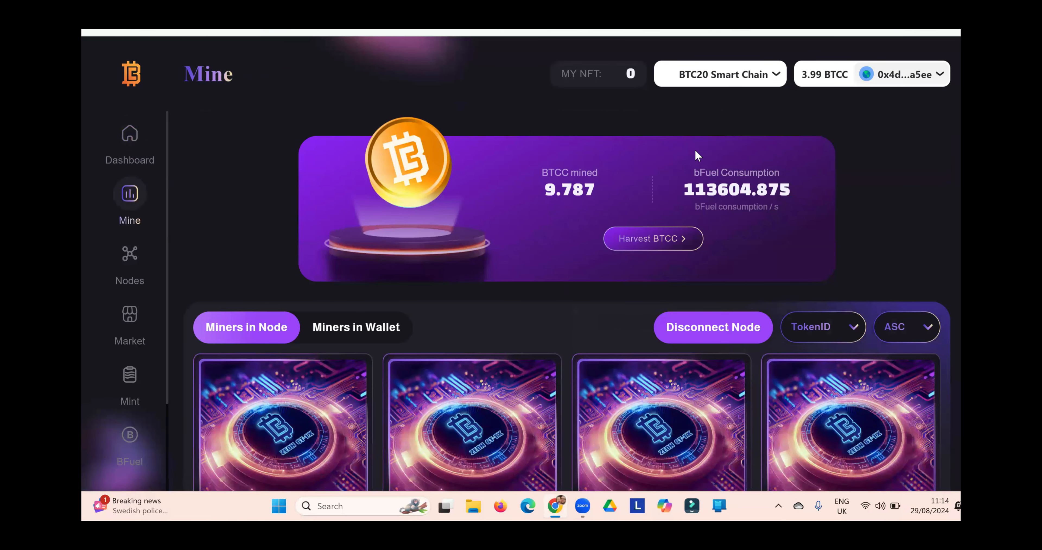
pyautogui.scroll(-3)
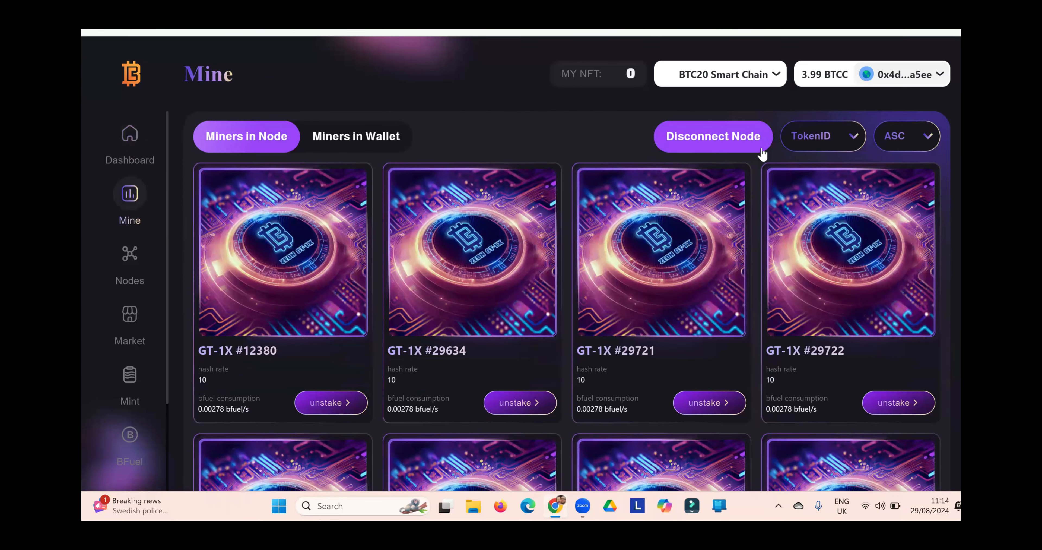
pyautogui.scroll(-3)
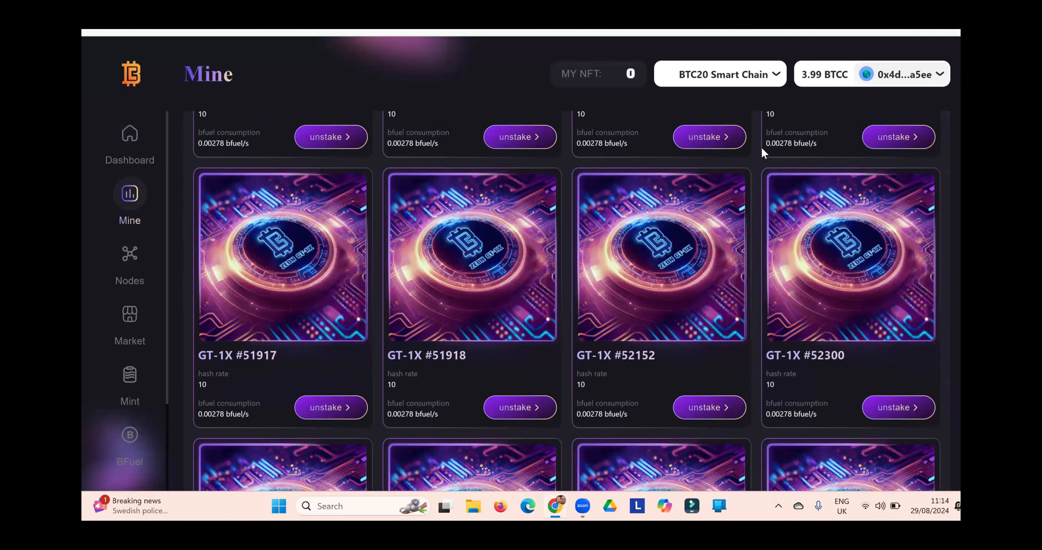
pyautogui.scroll(-3)
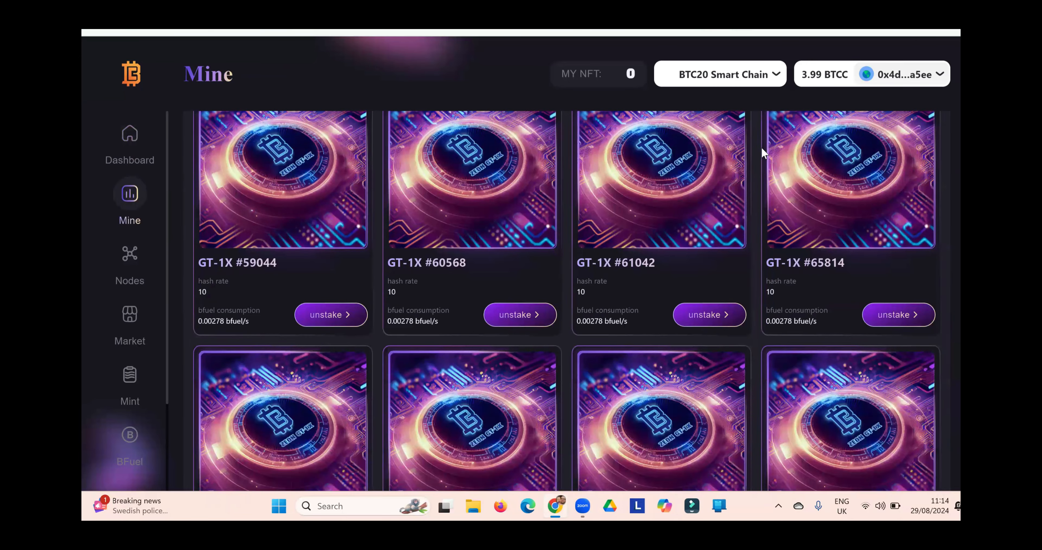
pyautogui.scroll(-3)
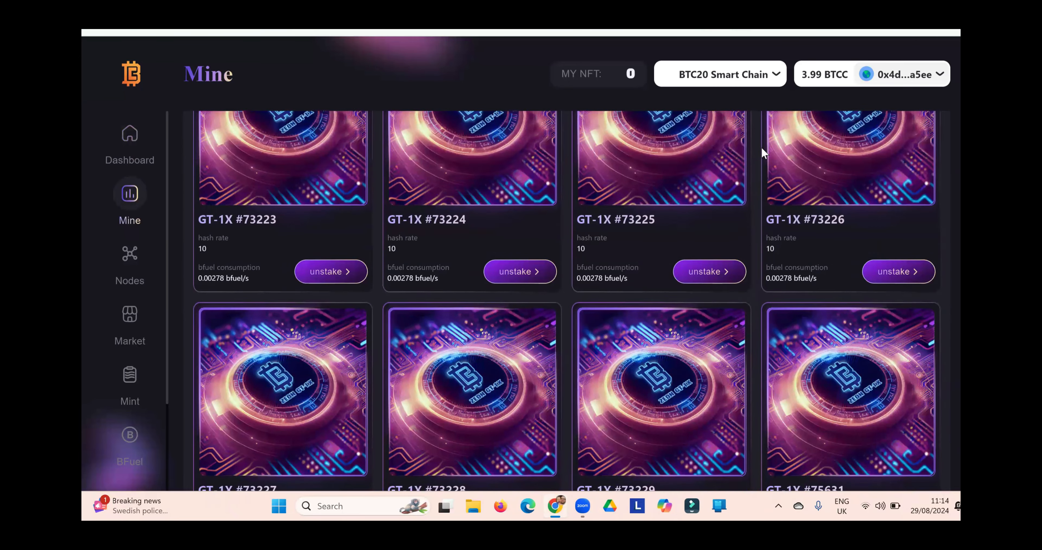
pyautogui.scroll(-3)
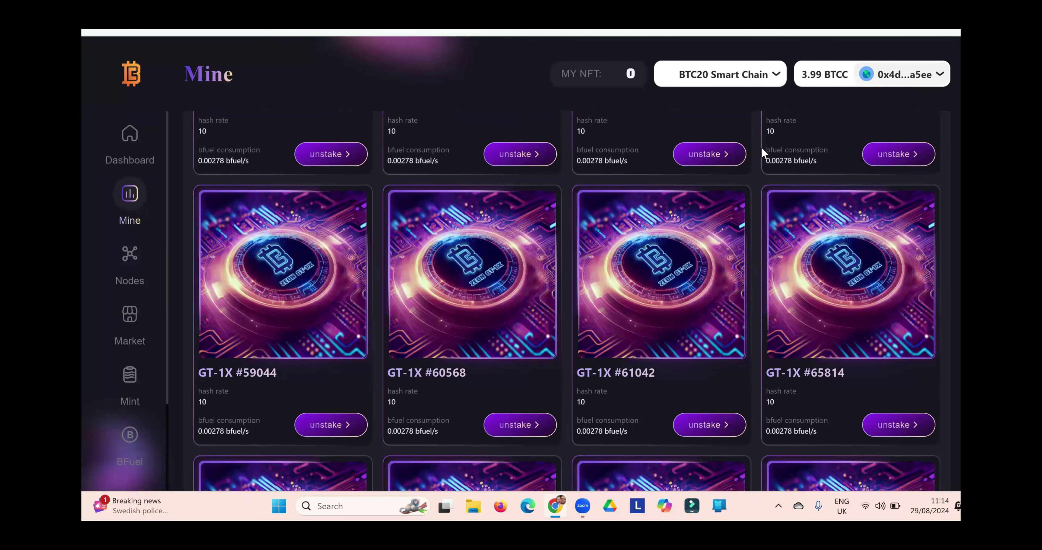
pyautogui.scroll(3)
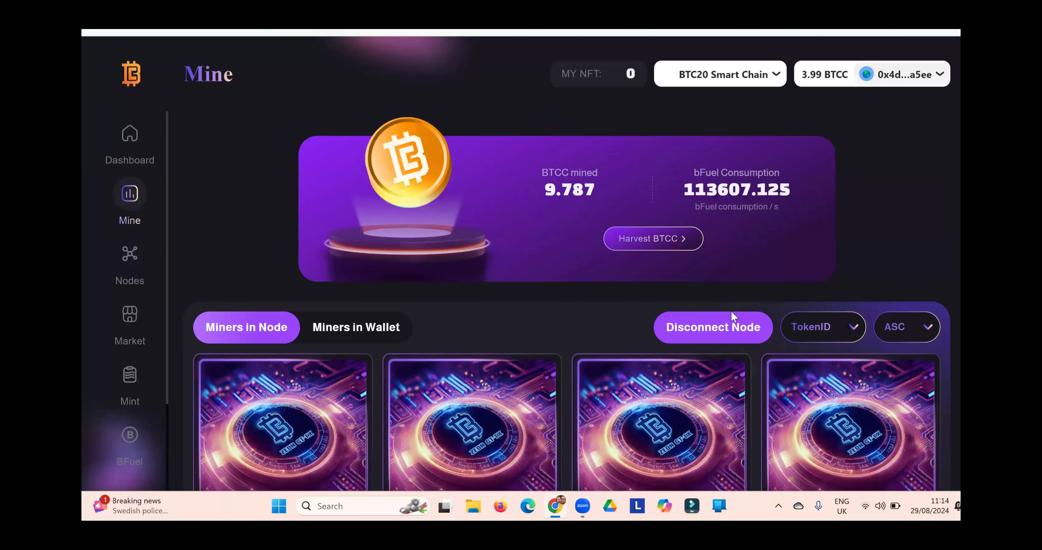
pyautogui.moveTo(690, 430)
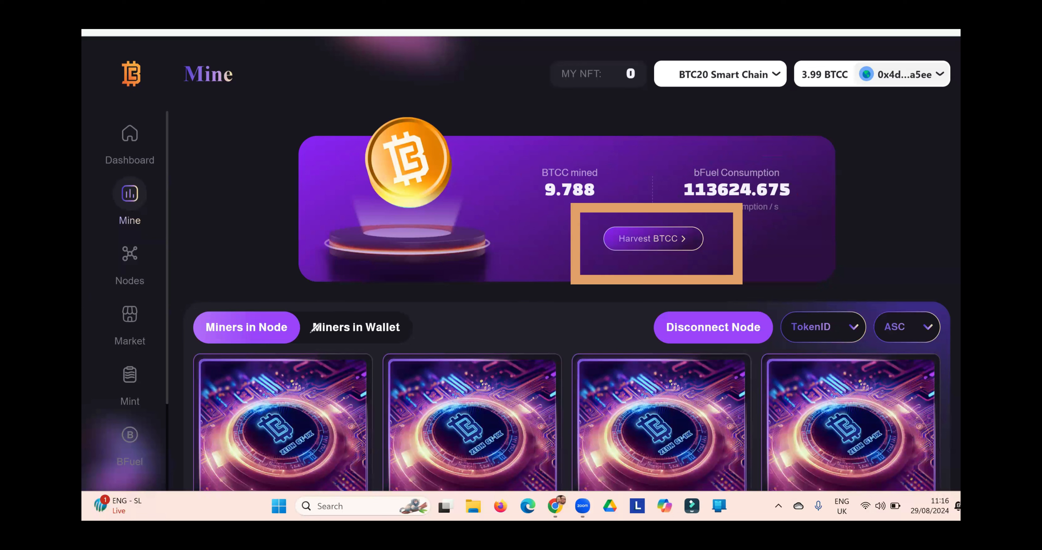
pyautogui.moveTo(642, 248)
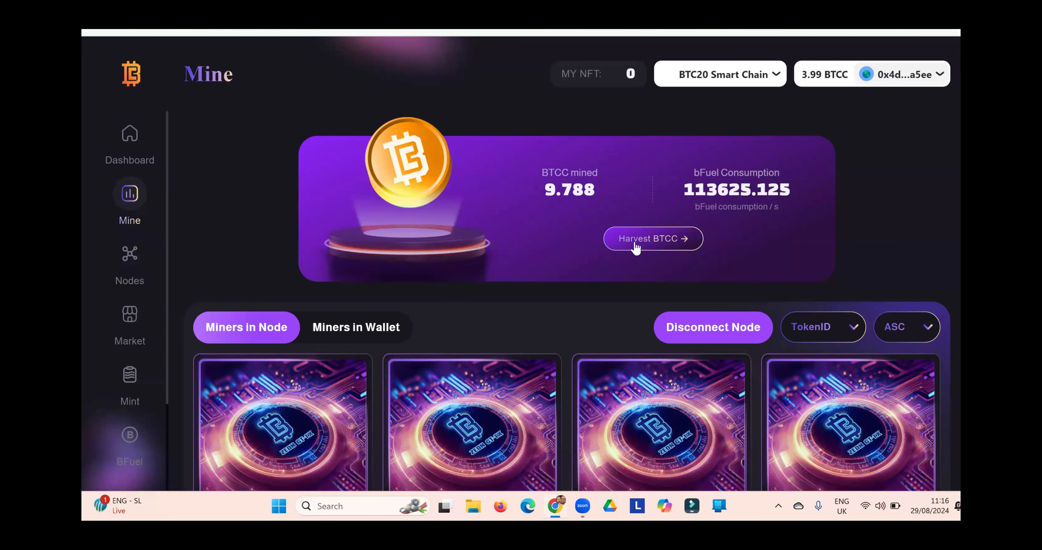
pyautogui.click(652, 238)
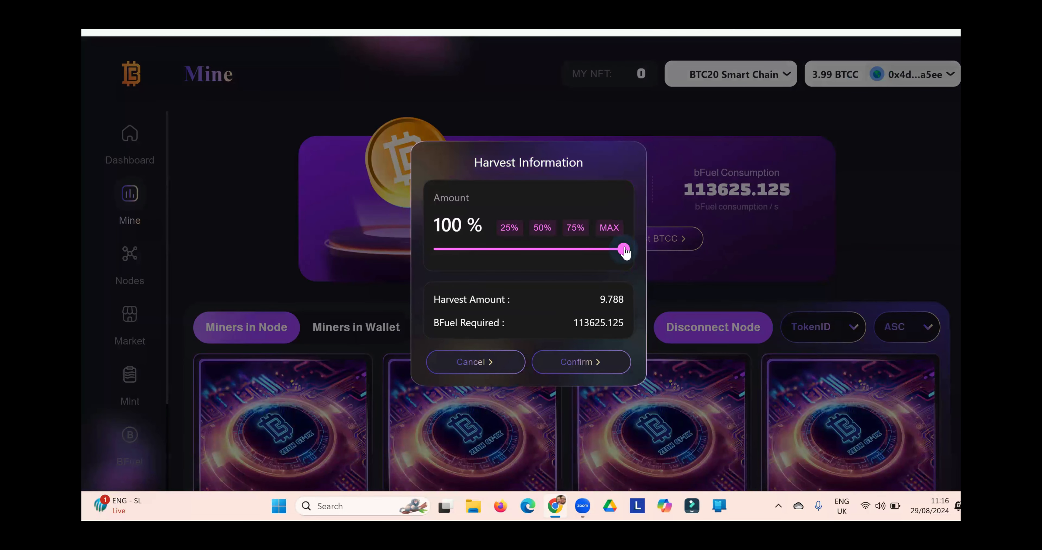
pyautogui.moveTo(622, 249); pyautogui.dragTo(437, 249)
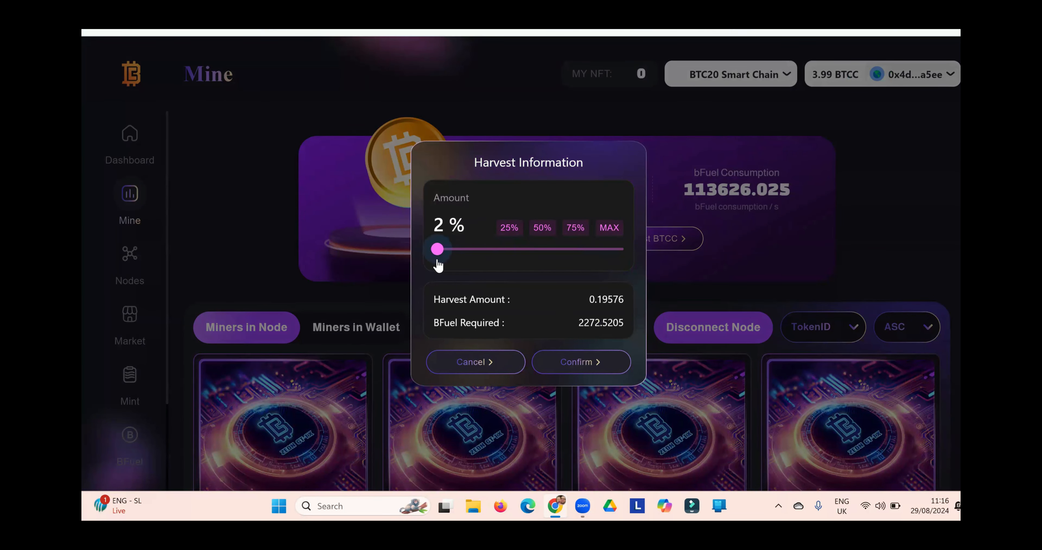
pyautogui.moveTo(436, 248); pyautogui.dragTo(434, 249)
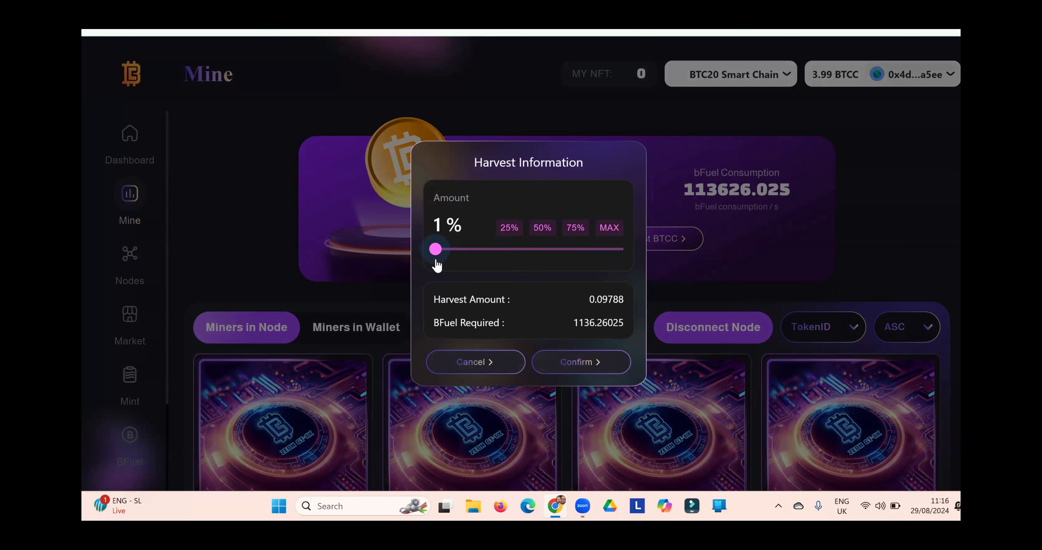
pyautogui.moveTo(435, 249); pyautogui.dragTo(509, 248)
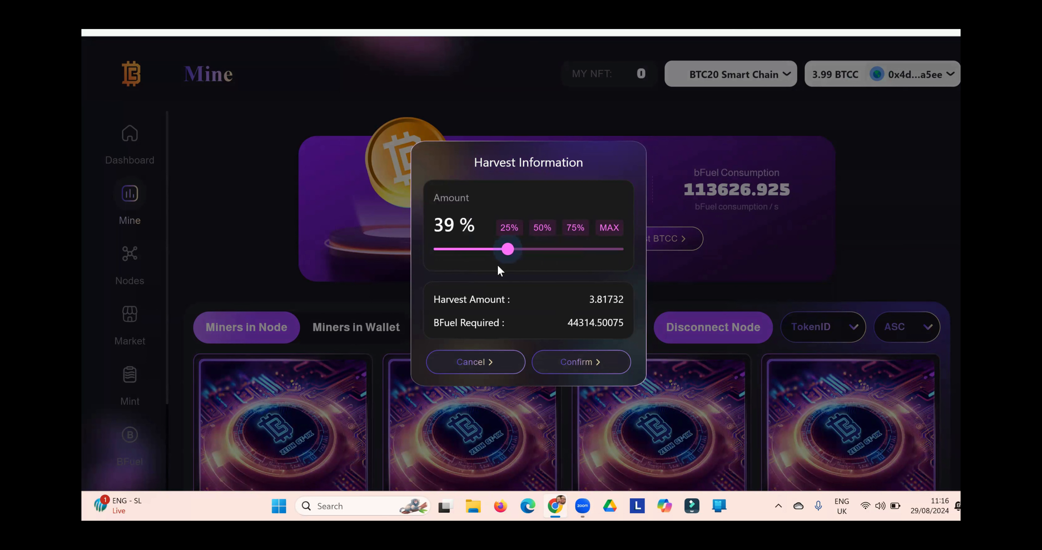
pyautogui.moveTo(507, 249); pyautogui.dragTo(605, 249)
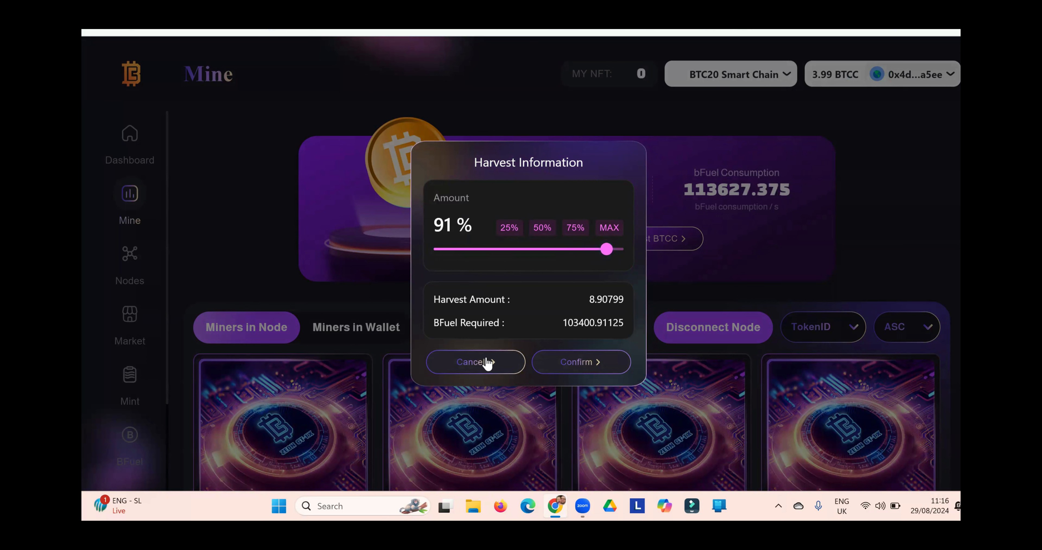
pyautogui.click(473, 361)
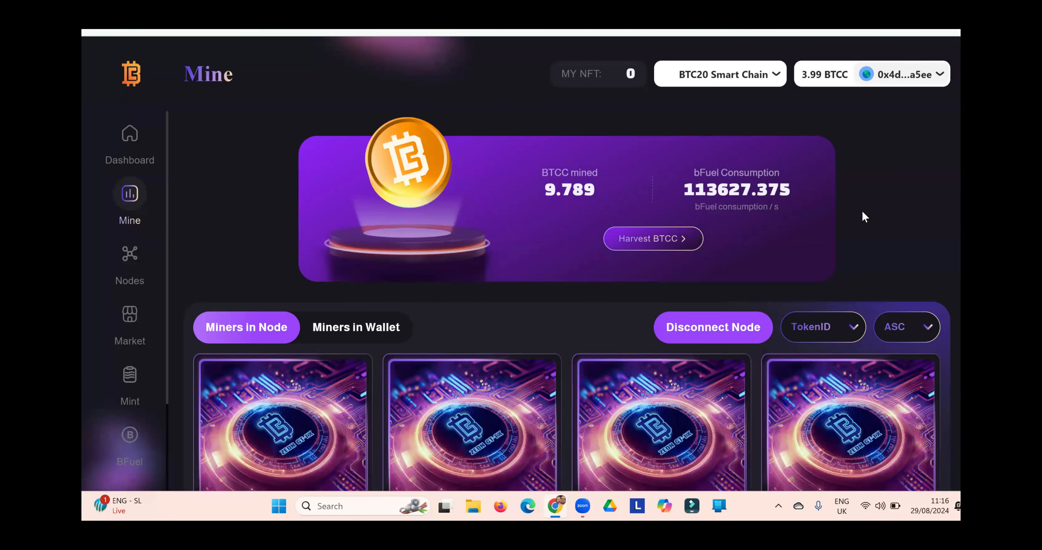
pyautogui.moveTo(289, 189)
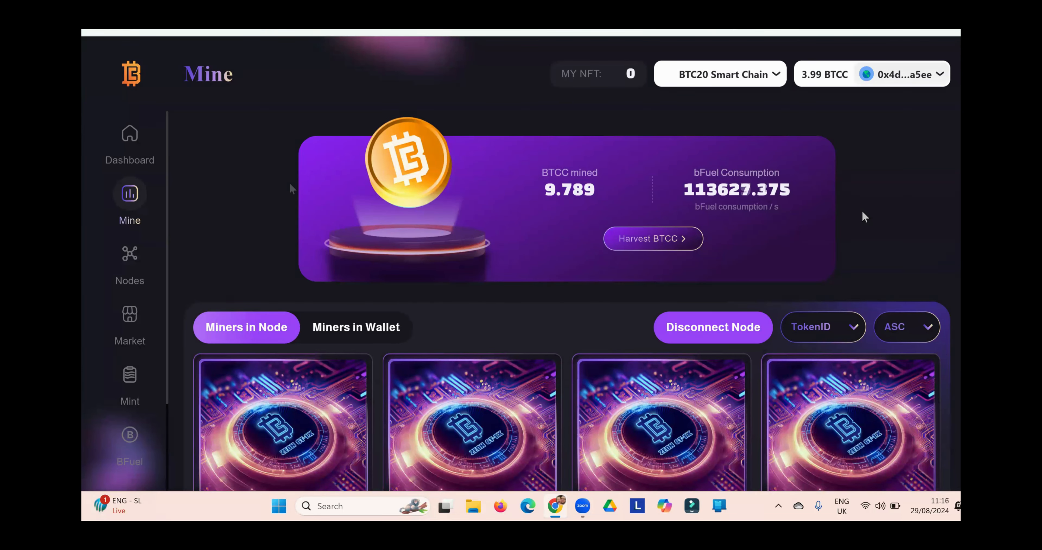
pyautogui.moveTo(130, 254)
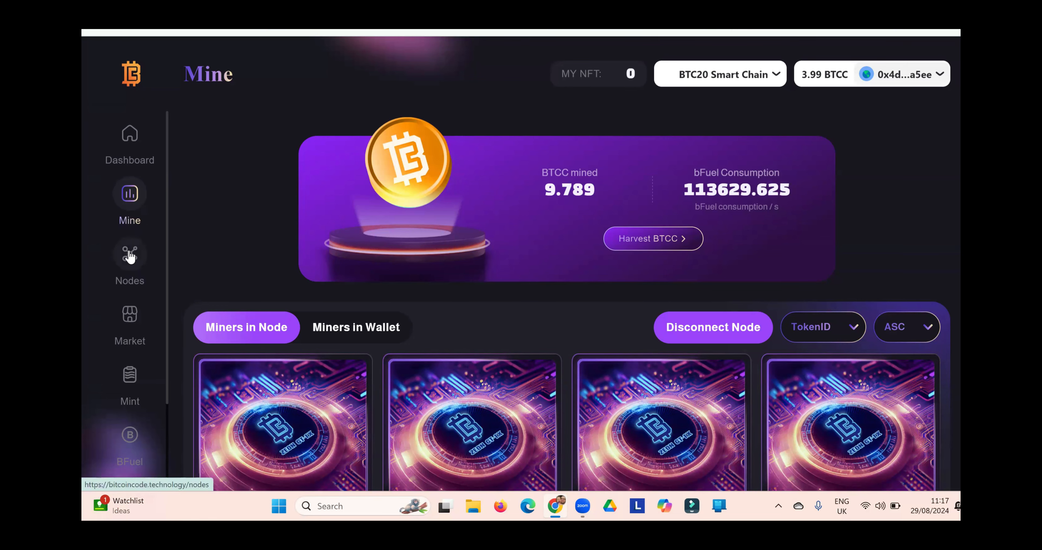
# Go to the Nodes page showing the Cosmos Node at 2387850/21M
pyautogui.click(130, 259)
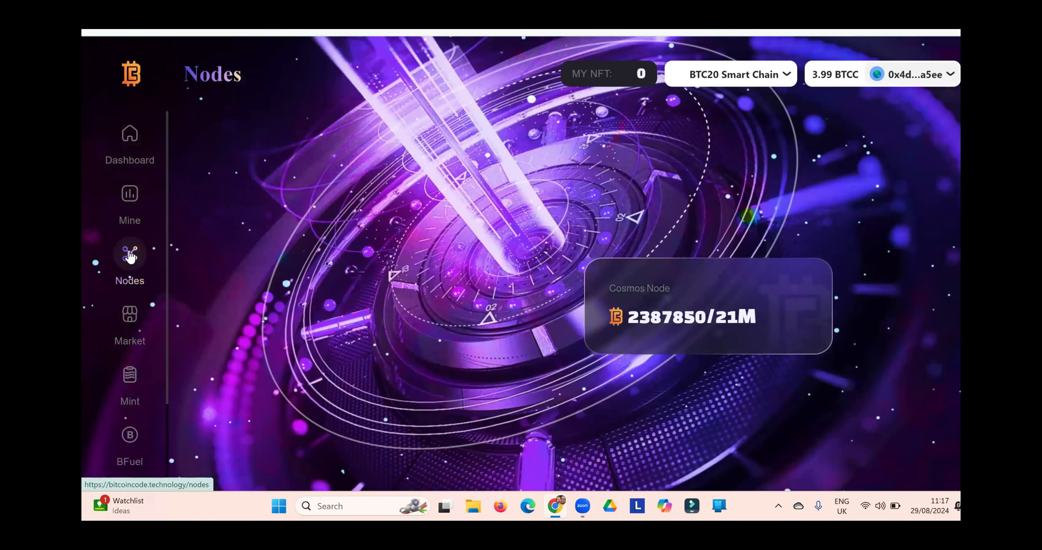
pyautogui.moveTo(559, 206)
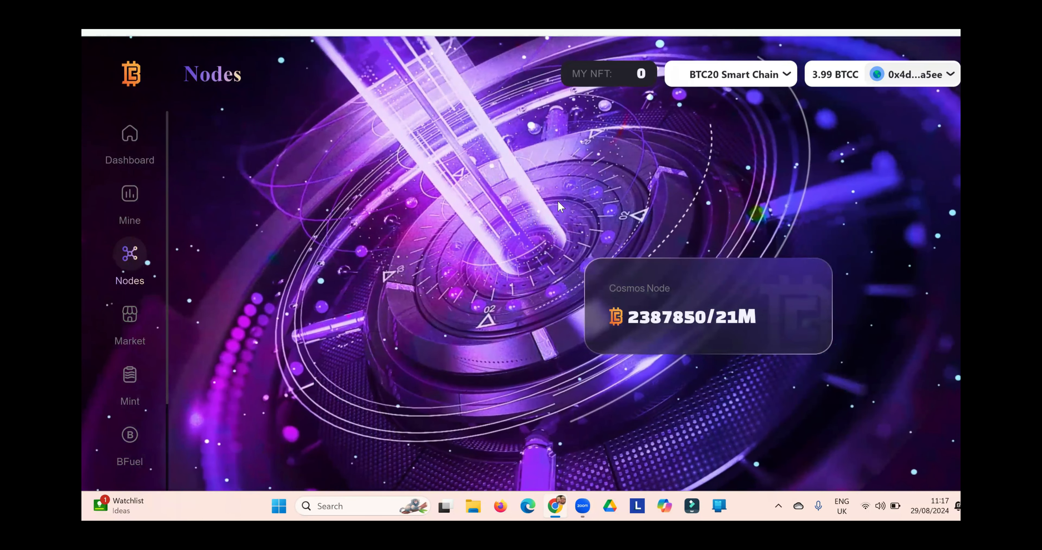
pyautogui.moveTo(558, 206)
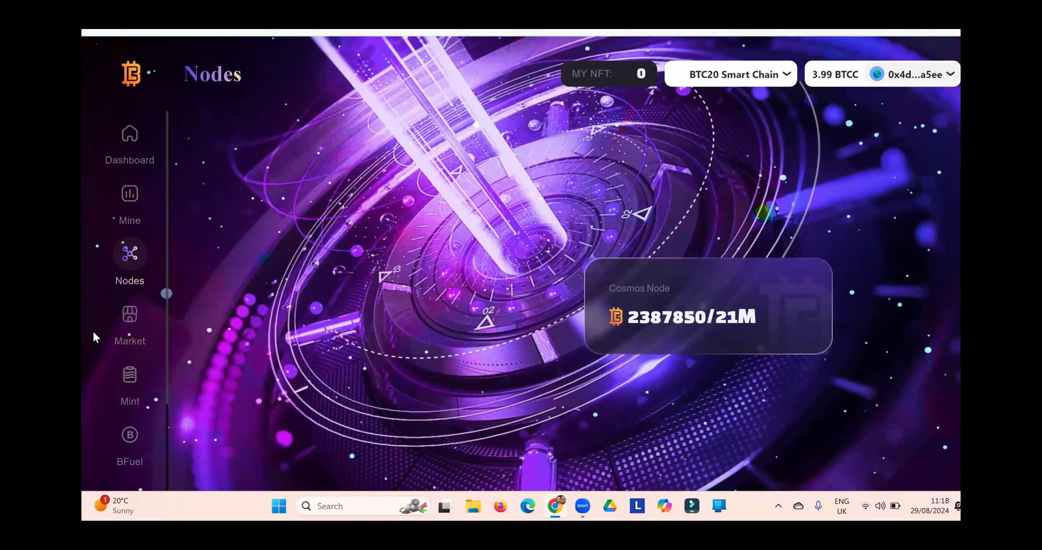
pyautogui.moveTo(130, 319)
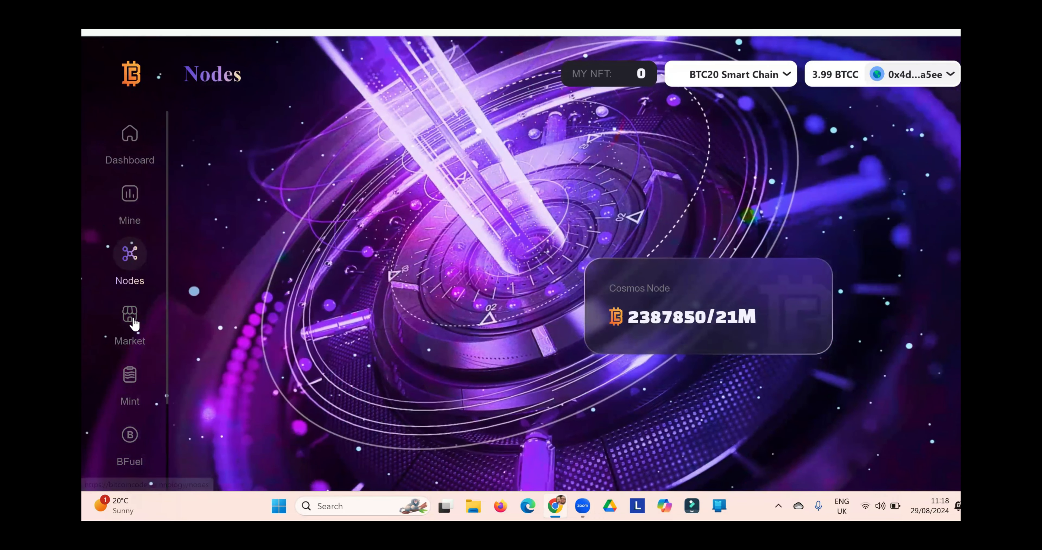
# Go to the NFT Market's Open Market tab listing GT-1X miners for sale at 3 BTCC
pyautogui.click(129, 319)
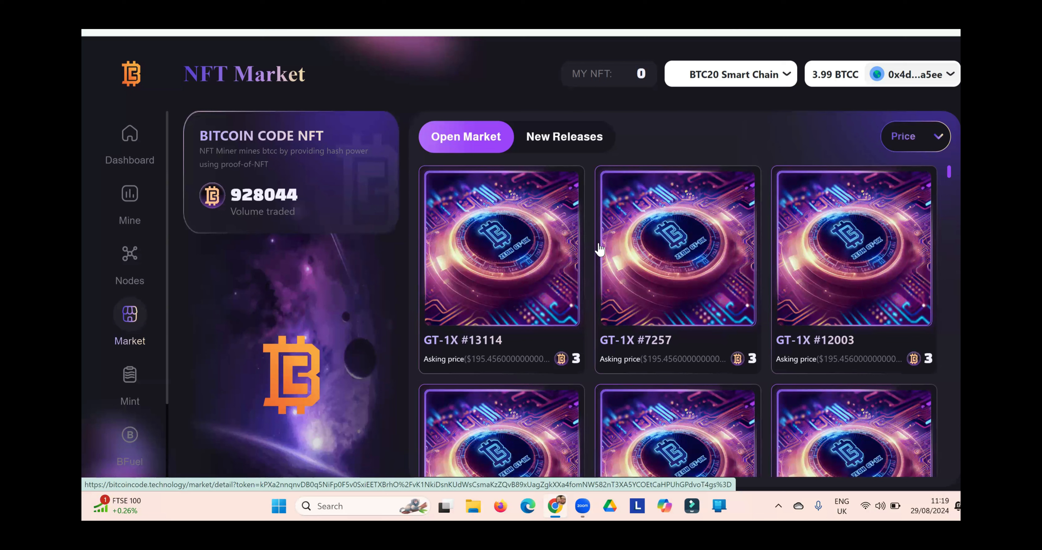
pyautogui.moveTo(141, 271)
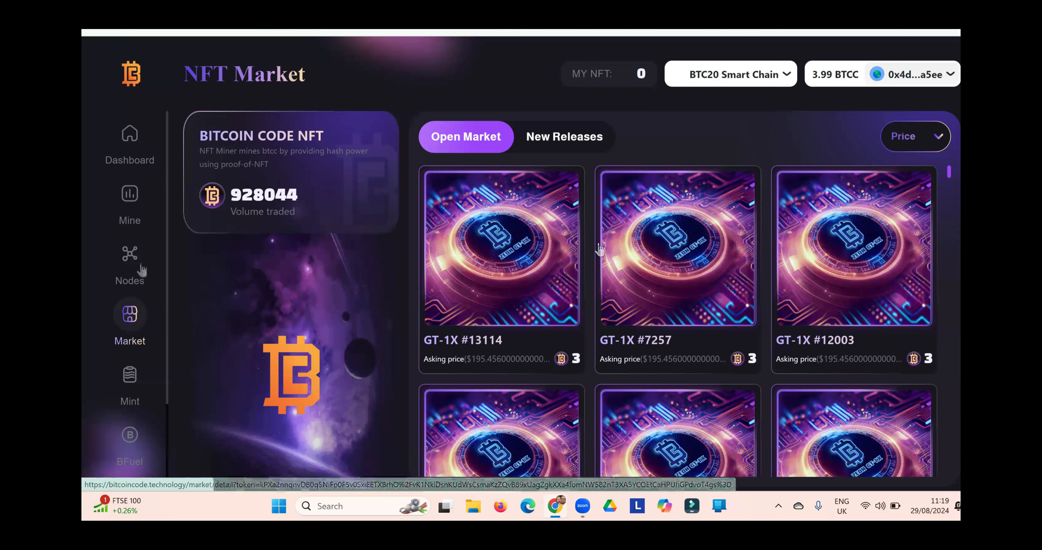
pyautogui.scroll(-3)
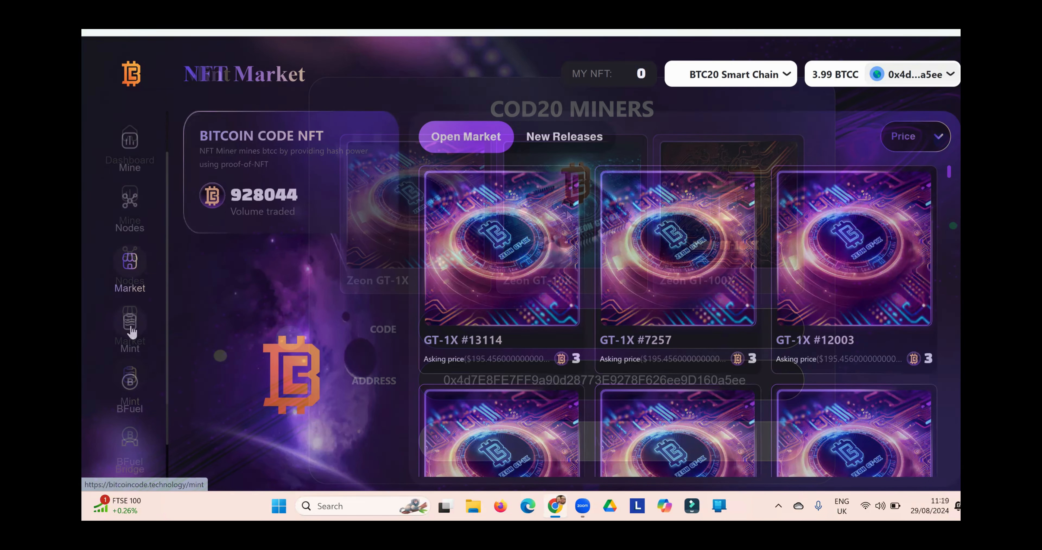
# Go to the Mint page offering Zeon GT-1X, GT-10X and GT-100X miners with an empty code field
pyautogui.click(129, 323)
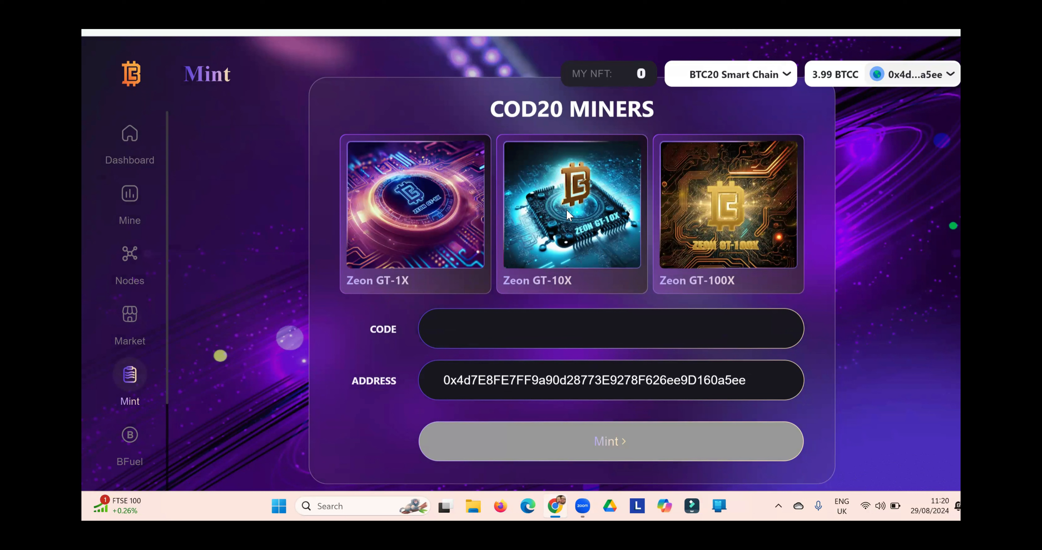
pyautogui.moveTo(598, 328)
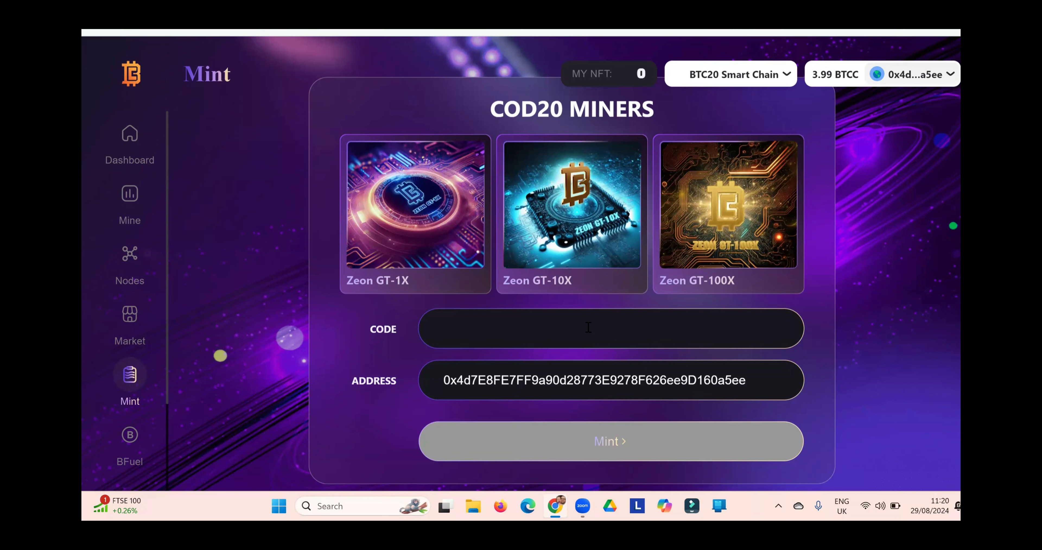
pyautogui.moveTo(595, 312)
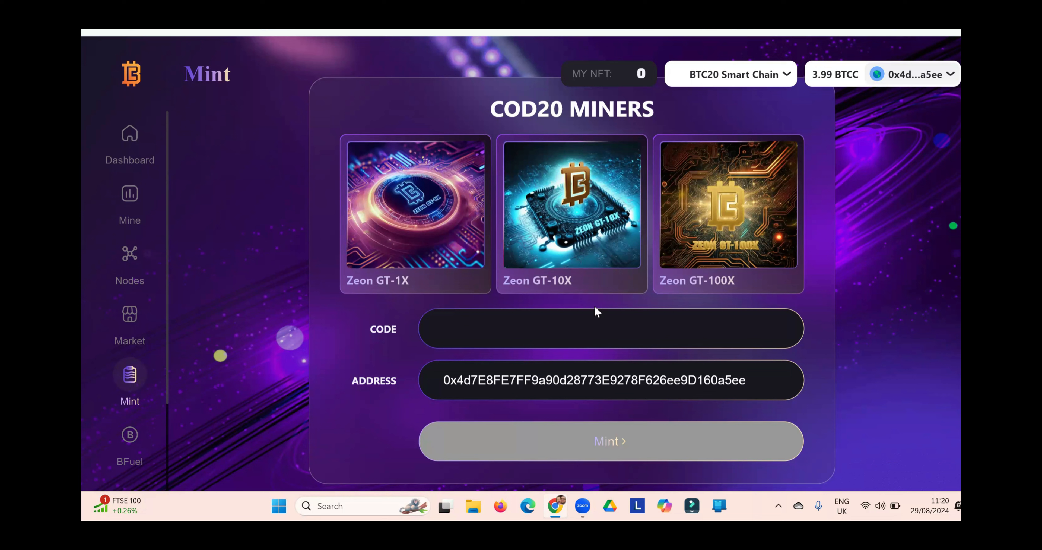
pyautogui.moveTo(159, 311)
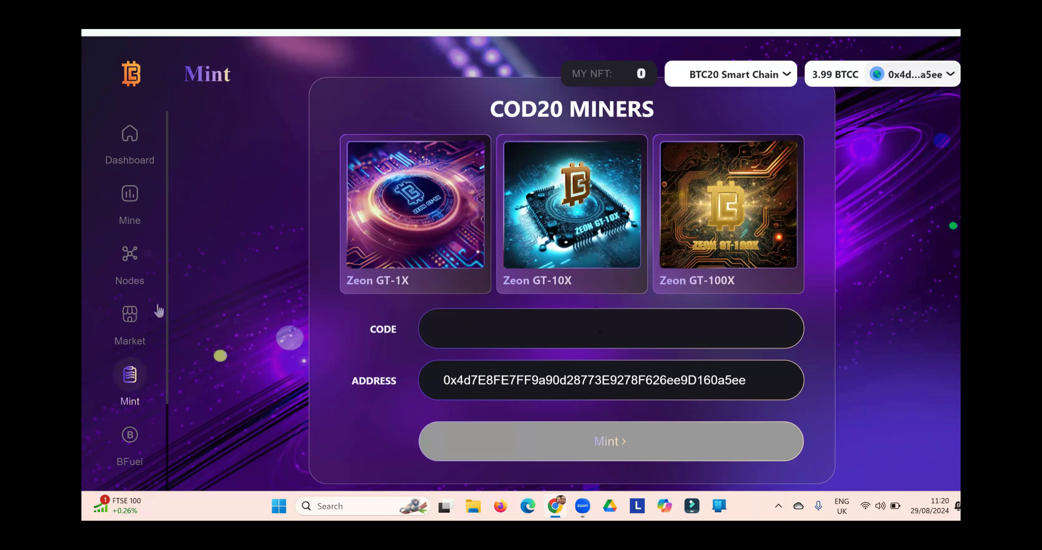
pyautogui.scroll(-3)
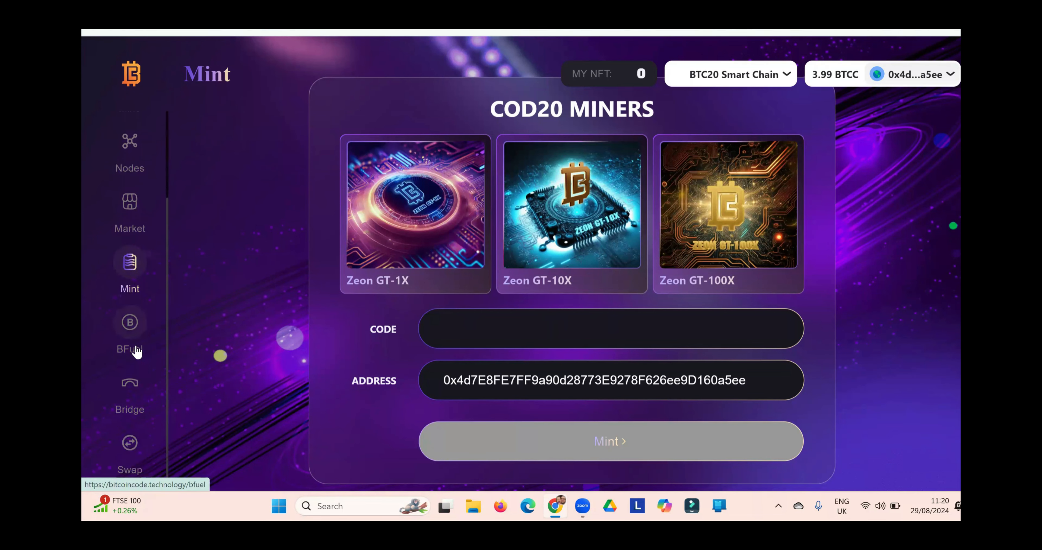
# Visit the BFuel page priced 0.0125 USDT, then the NFT Market listing GT-1X miners
pyautogui.click(130, 332)
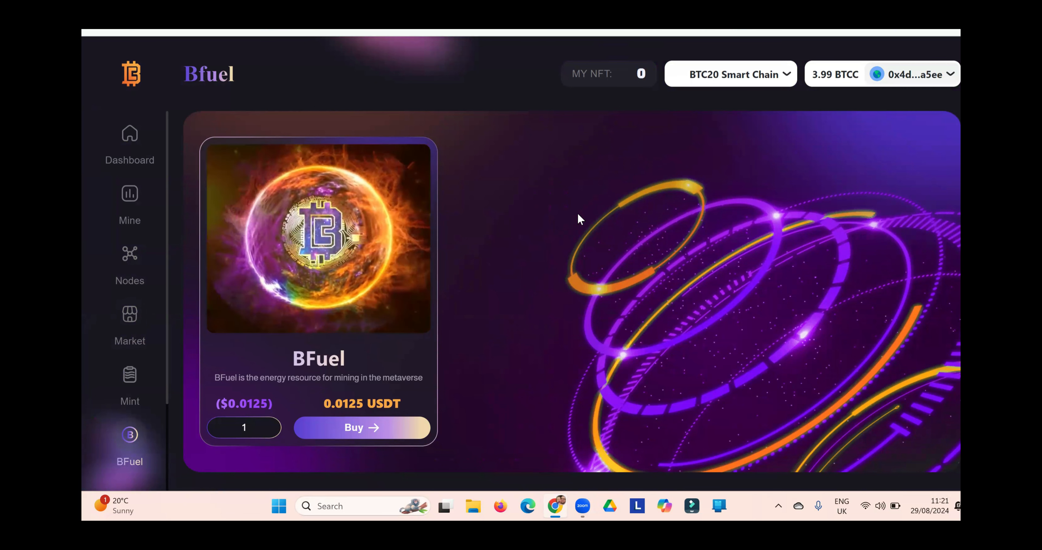
pyautogui.moveTo(544, 325)
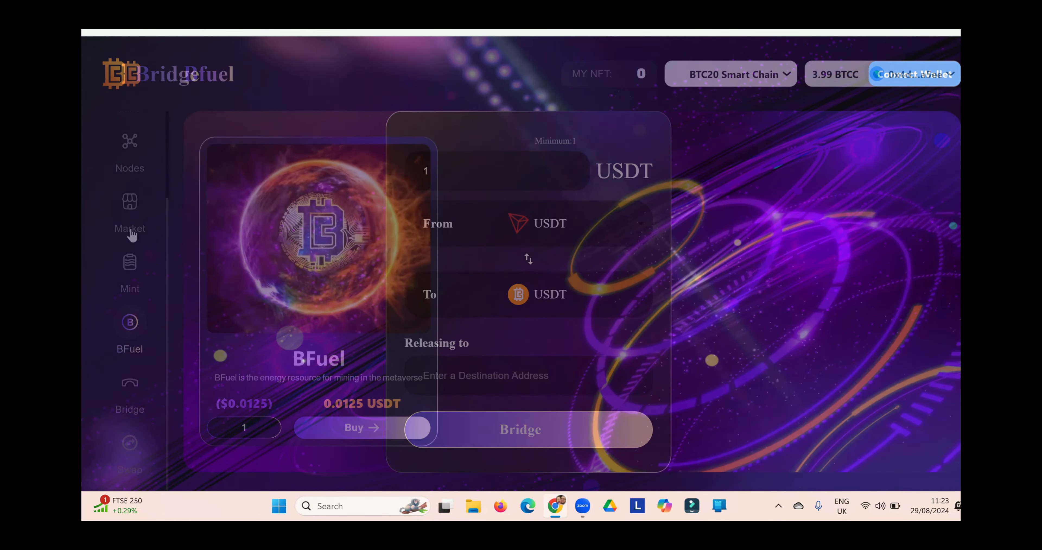
pyautogui.click(130, 213)
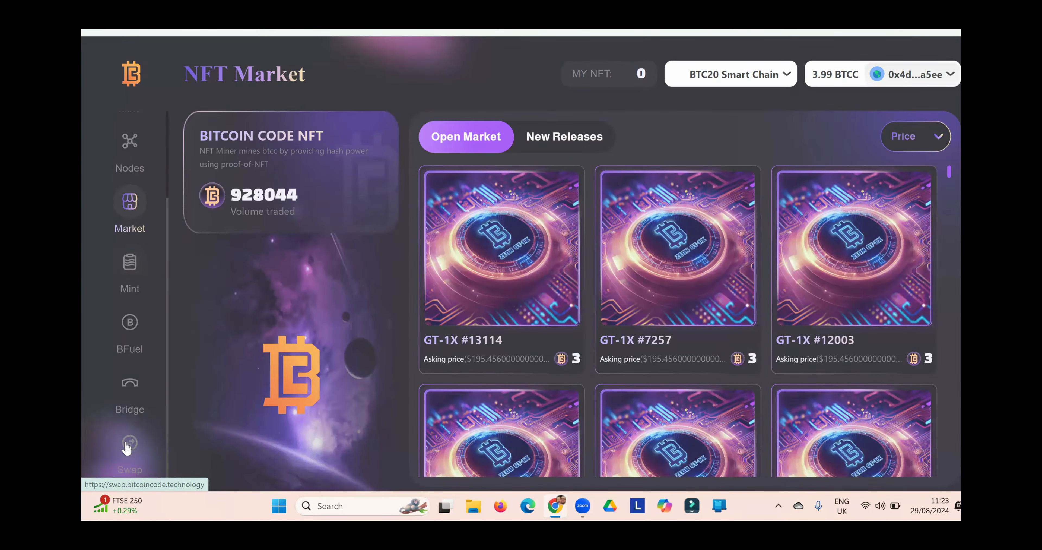
# On BTCC Swap, quote the max 4.9656 BTCC balance into 323.516 USDT, then head to Mine
pyautogui.click(130, 455)
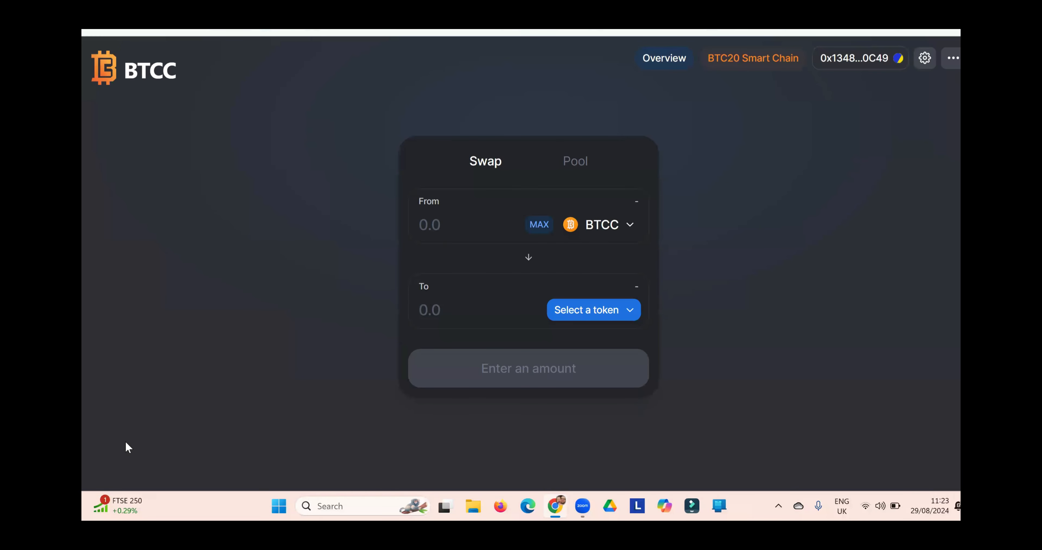
pyautogui.moveTo(568, 239)
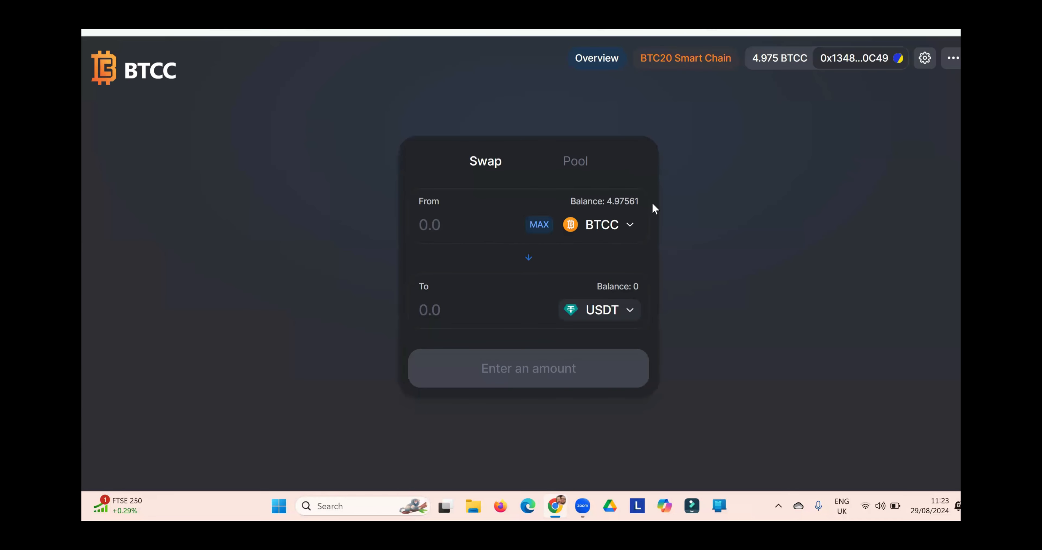
pyautogui.moveTo(668, 432)
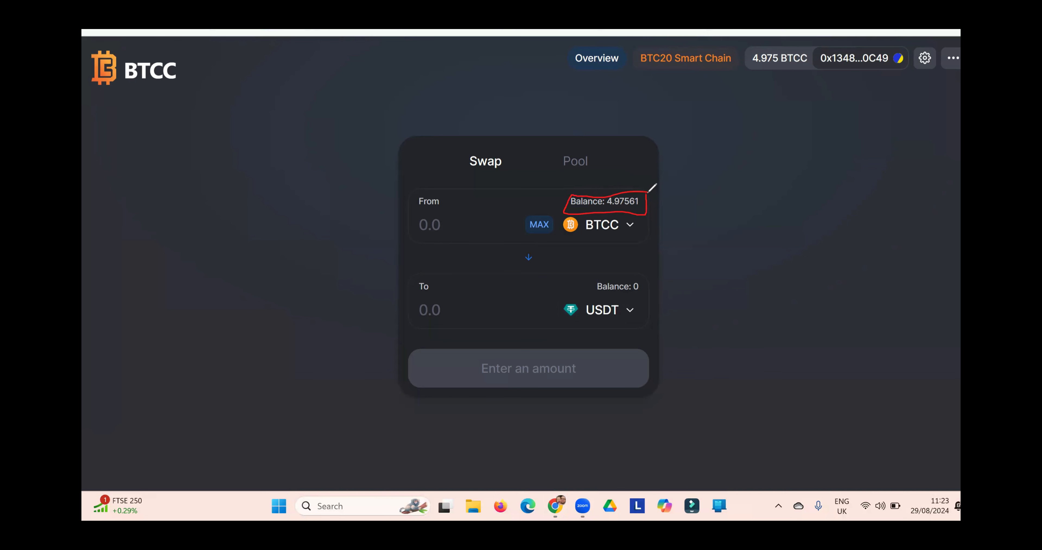
pyautogui.moveTo(138, 276)
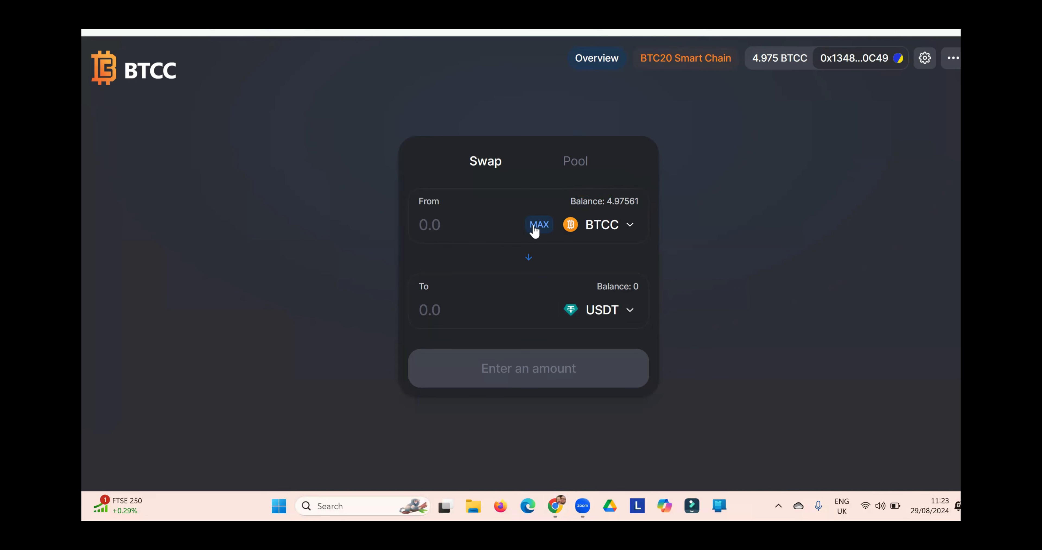
pyautogui.click(539, 224)
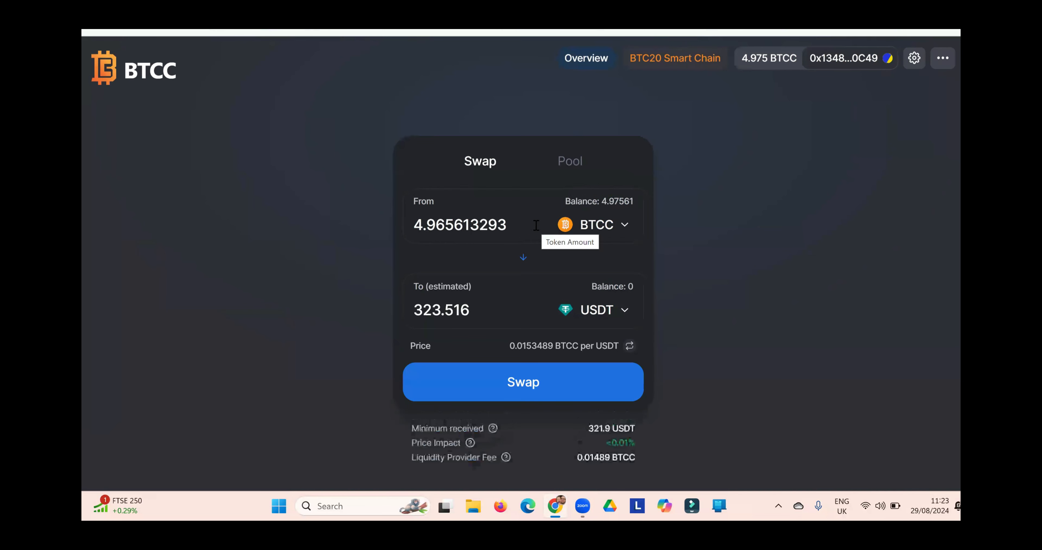
pyautogui.moveTo(556, 392)
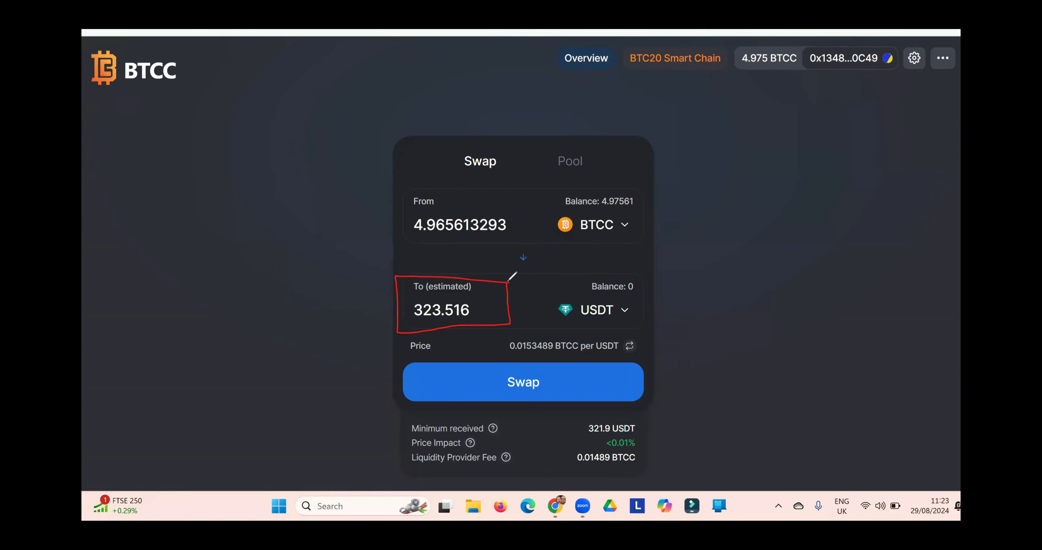
pyautogui.click(130, 201)
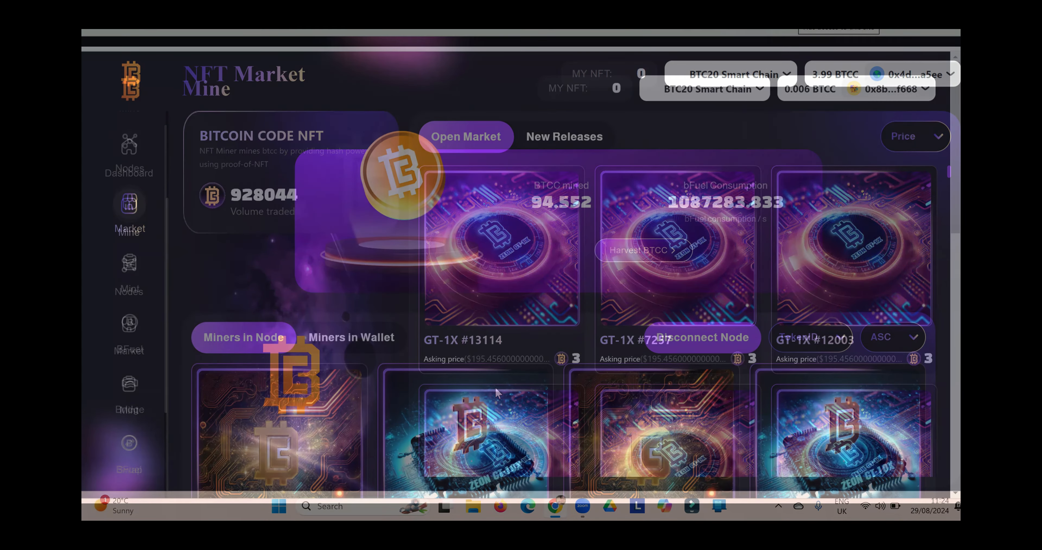
# Review the Mine page: 94.553 BTCC mined with GT-100X and GT-10X miners staked in the node
pyautogui.click(128, 209)
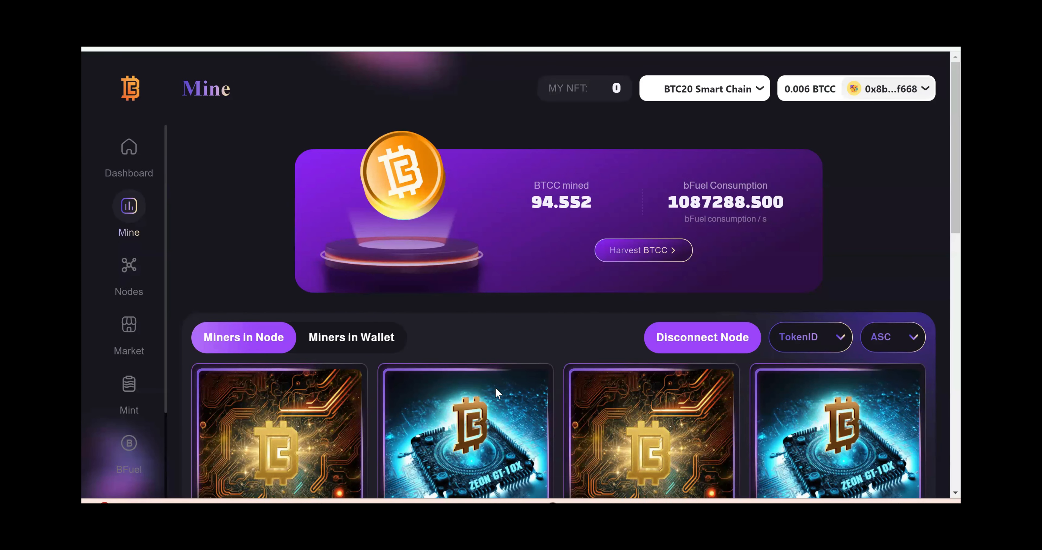
pyautogui.scroll(-3)
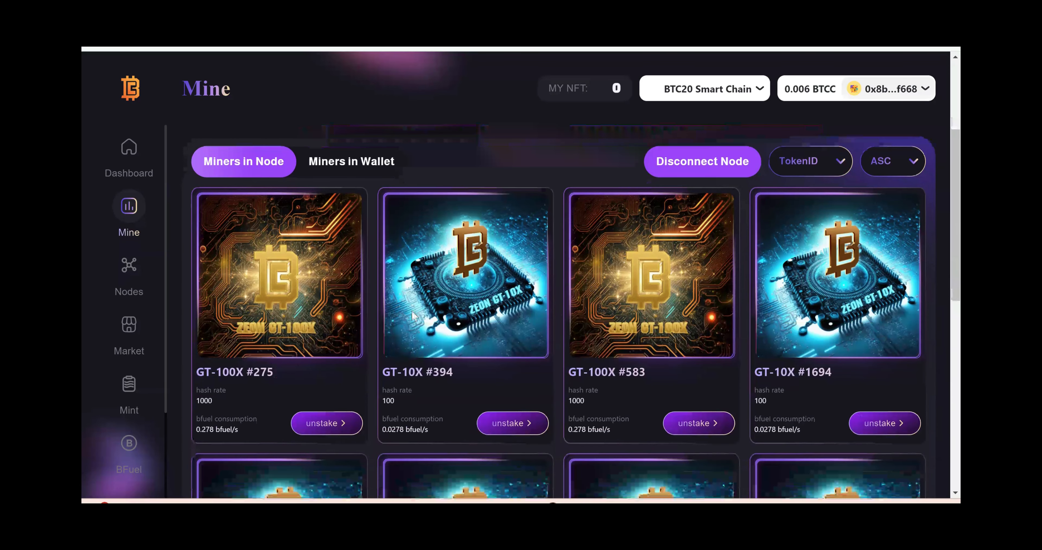
pyautogui.moveTo(604, 307)
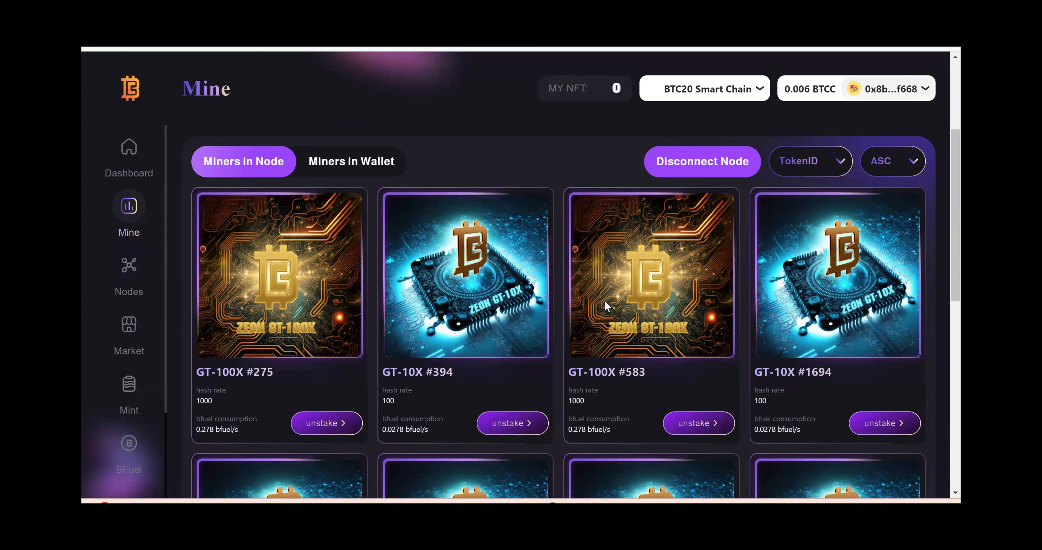
pyautogui.scroll(-3)
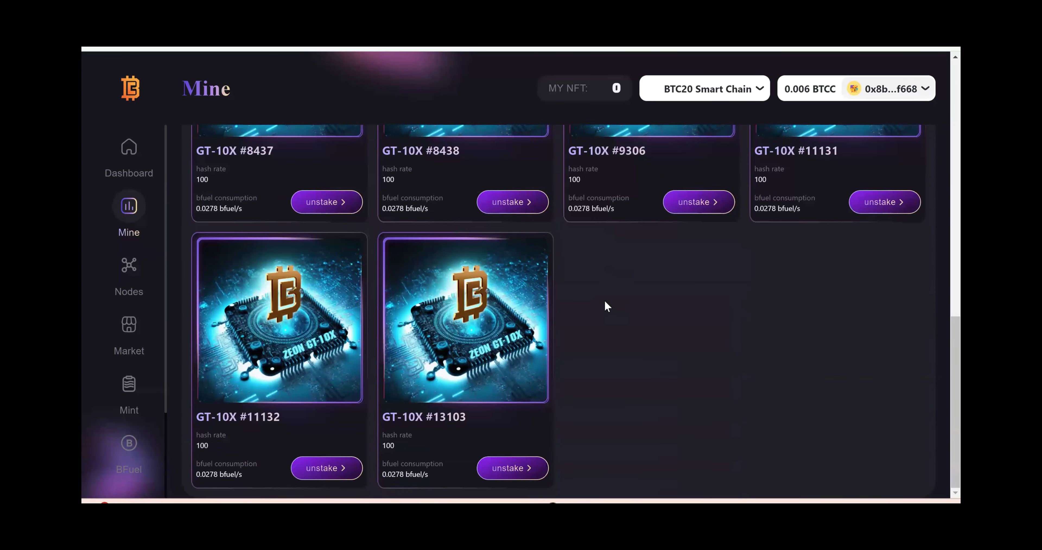
pyautogui.scroll(3)
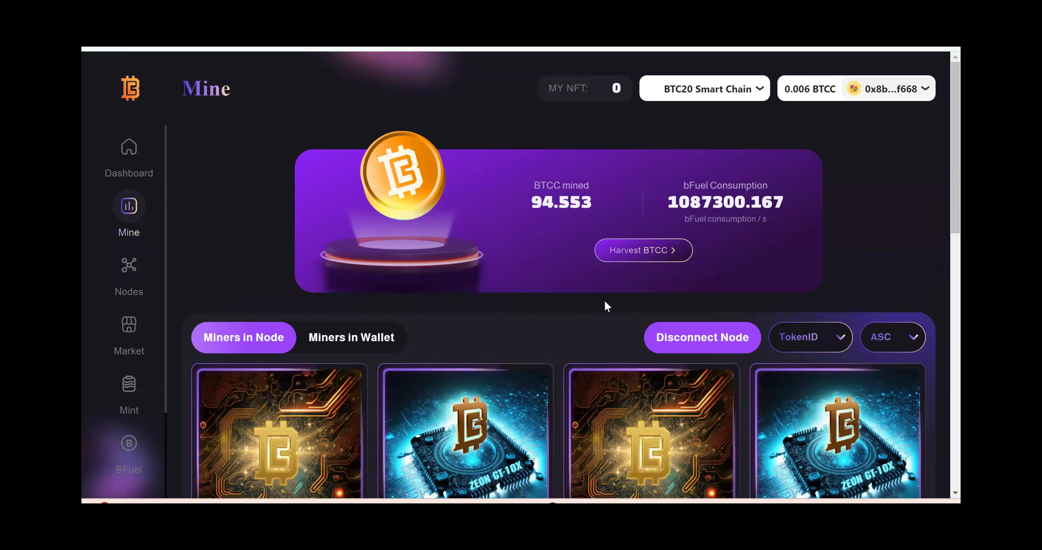
pyautogui.moveTo(656, 447)
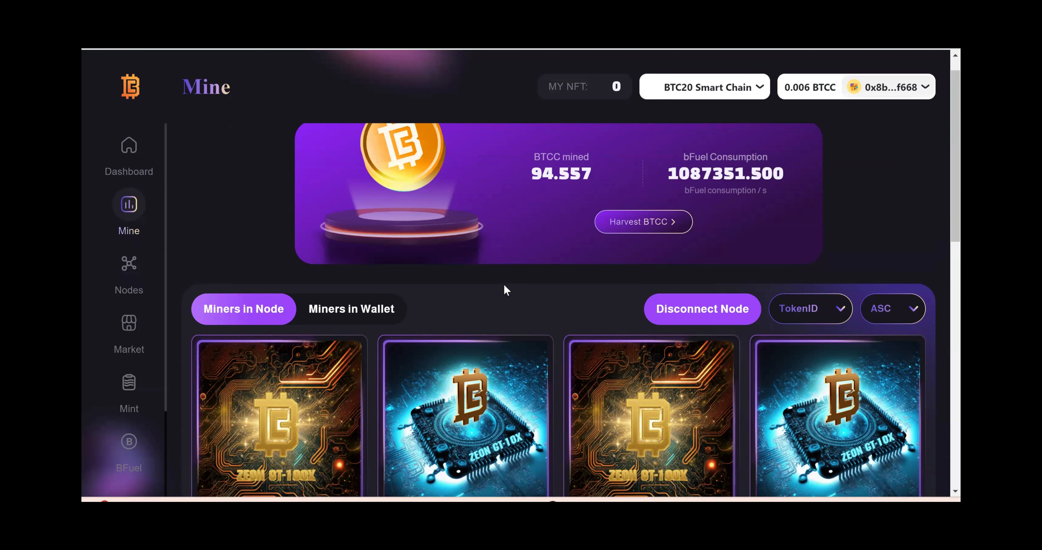
# Unstake GT-100X #275 and confirm the wallet transaction with a 0.00028924 BTCC fee
pyautogui.scroll(-3)
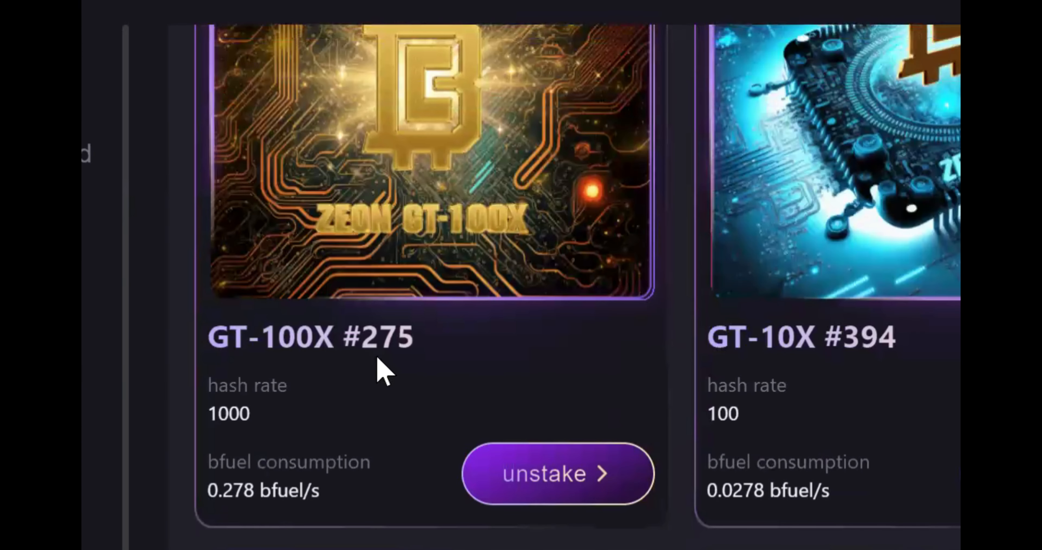
pyautogui.scroll(-3)
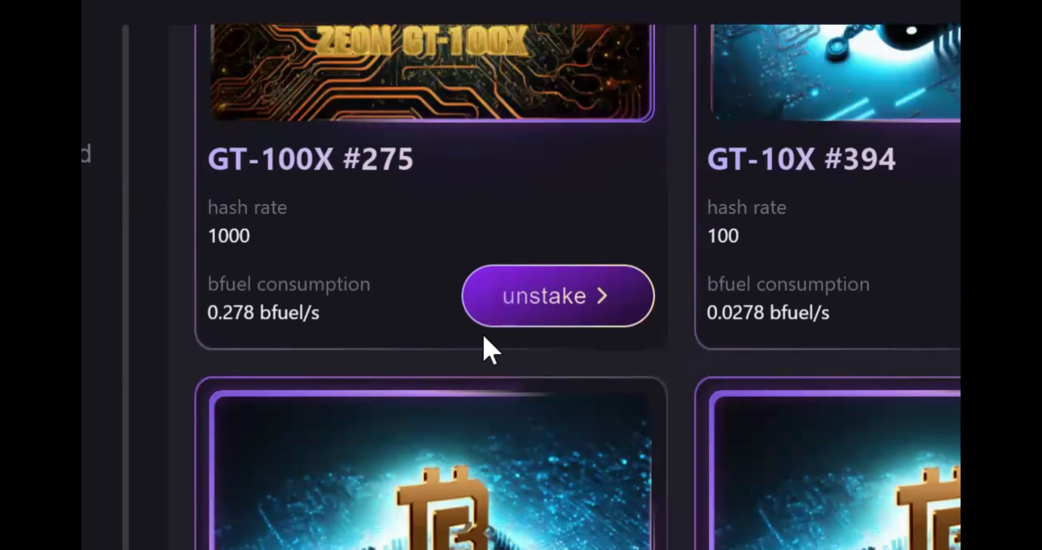
pyautogui.moveTo(559, 306)
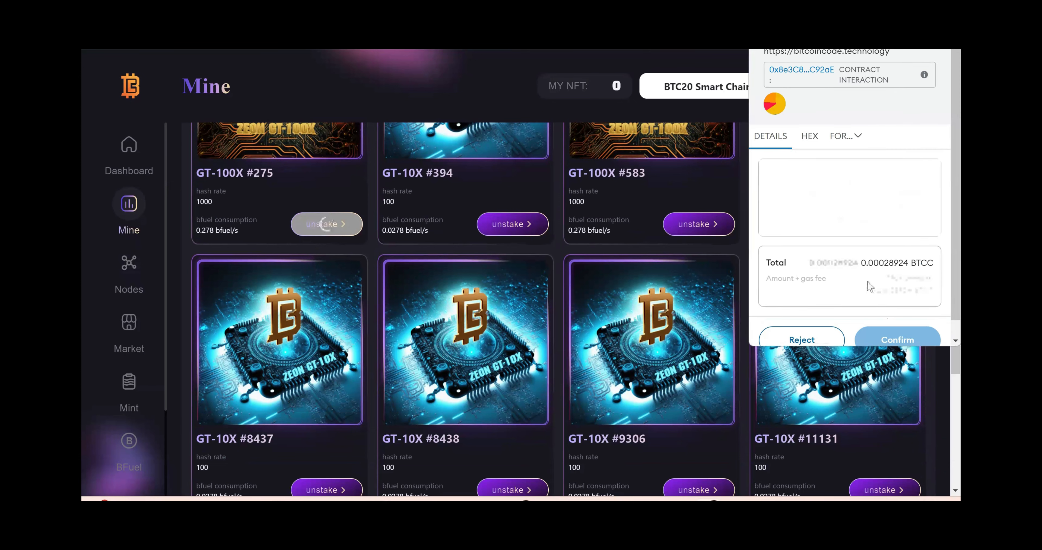
pyautogui.click(896, 339)
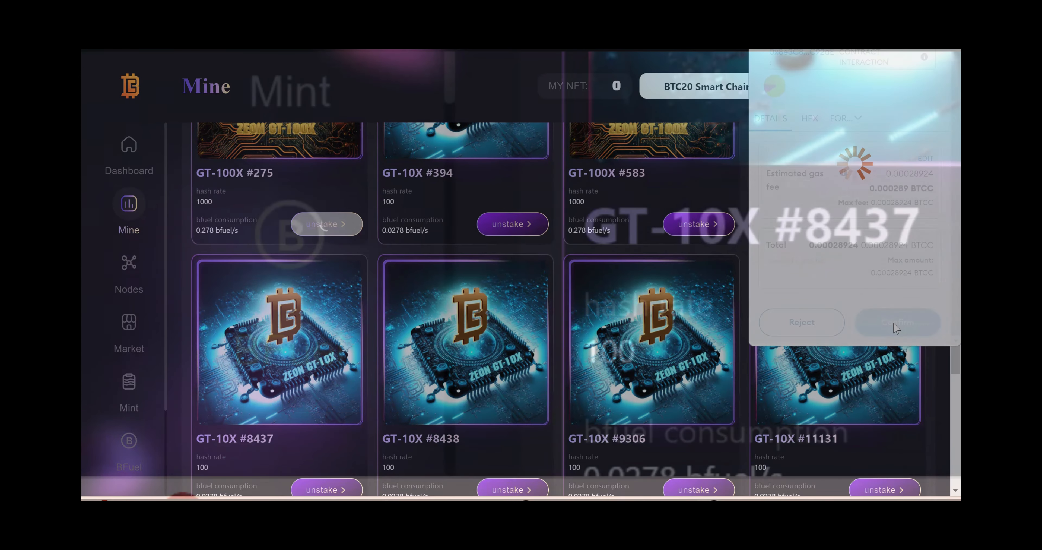
pyautogui.click(897, 322)
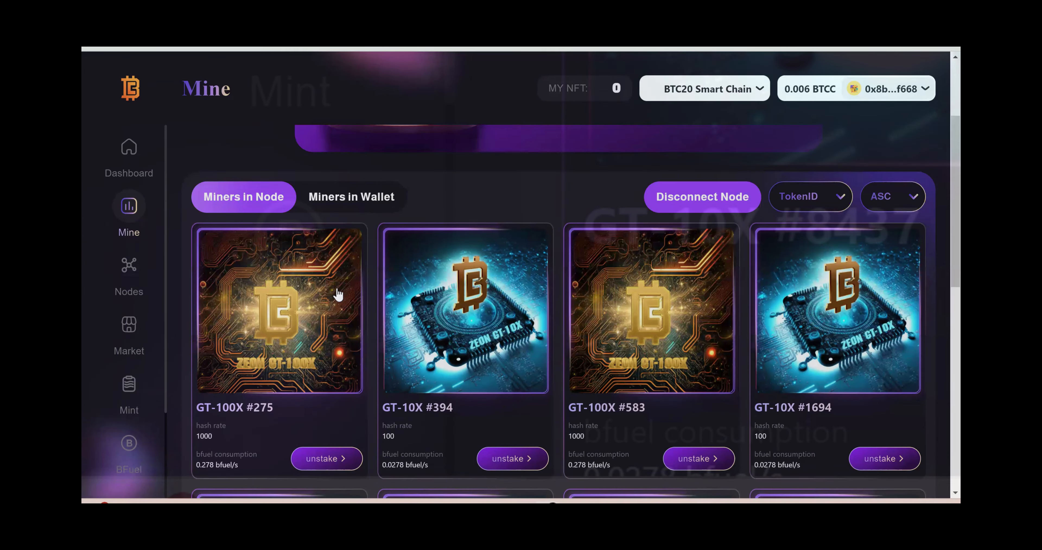
# Switch to Miners in Wallet, where GT-100X #275 now sits with its stake button
pyautogui.scroll(3)
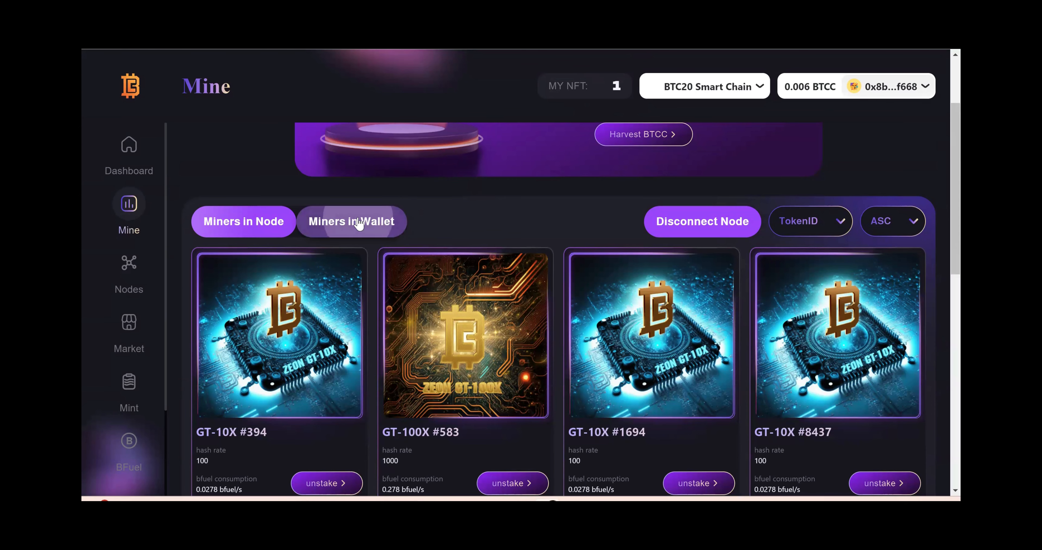
pyautogui.click(351, 220)
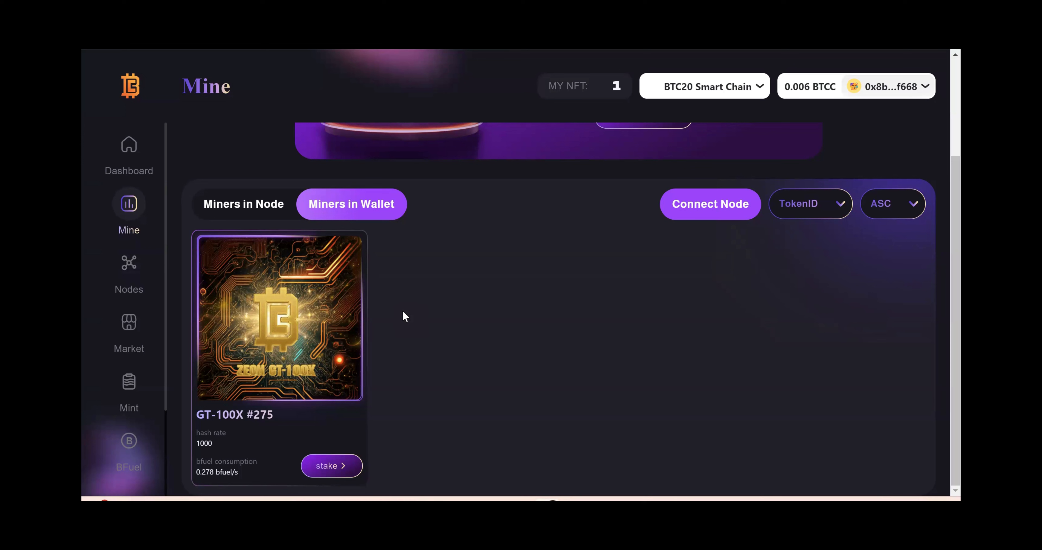
pyautogui.moveTo(423, 443)
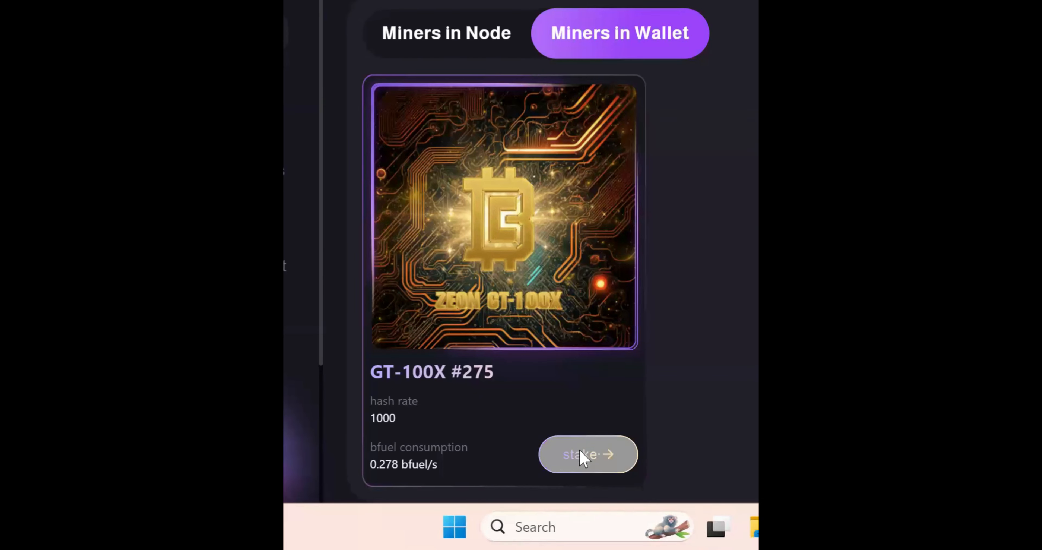
# Stake GT-100X #275, confirm in the wallet, and return to Miners in Node with zero wallet NFTs
pyautogui.click(587, 455)
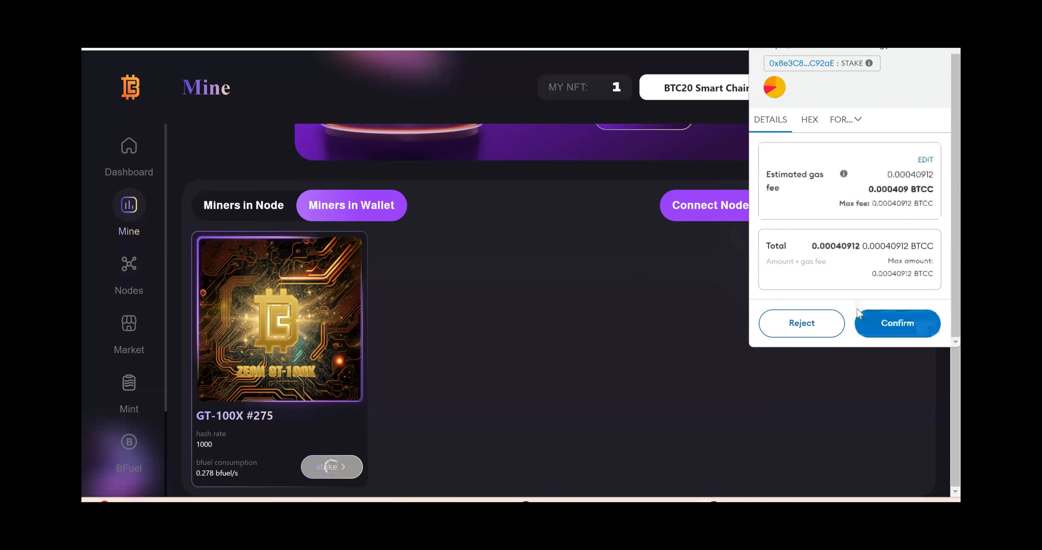
pyautogui.click(897, 323)
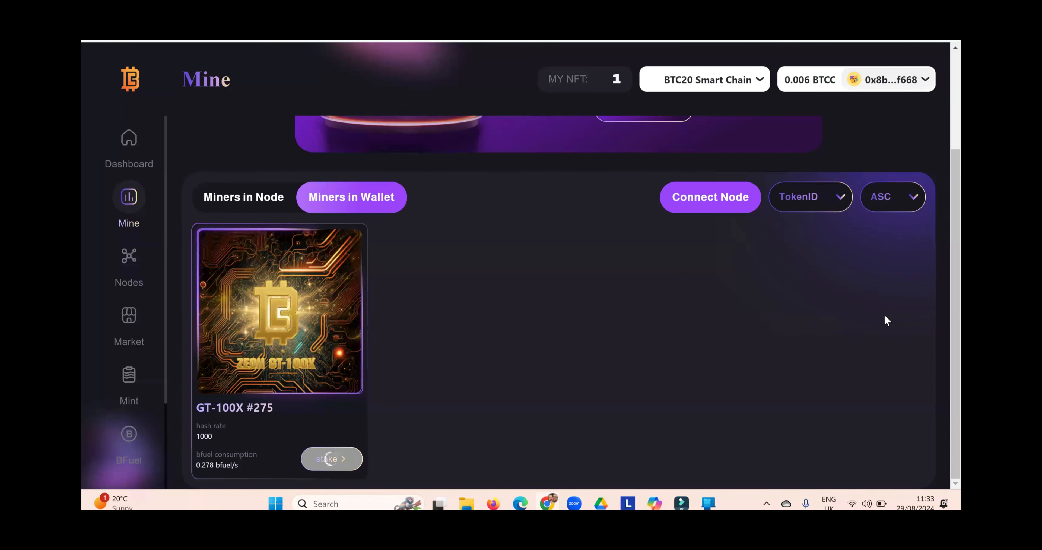
pyautogui.click(331, 459)
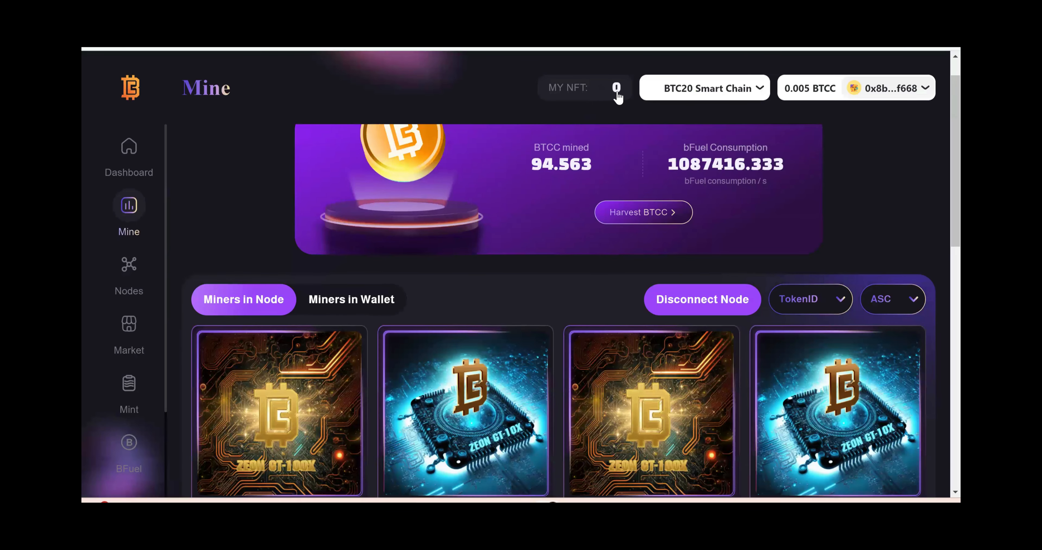
pyautogui.scroll(-3)
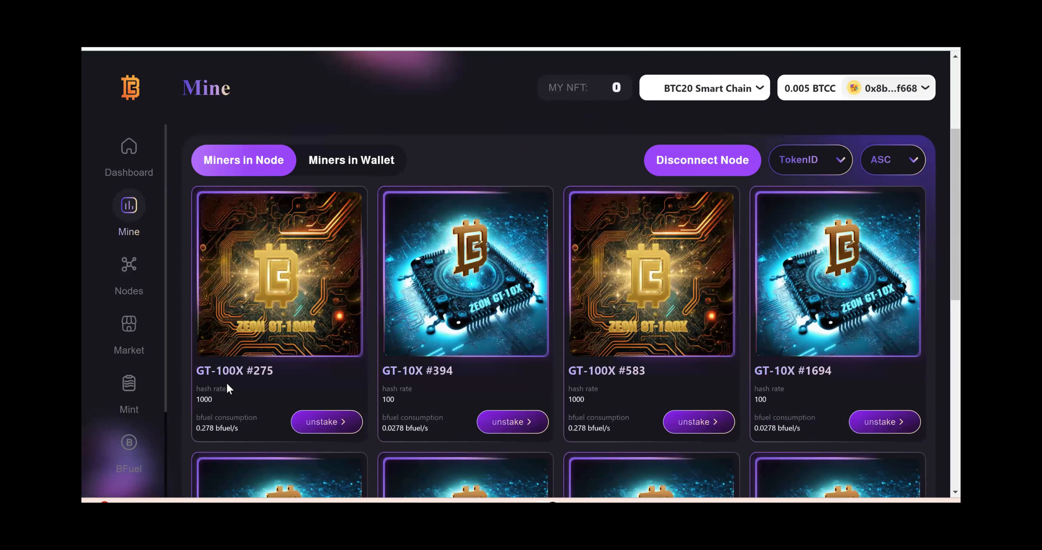
pyautogui.moveTo(289, 379)
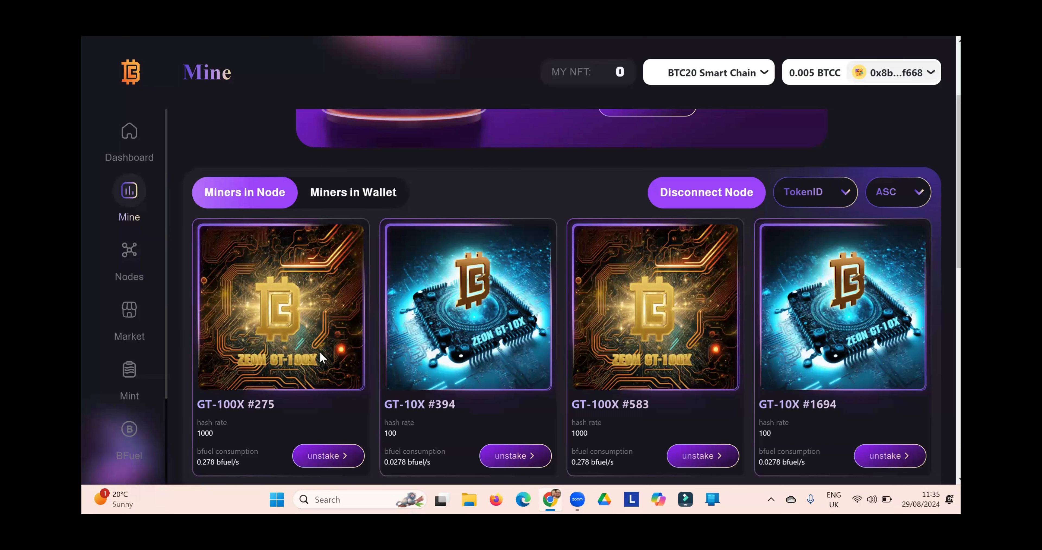
pyautogui.moveTo(307, 392)
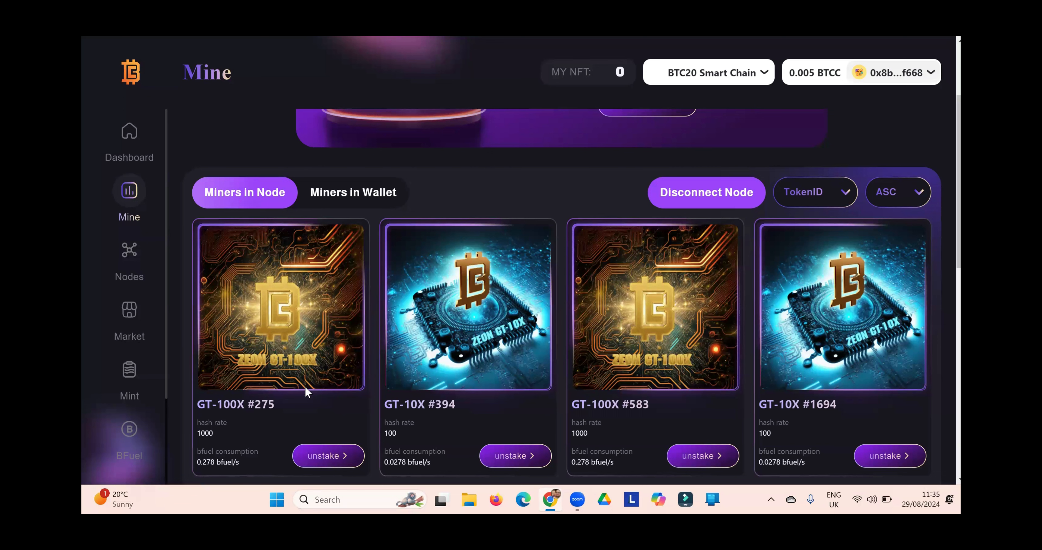
pyautogui.scroll(3)
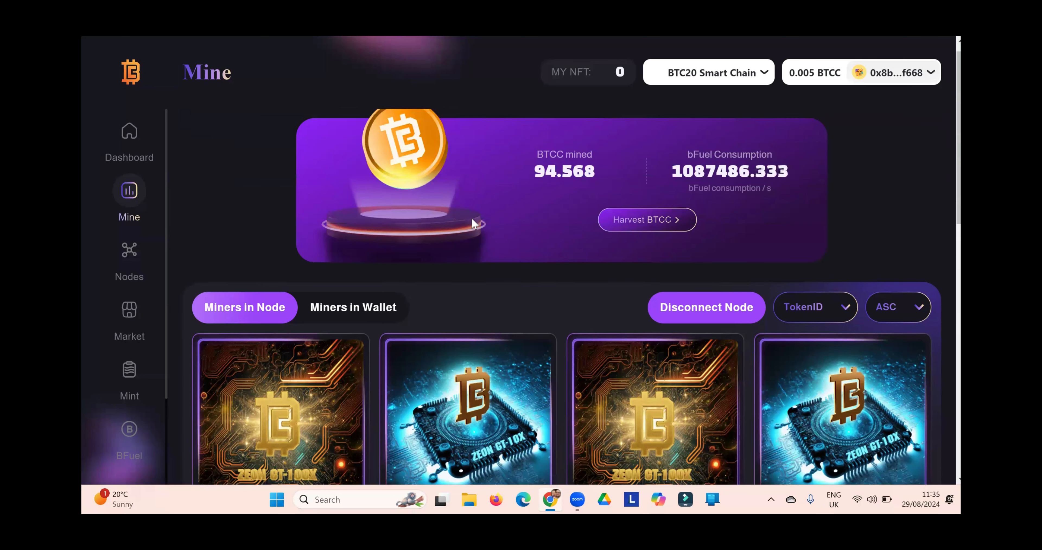